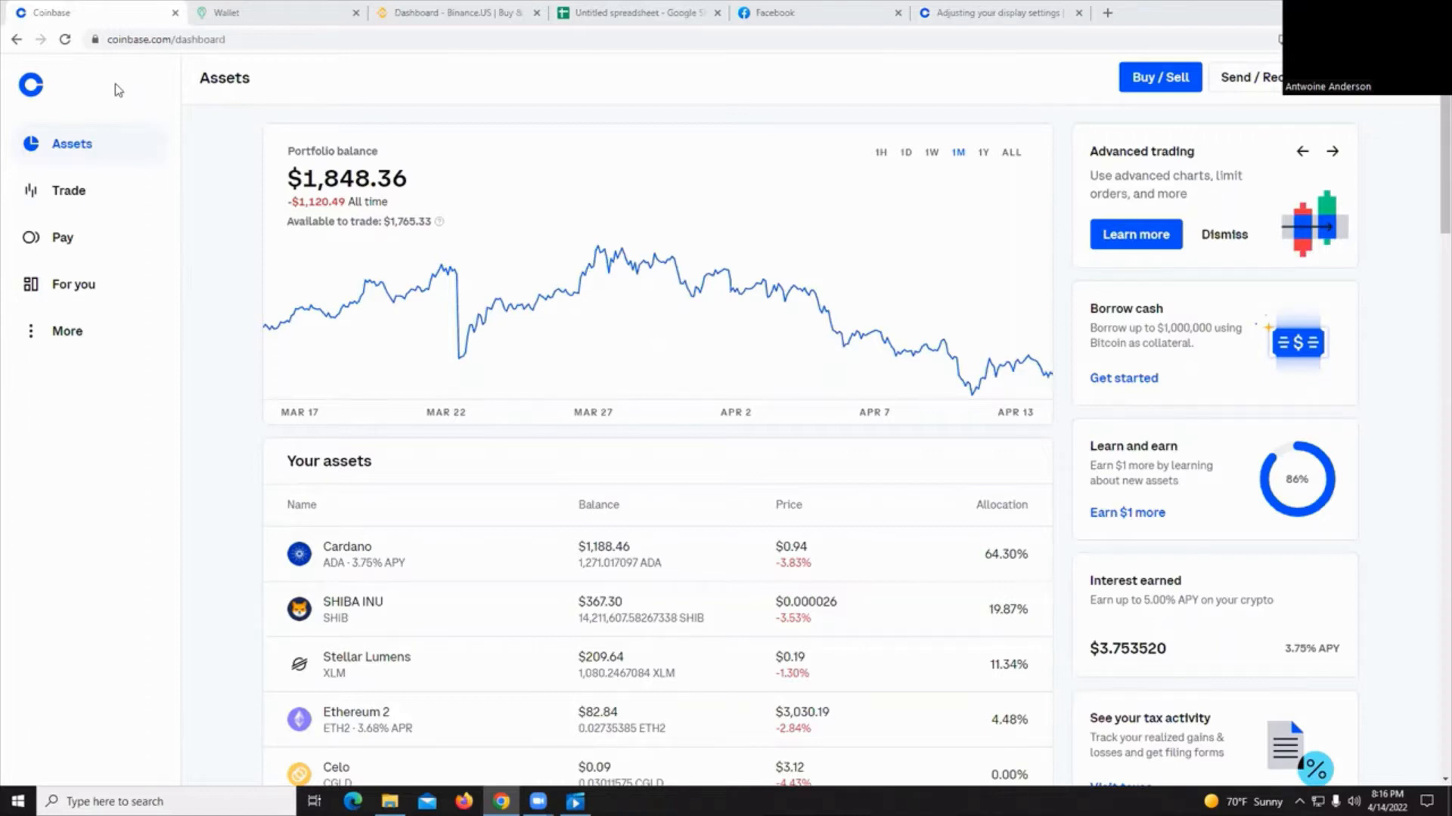
mouse_move(144, 158)
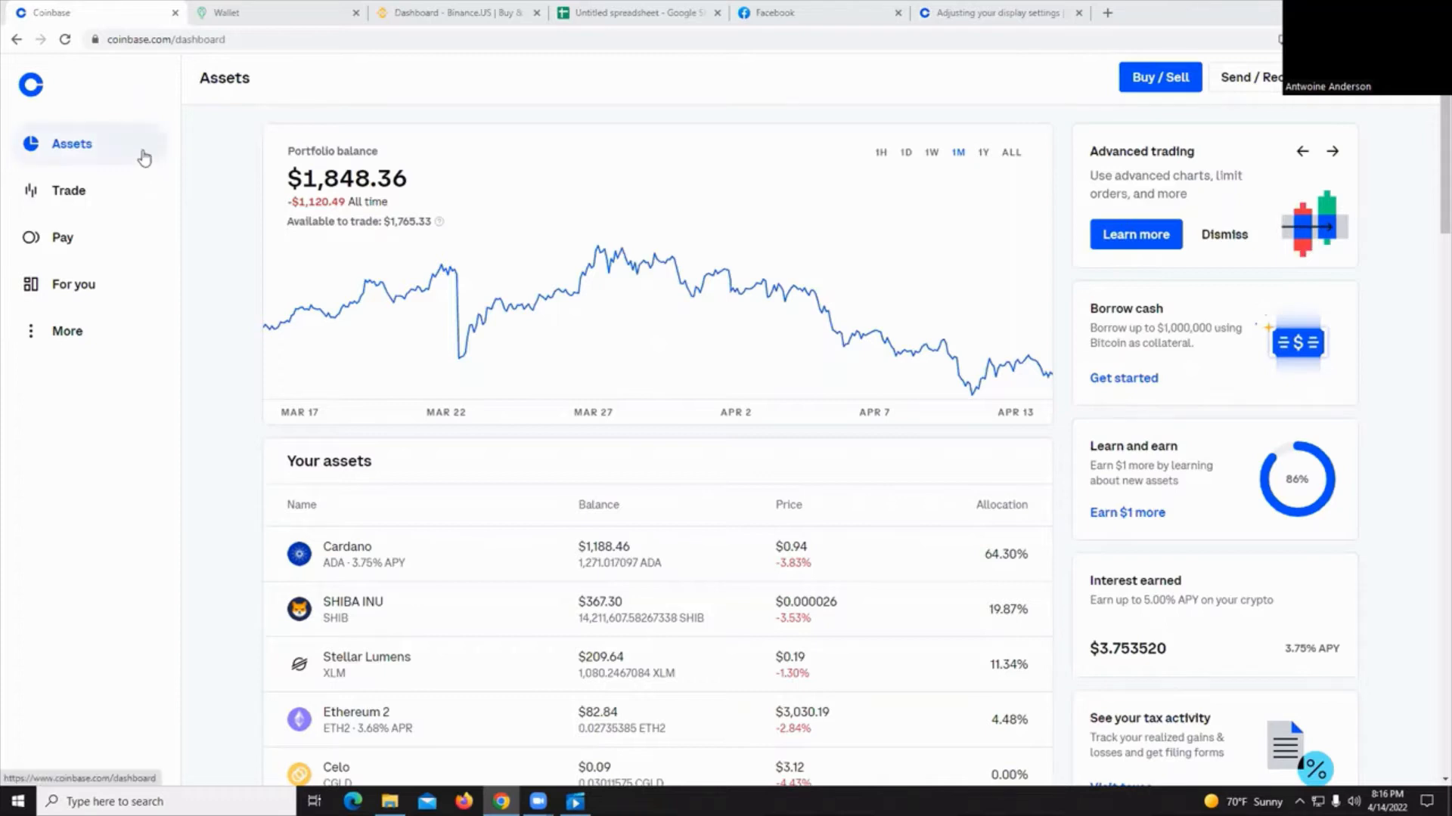
mouse_move(217, 135)
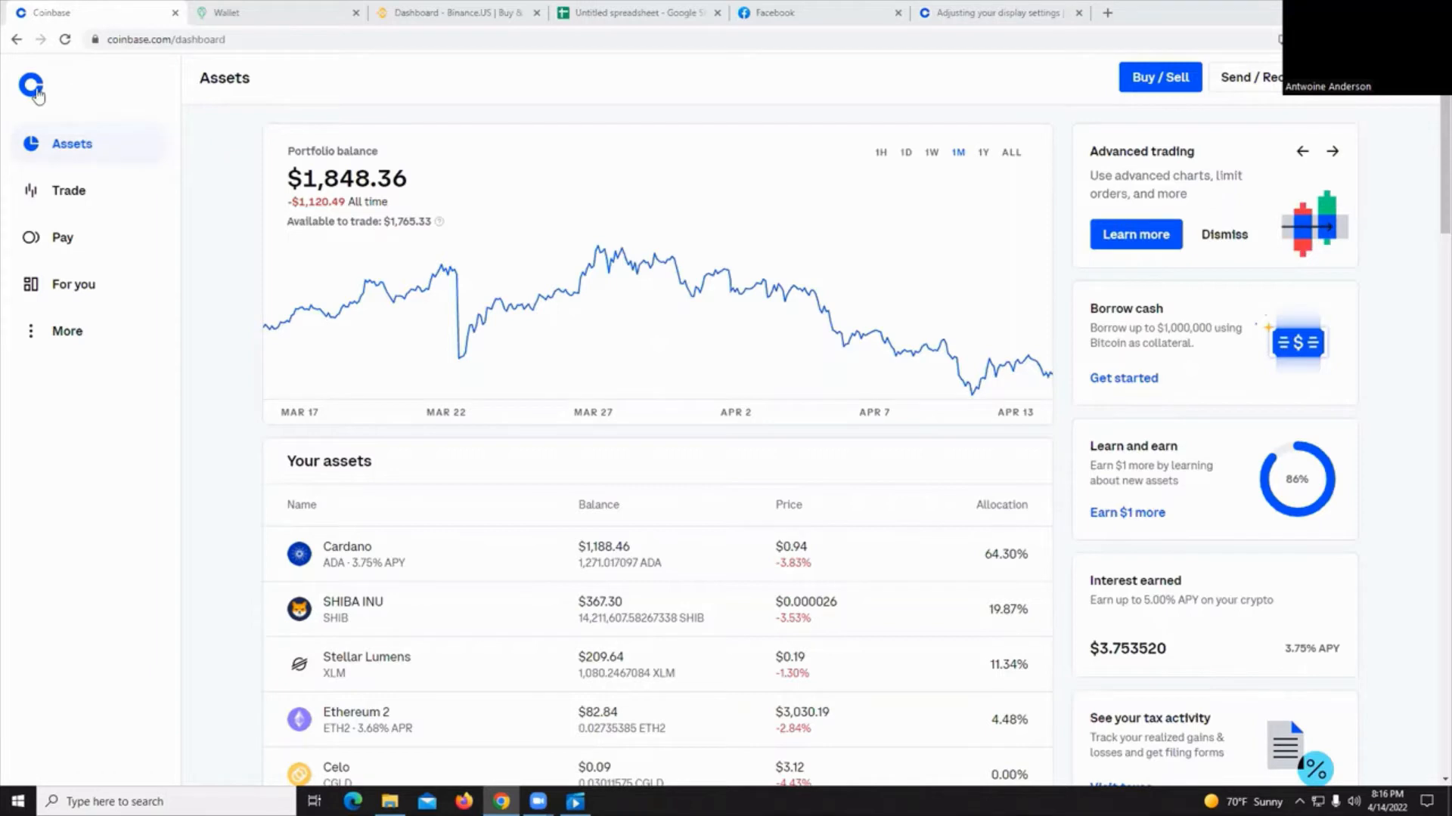
mouse_move(1382, 111)
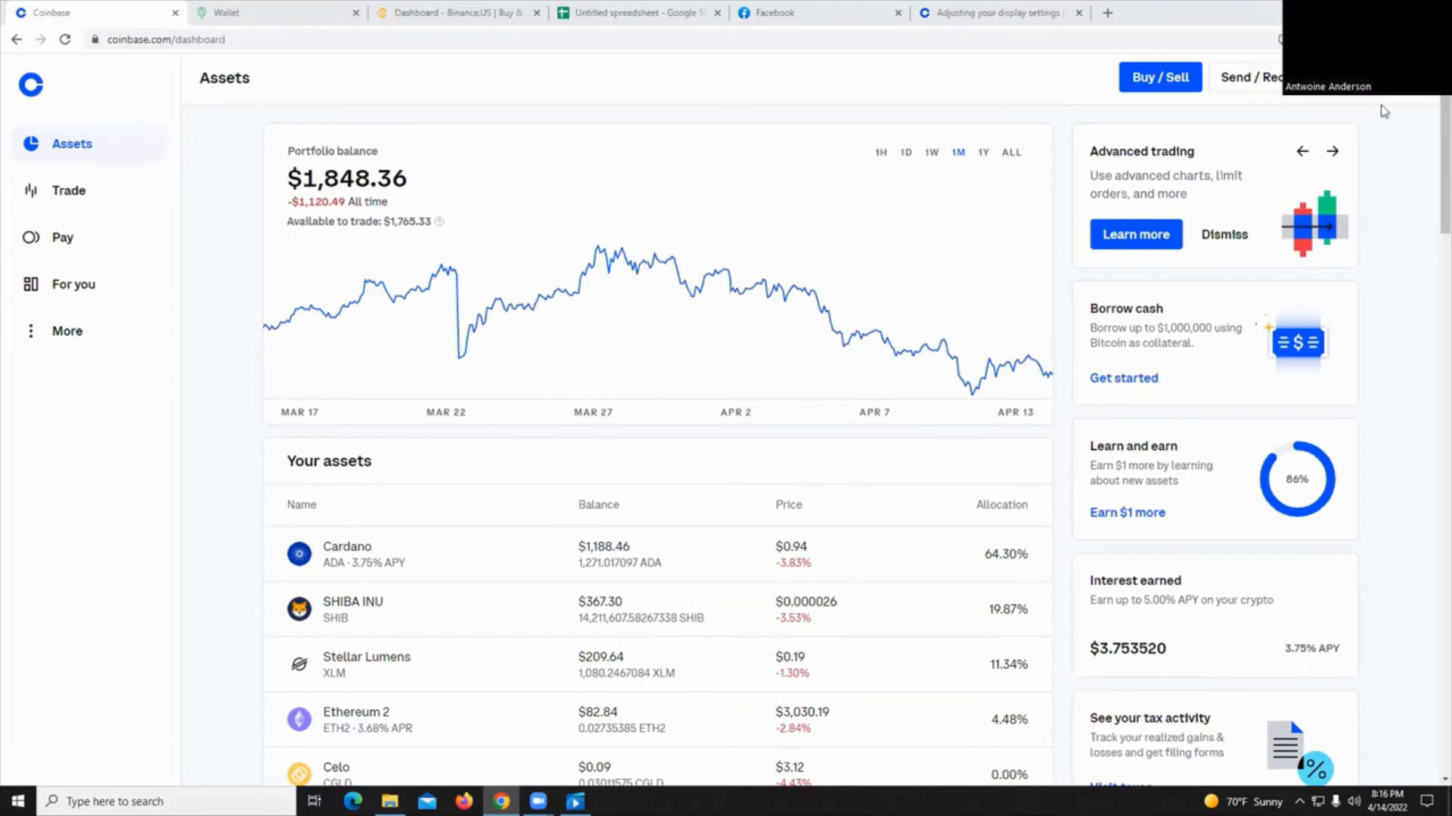
mouse_move(1402, 100)
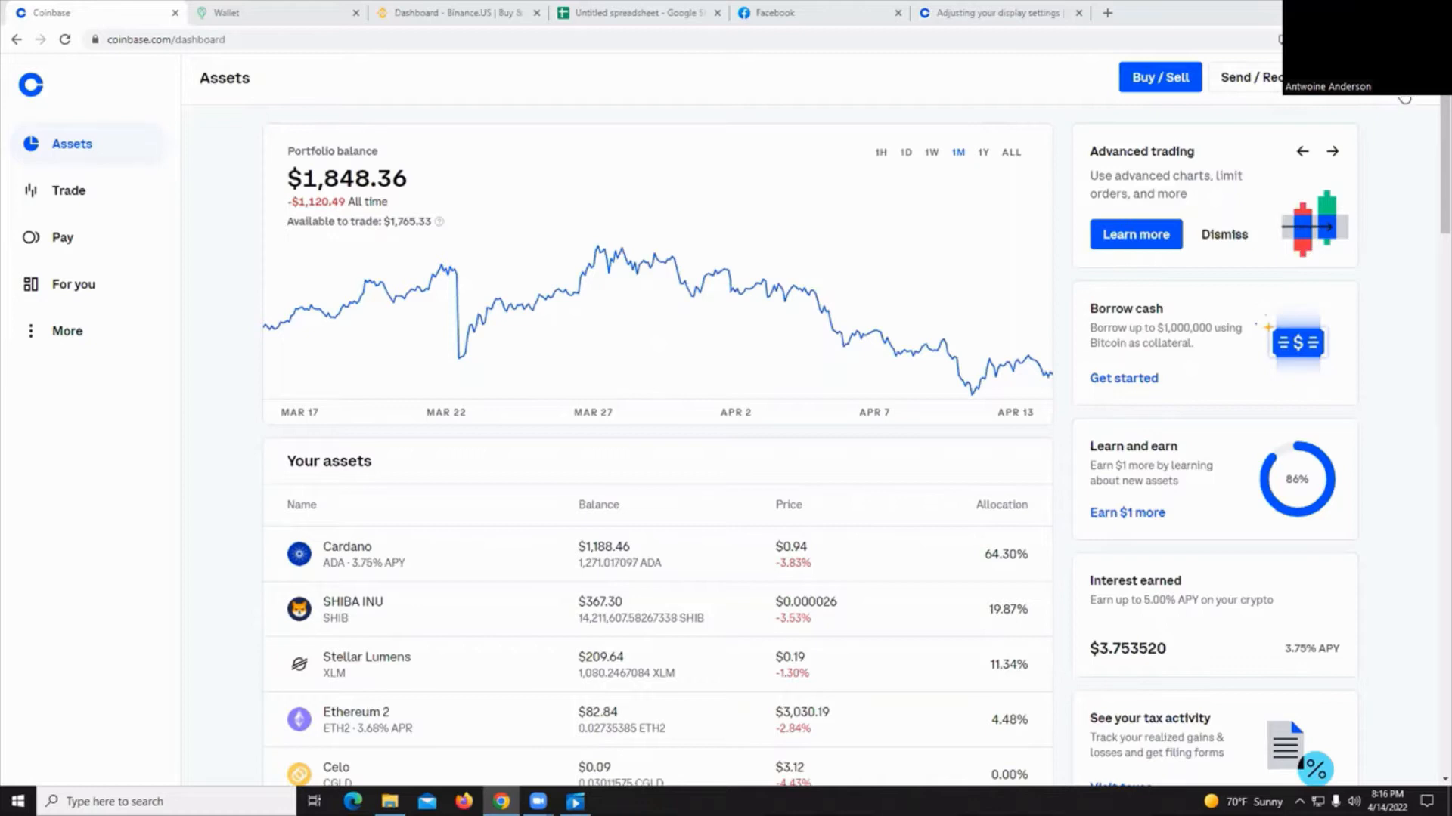
Open the Coinbase account menu from the profile avatar
left_click(1400, 97)
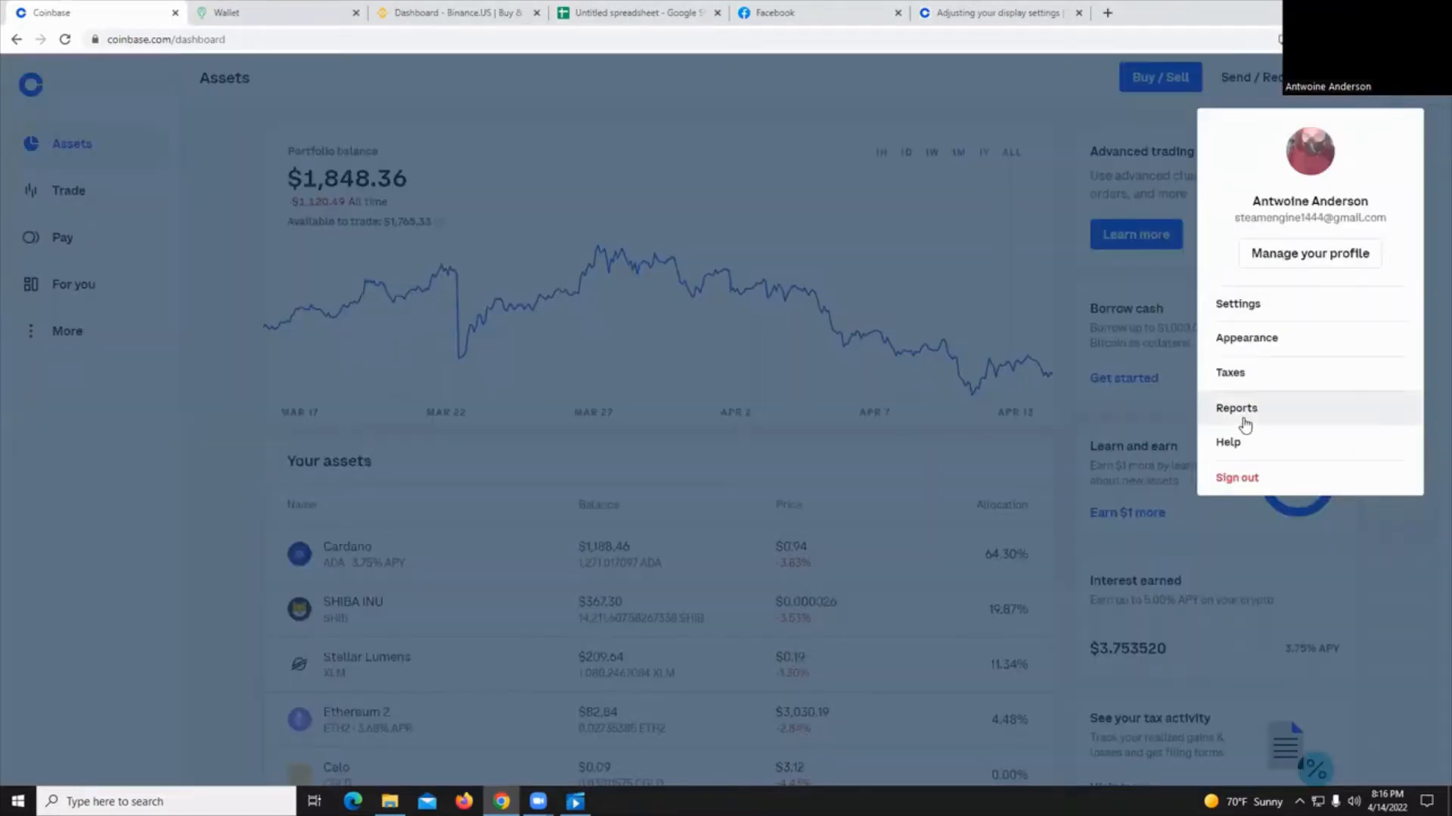
mouse_move(1245, 416)
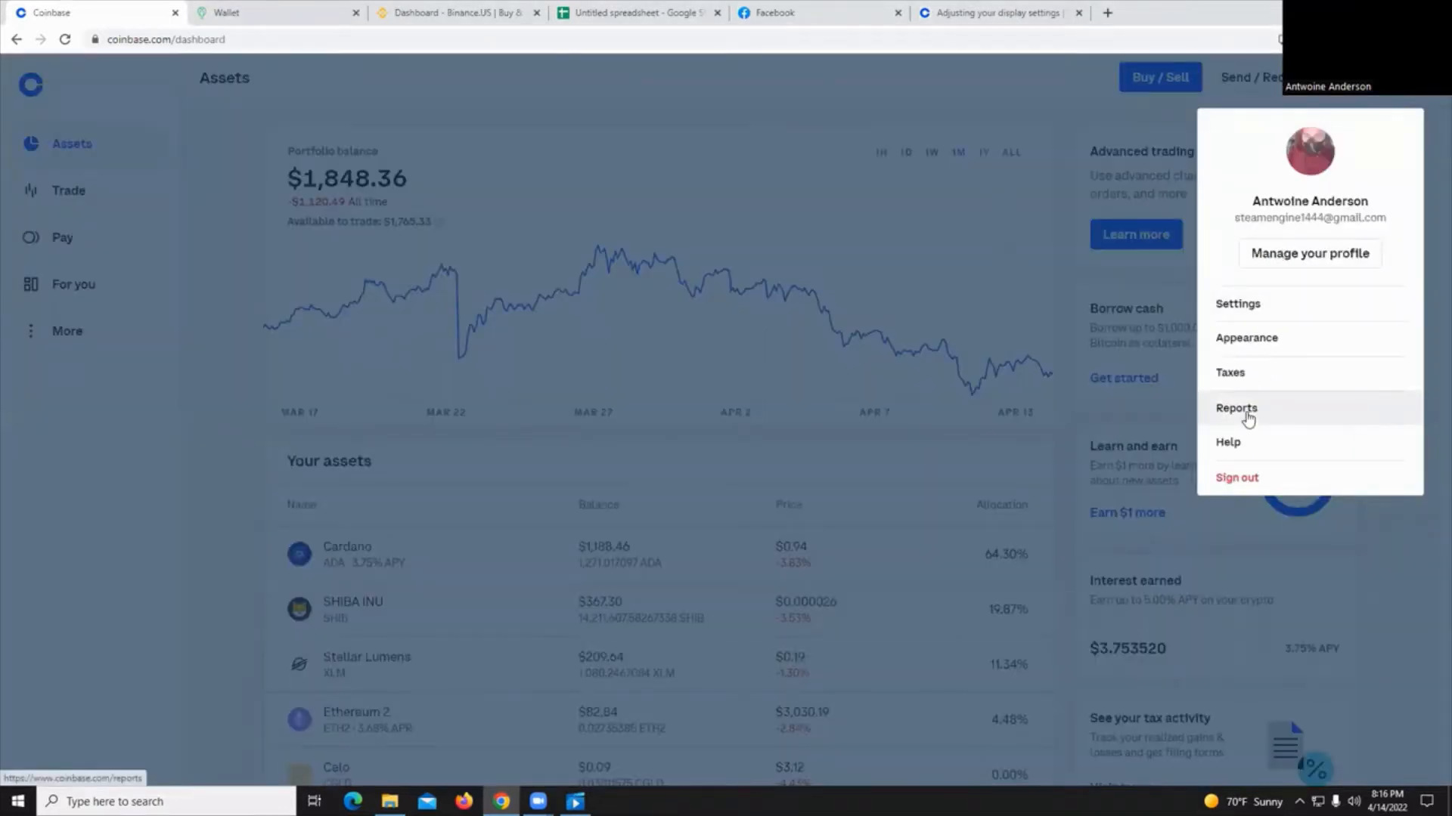
Generate the all-time Coinbase transaction history report and download it as CSV
left_click(1236, 407)
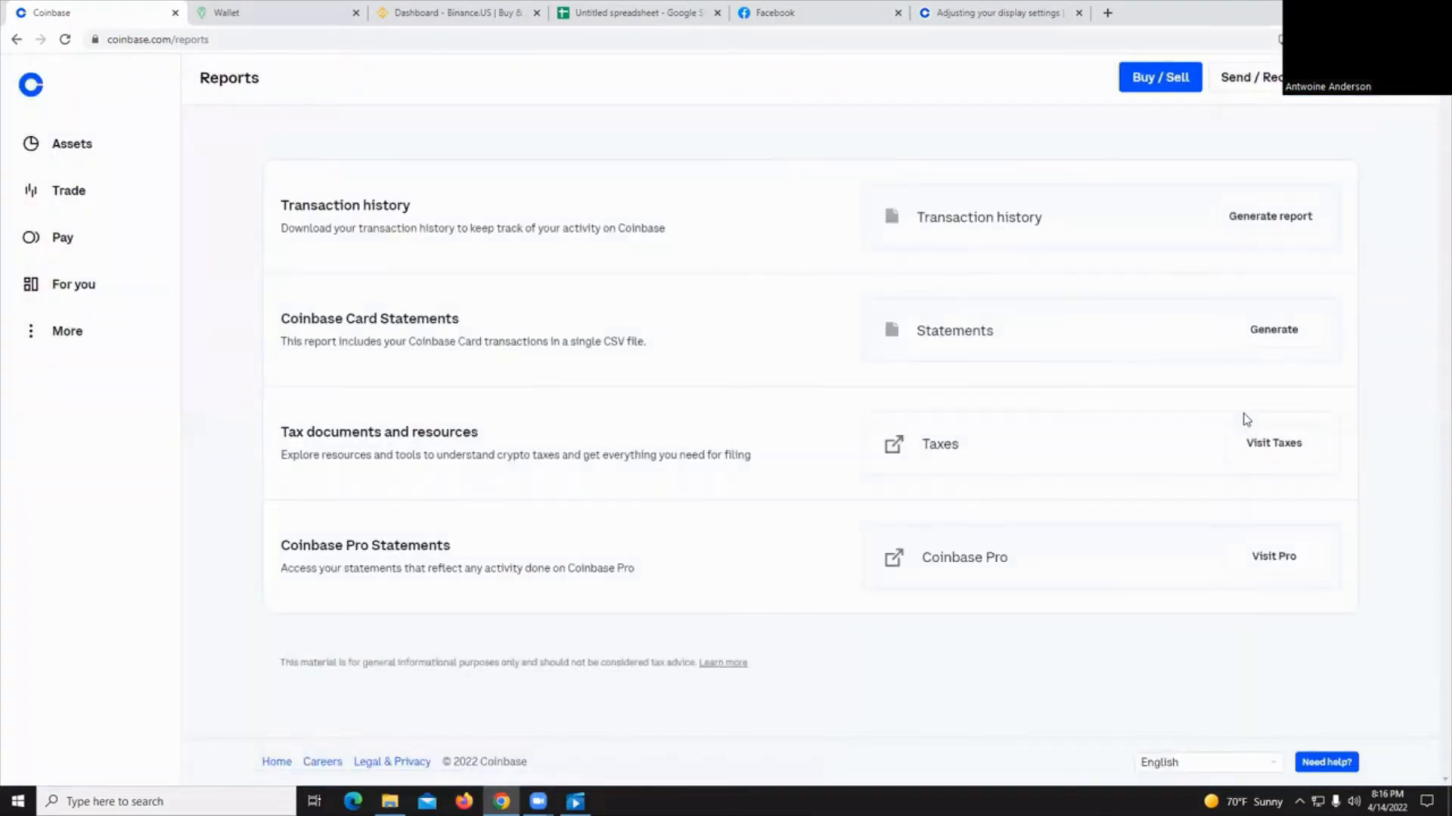
mouse_move(294, 220)
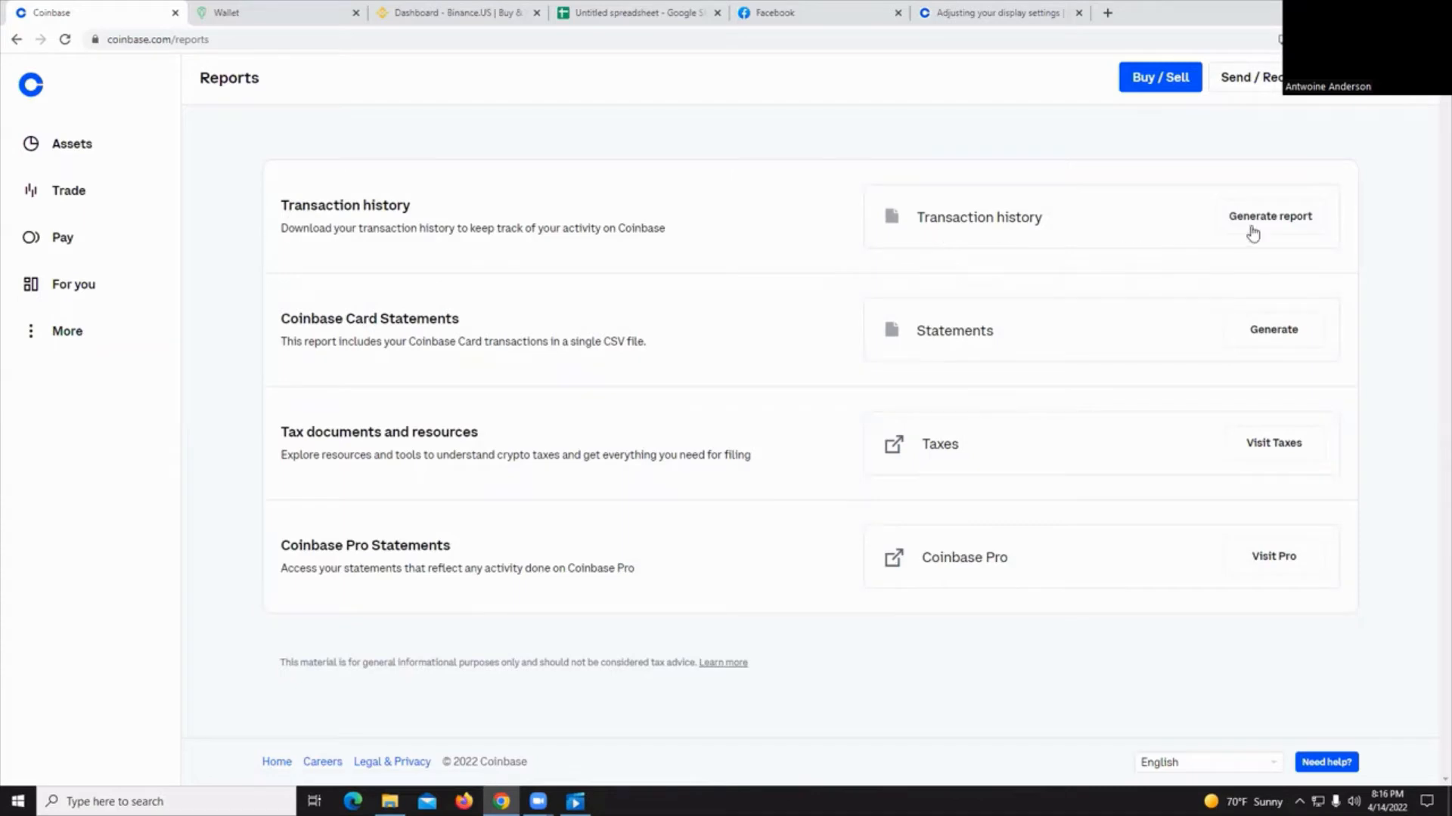
left_click(1269, 215)
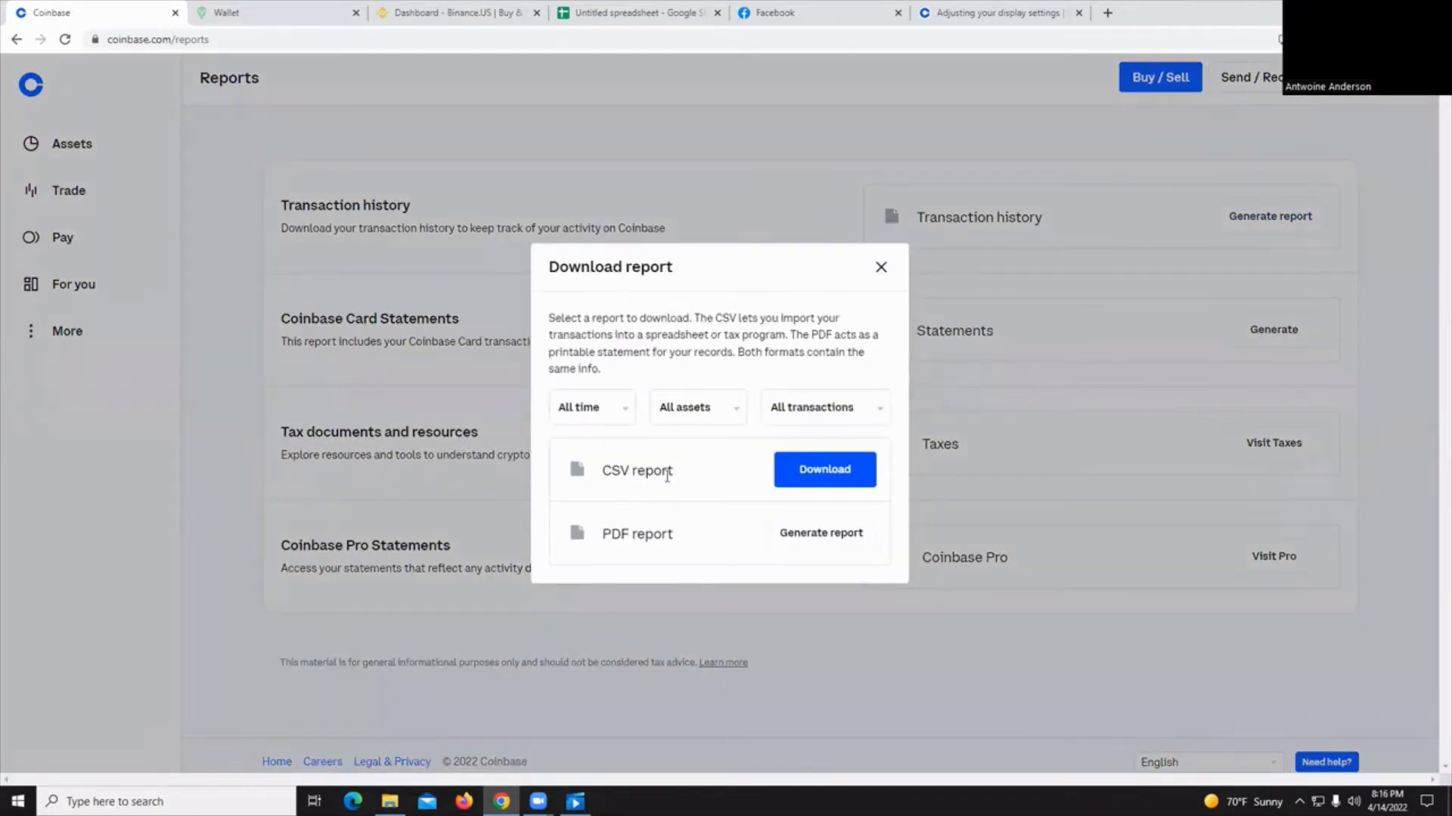
left_click(824, 469)
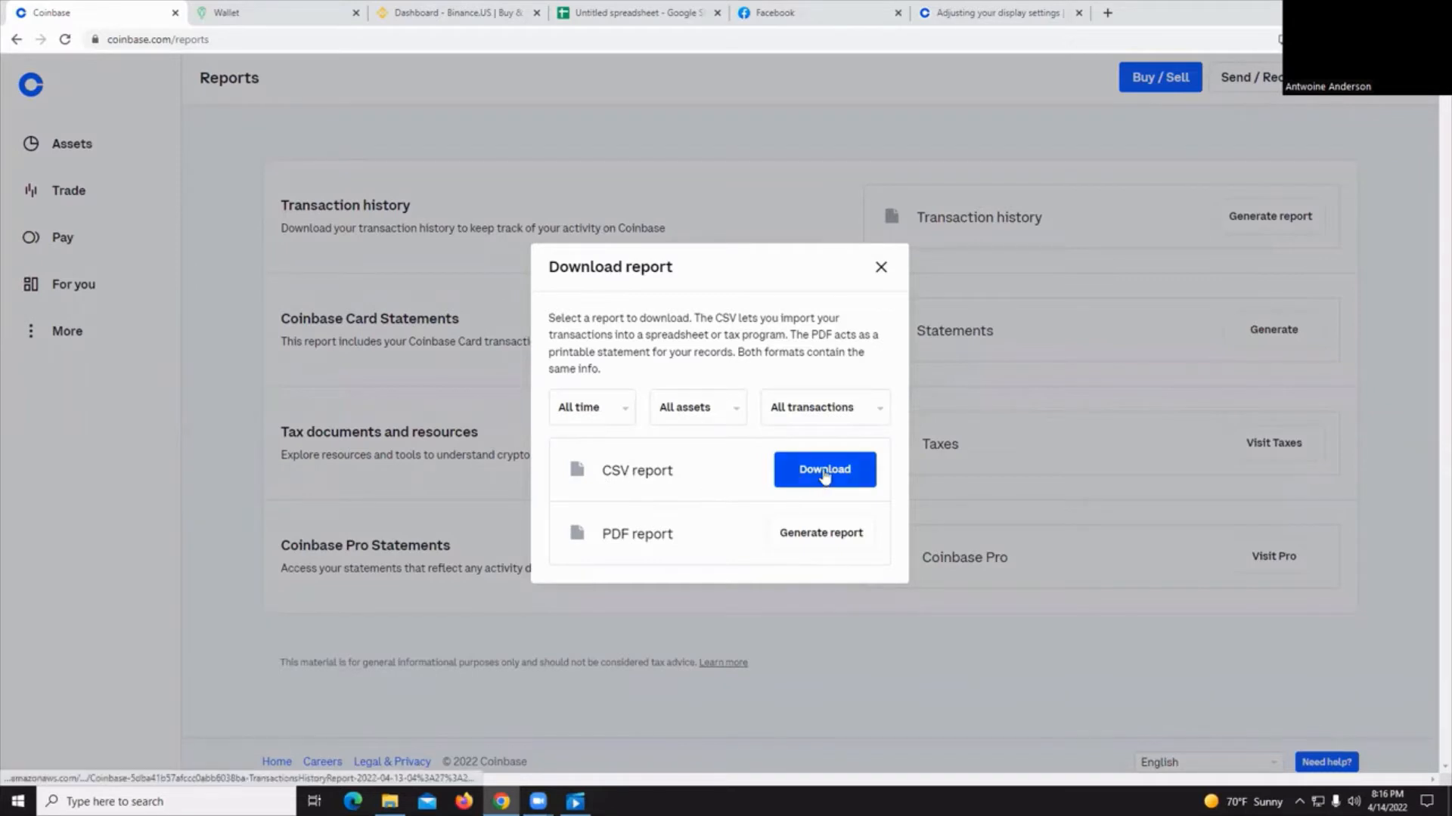
left_click(823, 470)
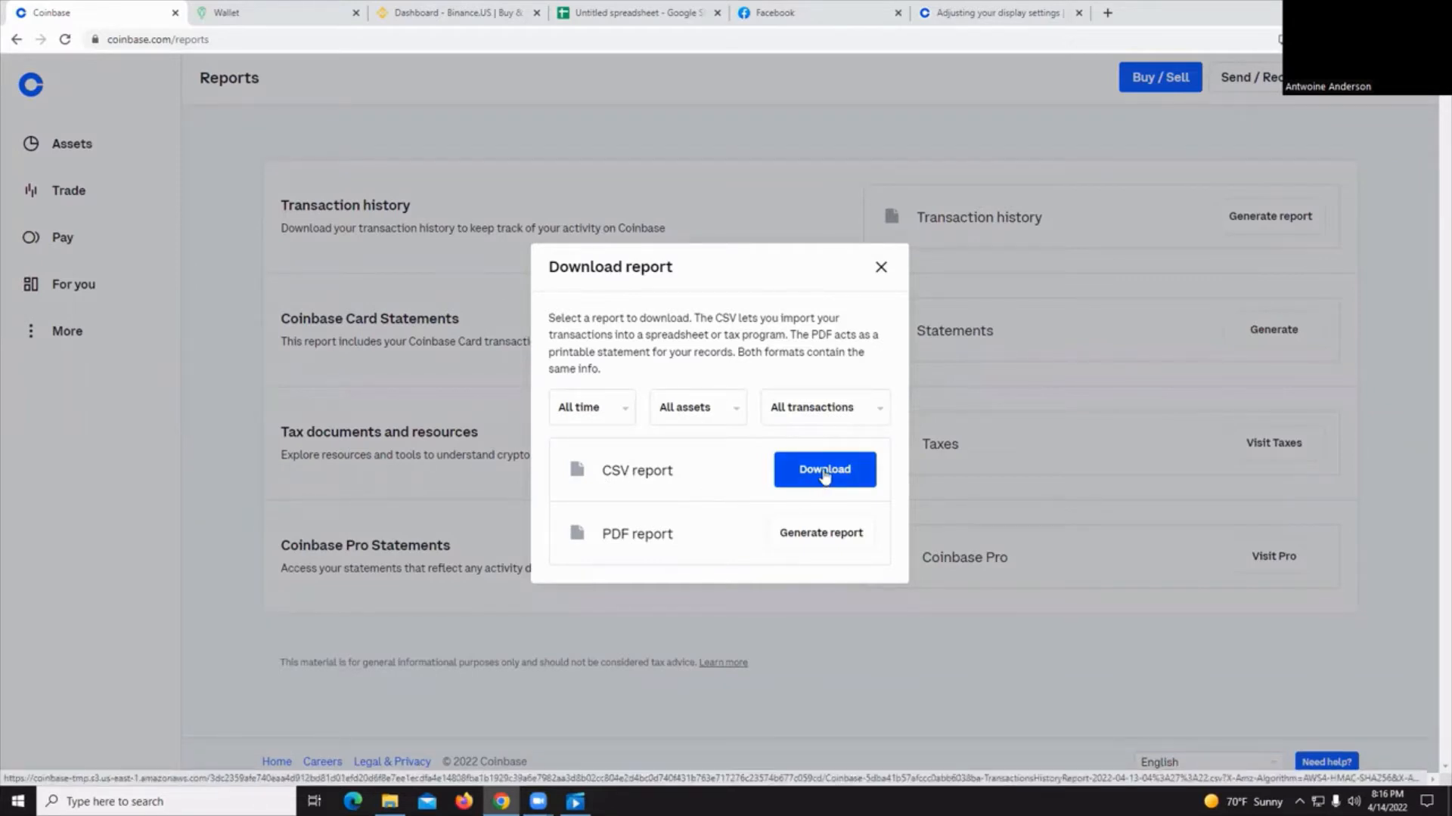
mouse_move(875, 411)
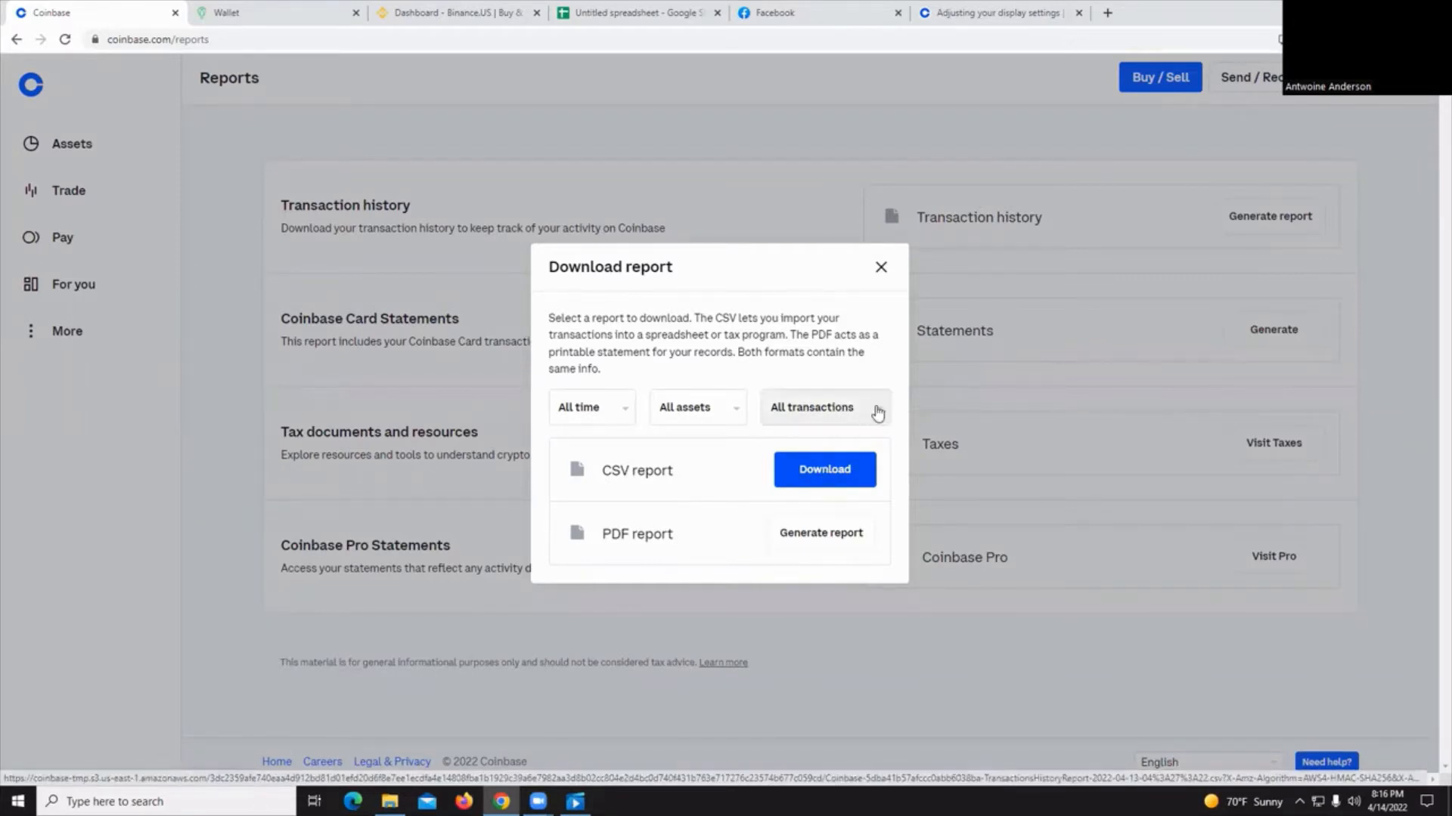
left_click(822, 408)
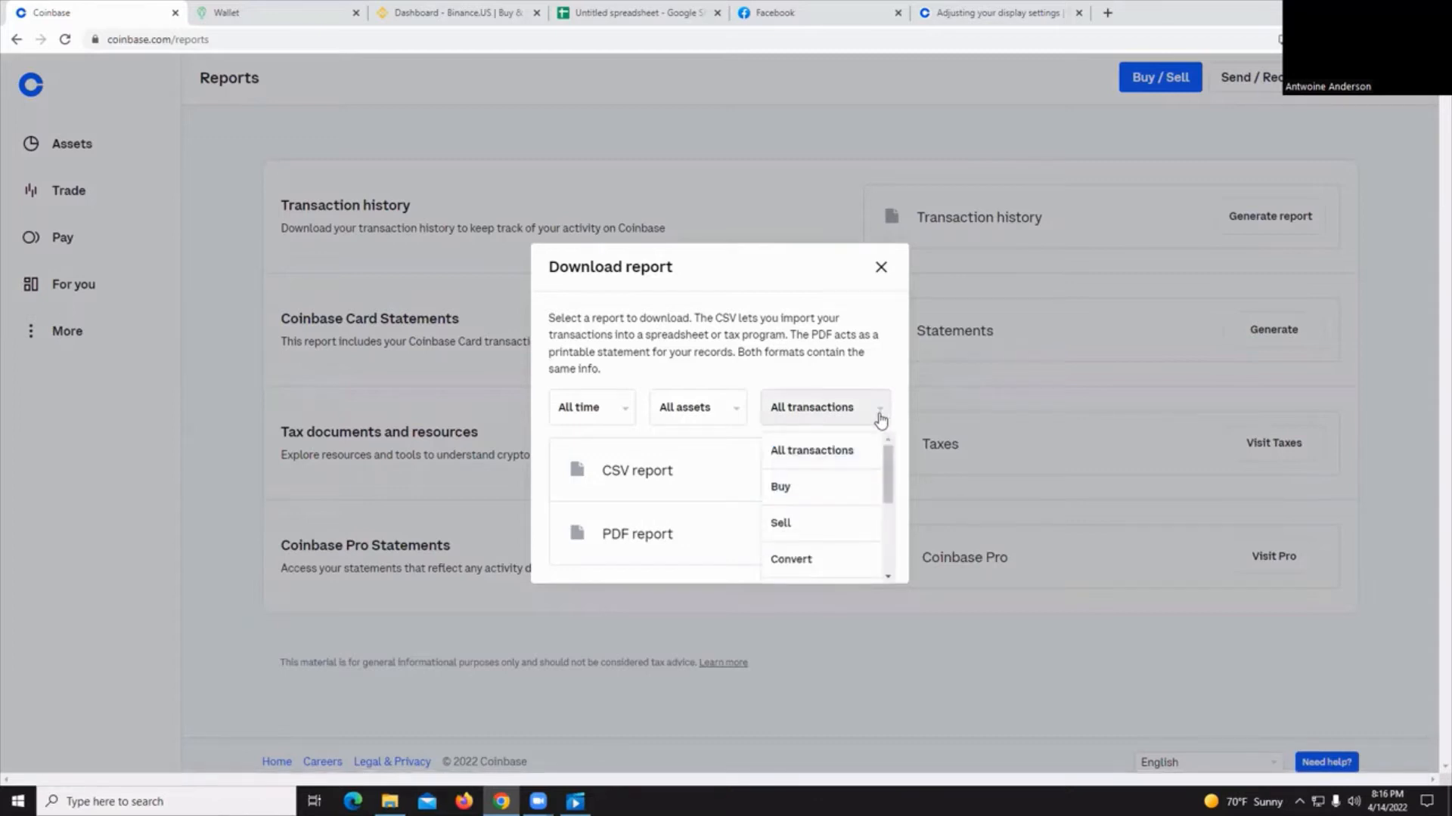
mouse_move(526, 428)
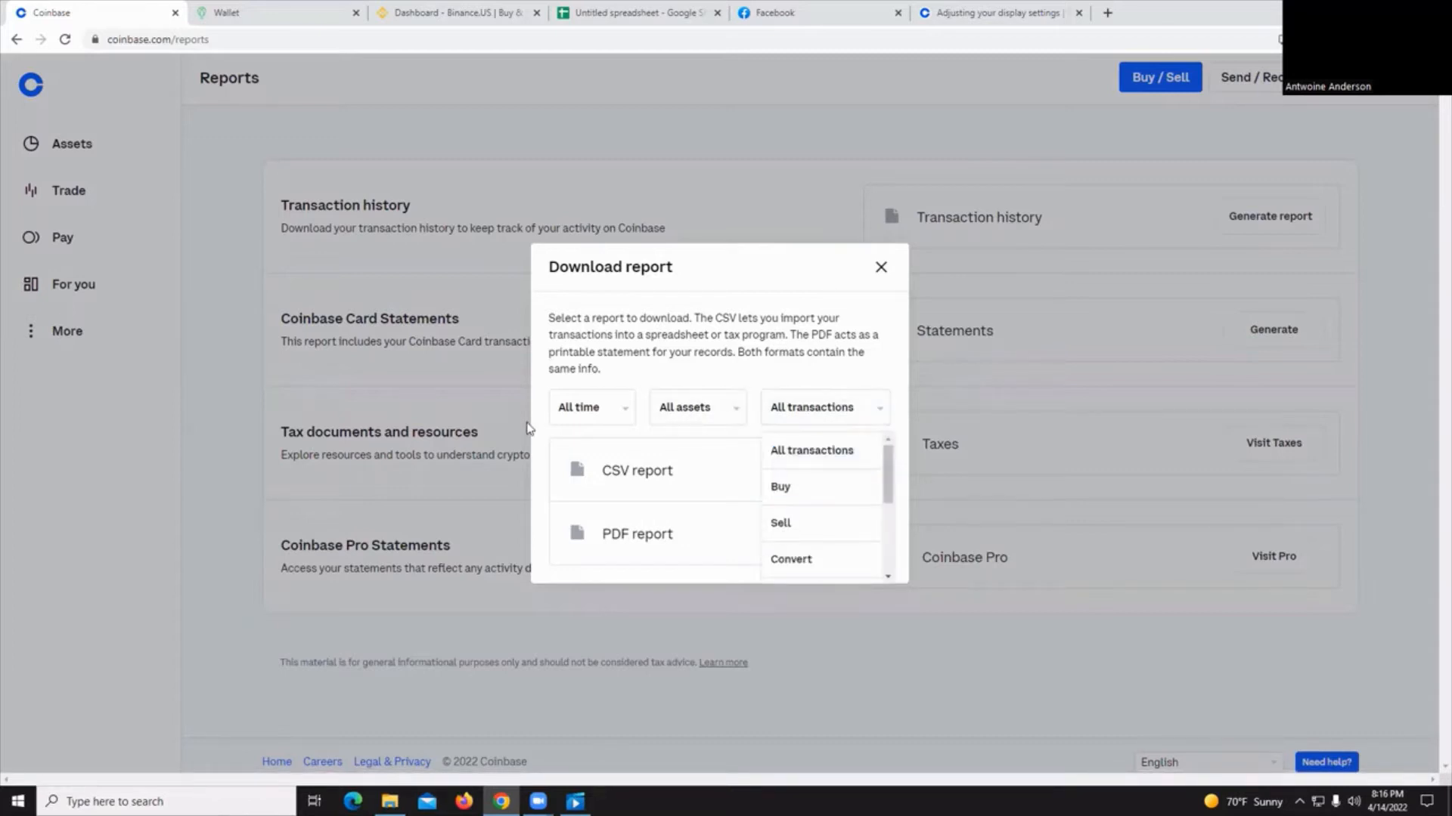
left_click(810, 450)
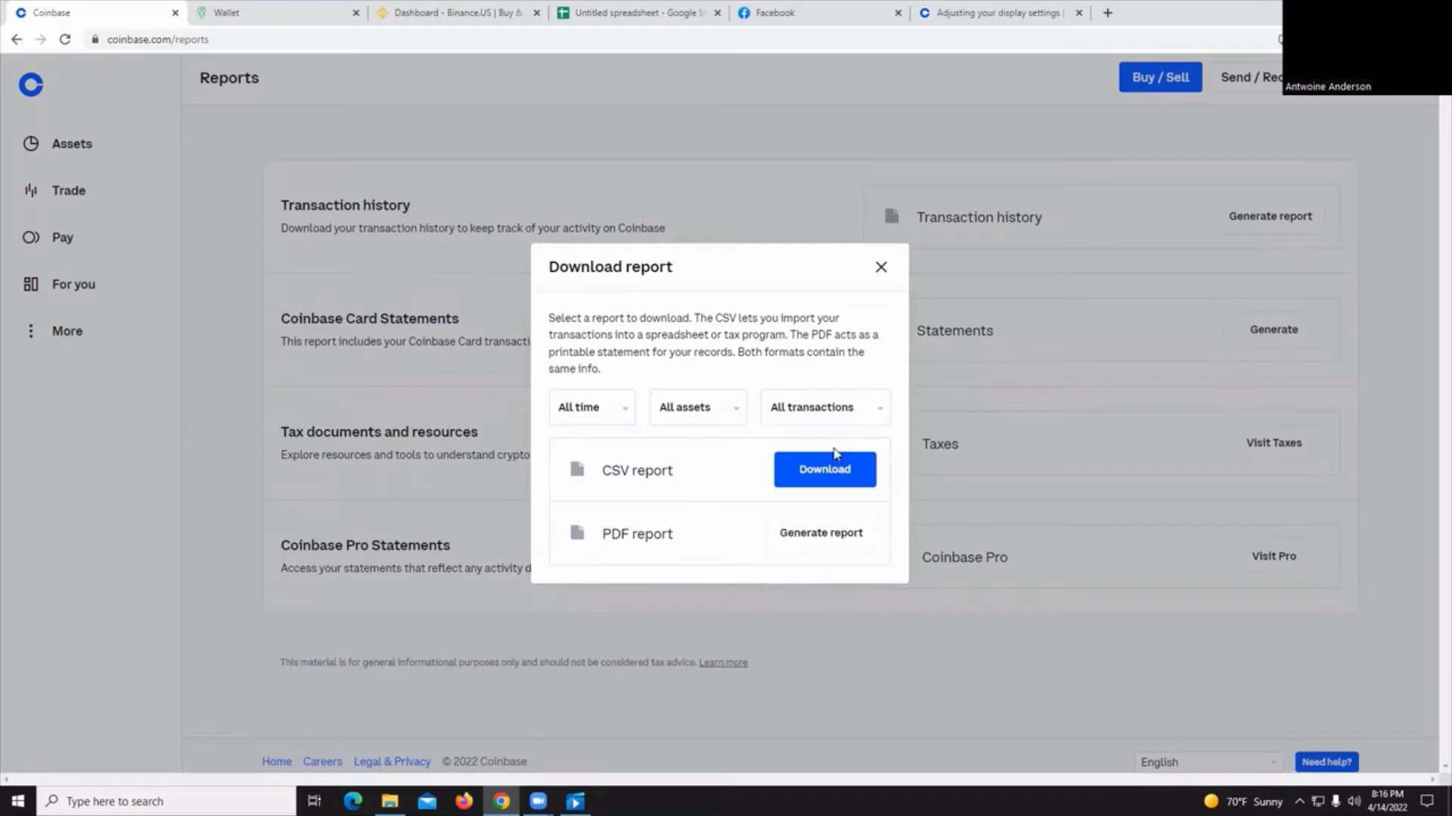
Download the TransactionsHistoryReport CSV and view it in Notepad
left_click(821, 470)
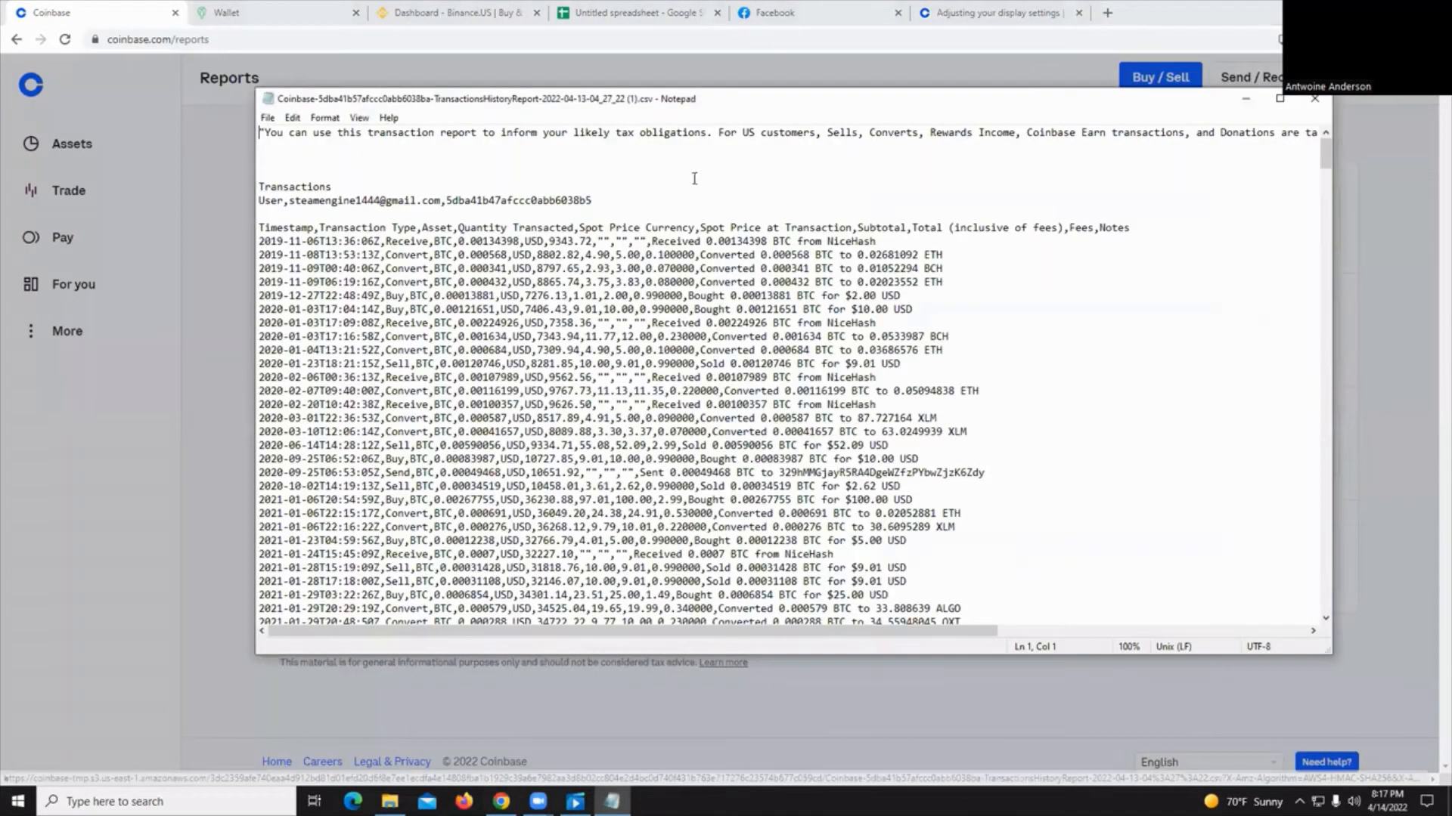
mouse_move(660, 405)
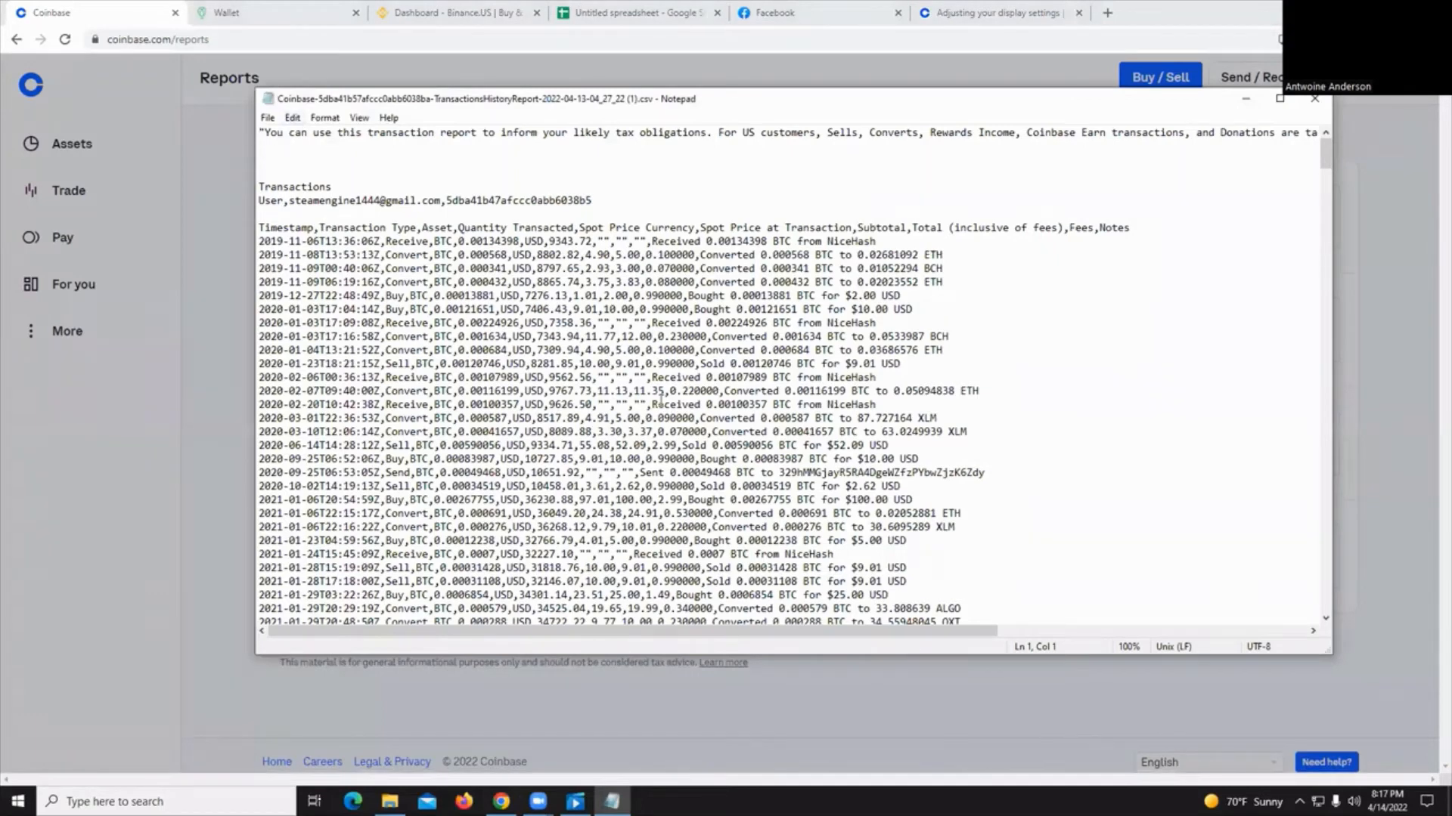
mouse_move(370, 111)
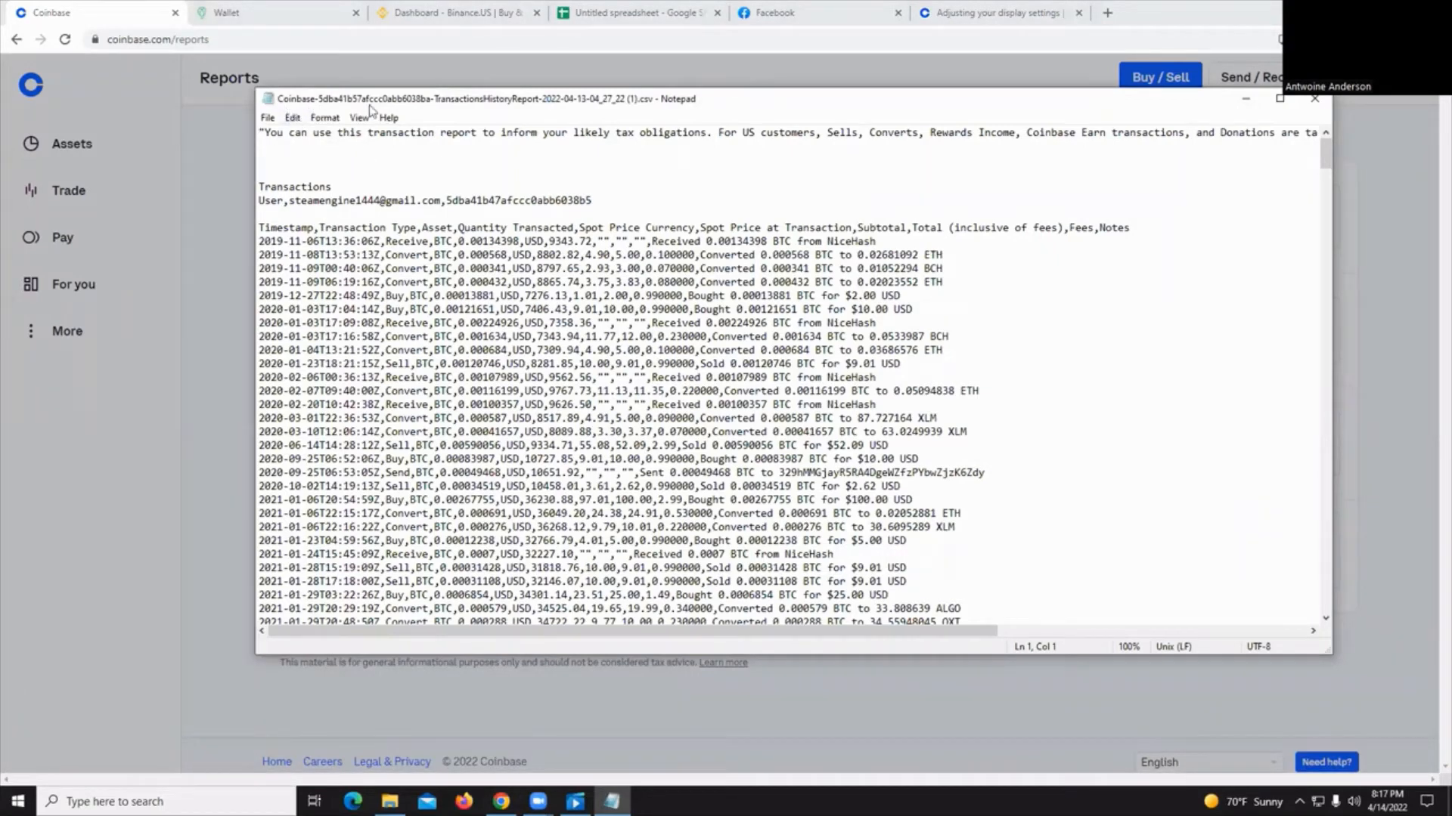
mouse_move(830, 226)
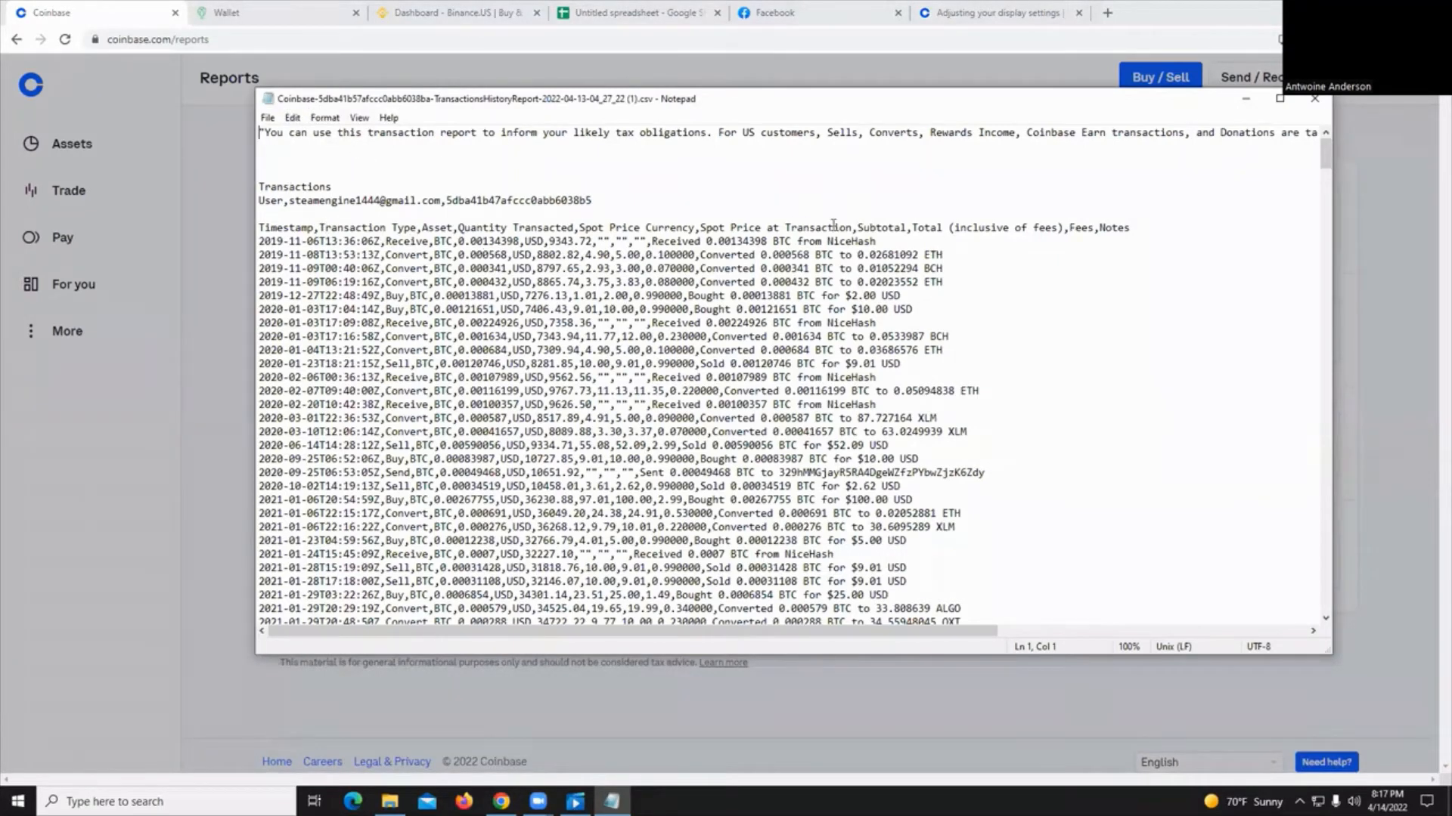
mouse_move(630, 453)
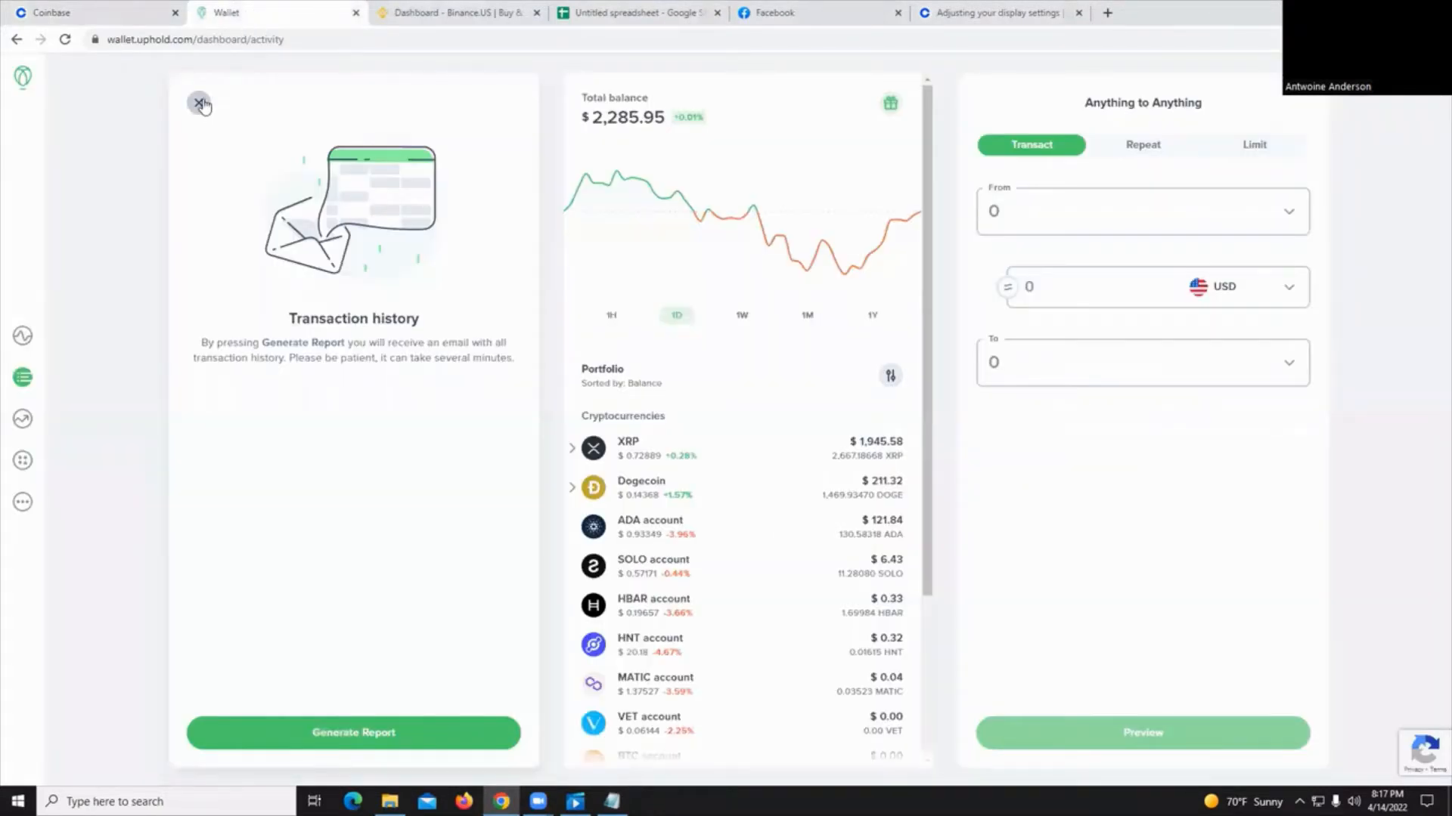
Generate Uphold's transaction history report from the Activity panel for email delivery
left_click(199, 102)
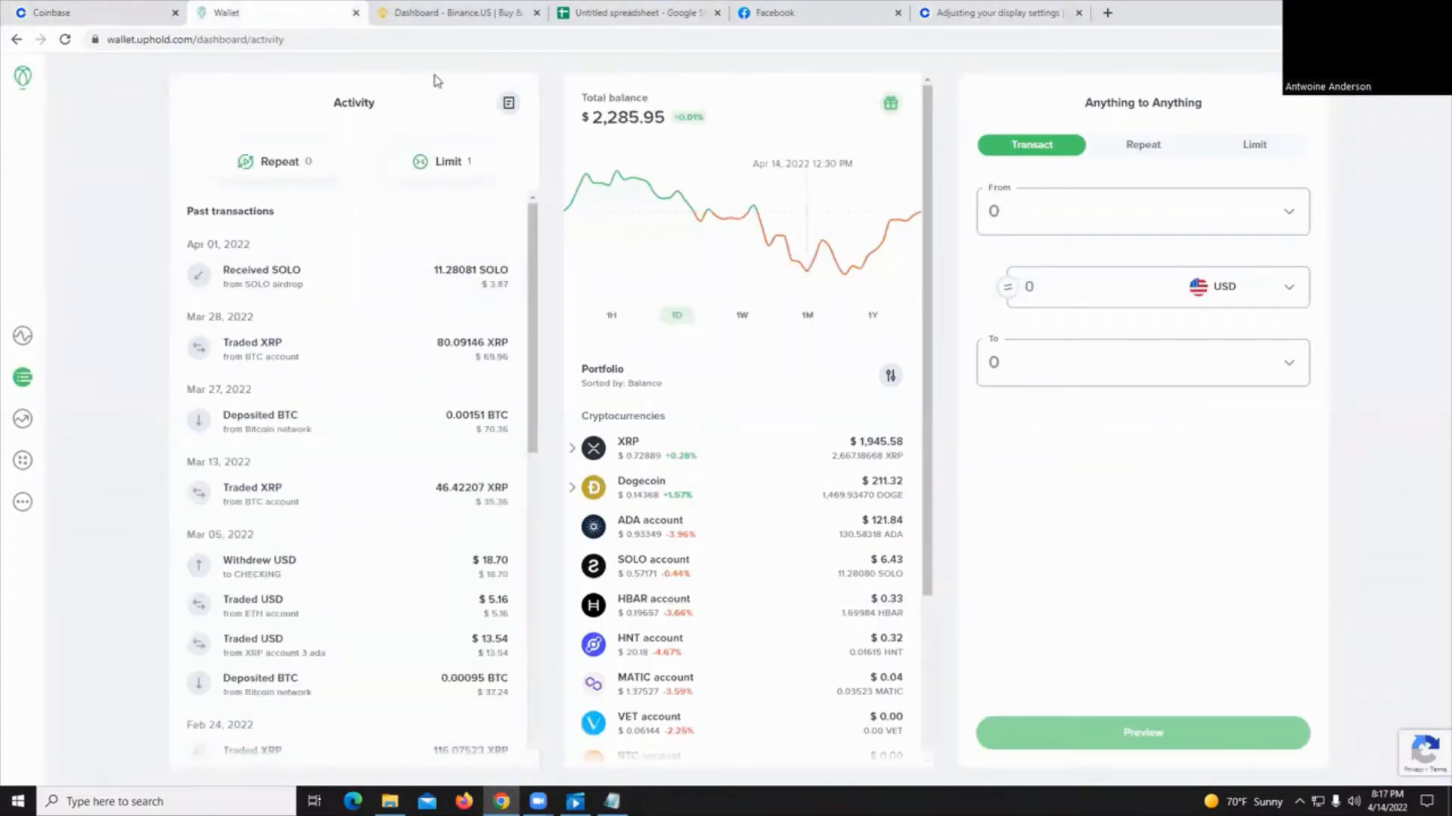
mouse_move(41, 316)
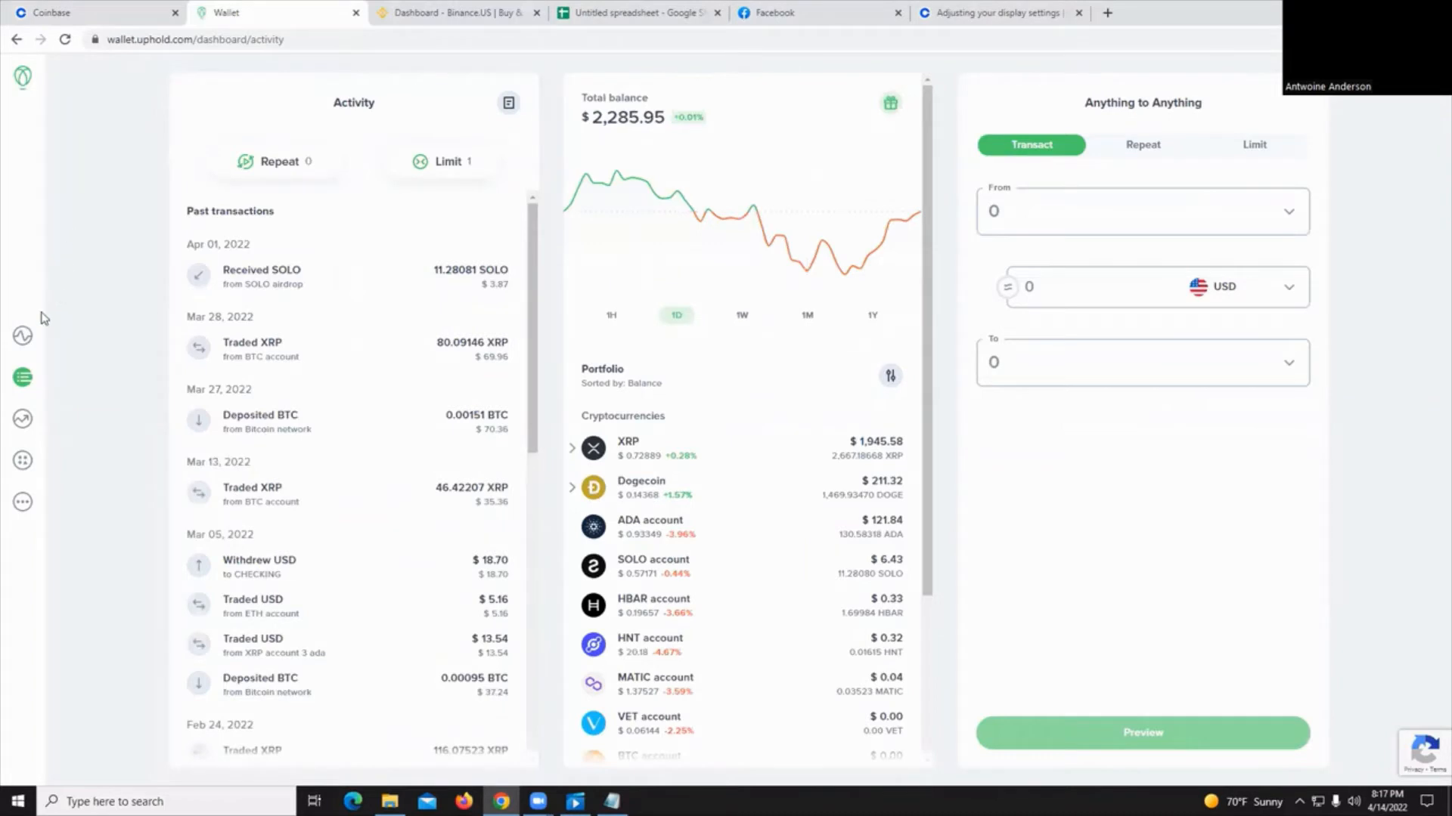
mouse_move(23, 379)
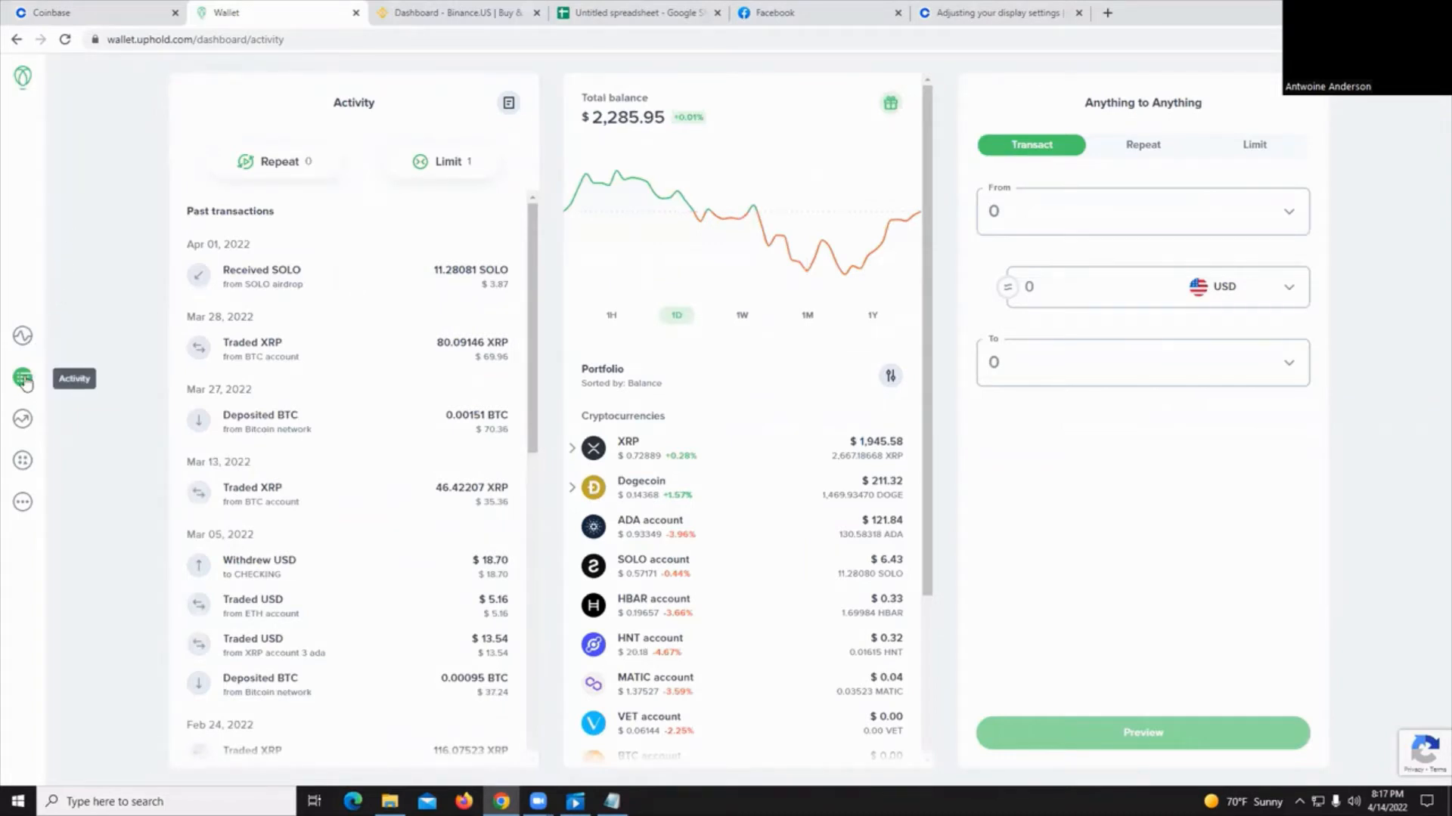
mouse_move(521, 115)
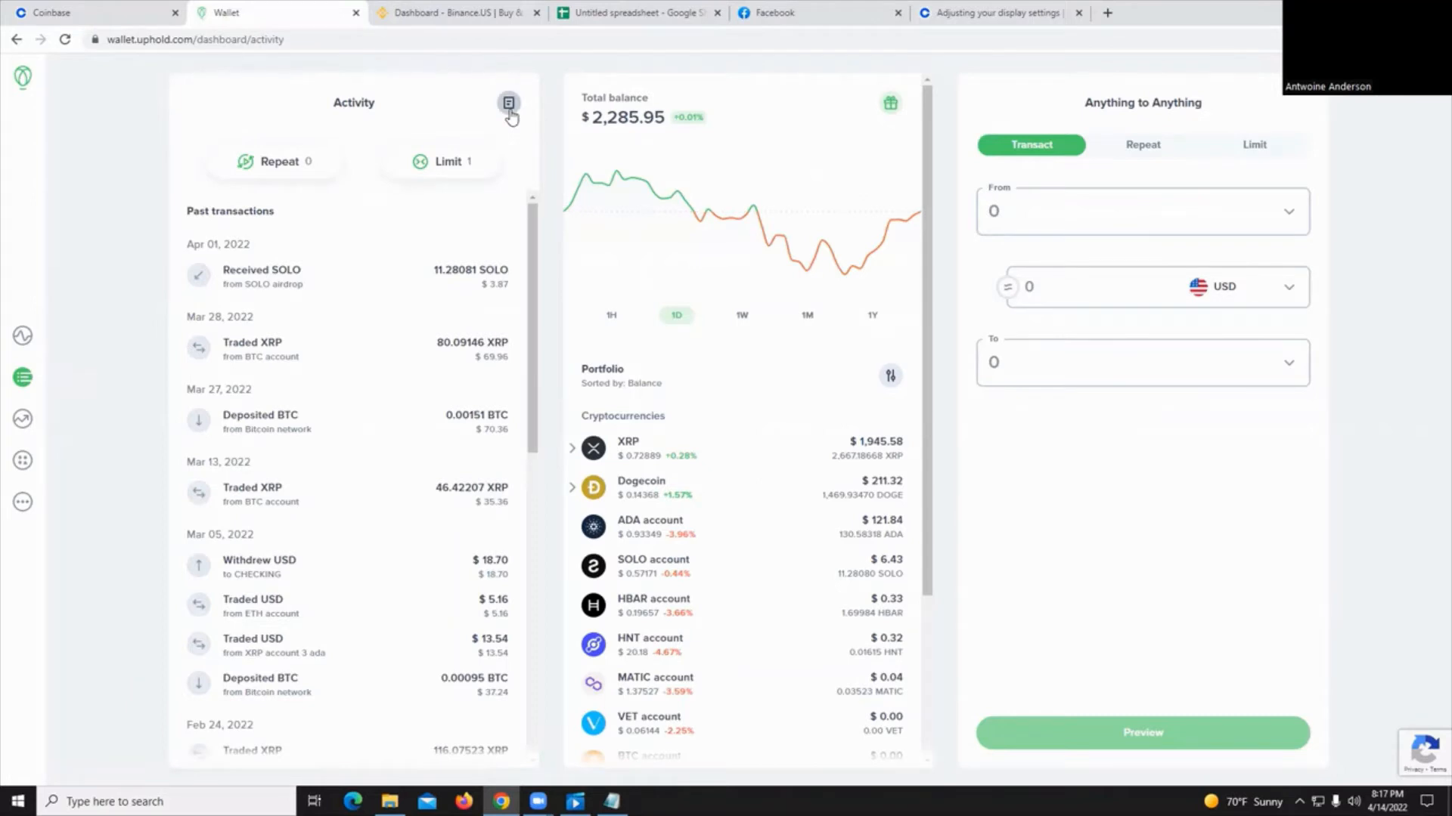
mouse_move(245, 668)
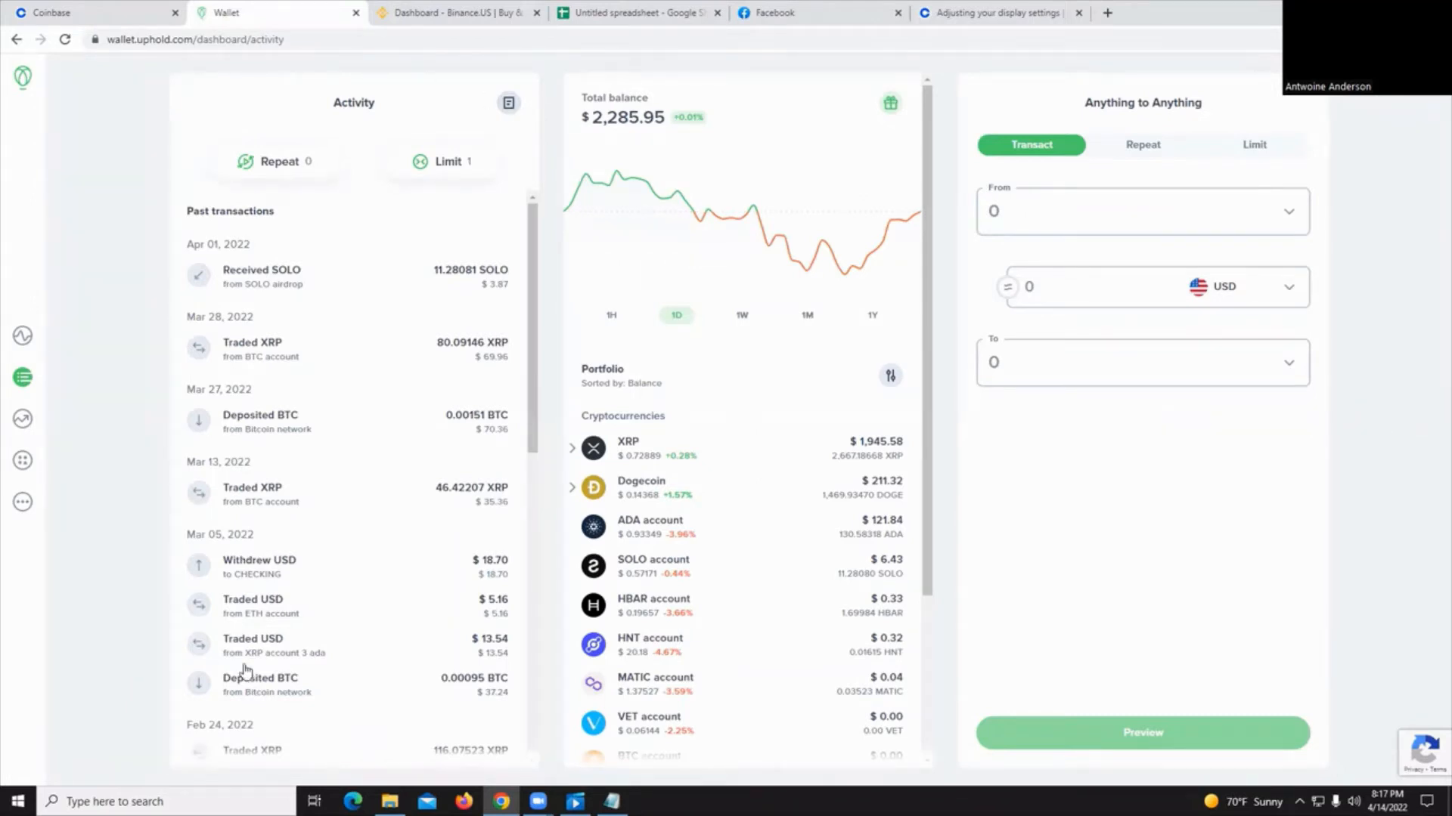
left_click(508, 102)
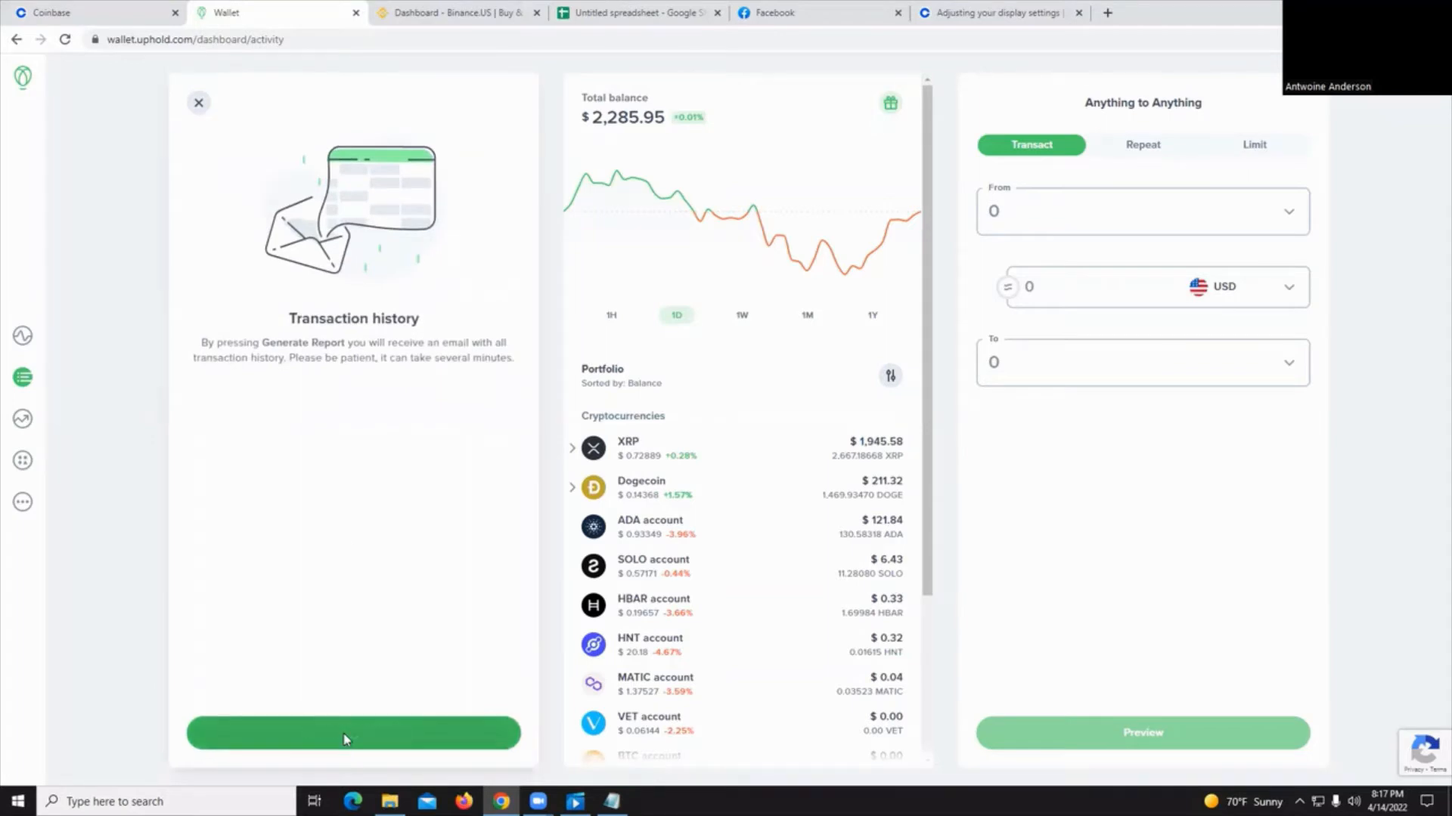
left_click(353, 733)
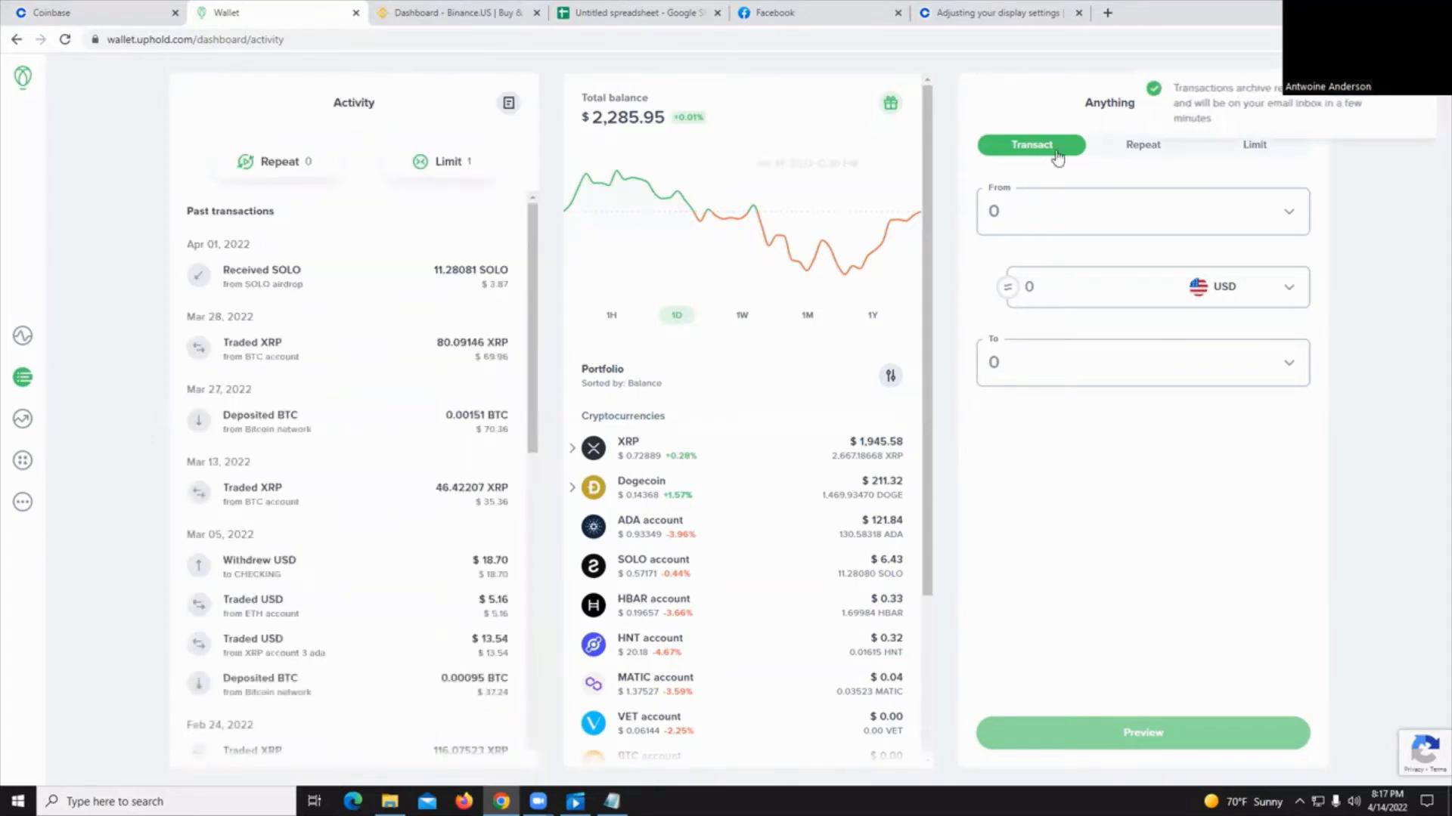
mouse_move(1291, 102)
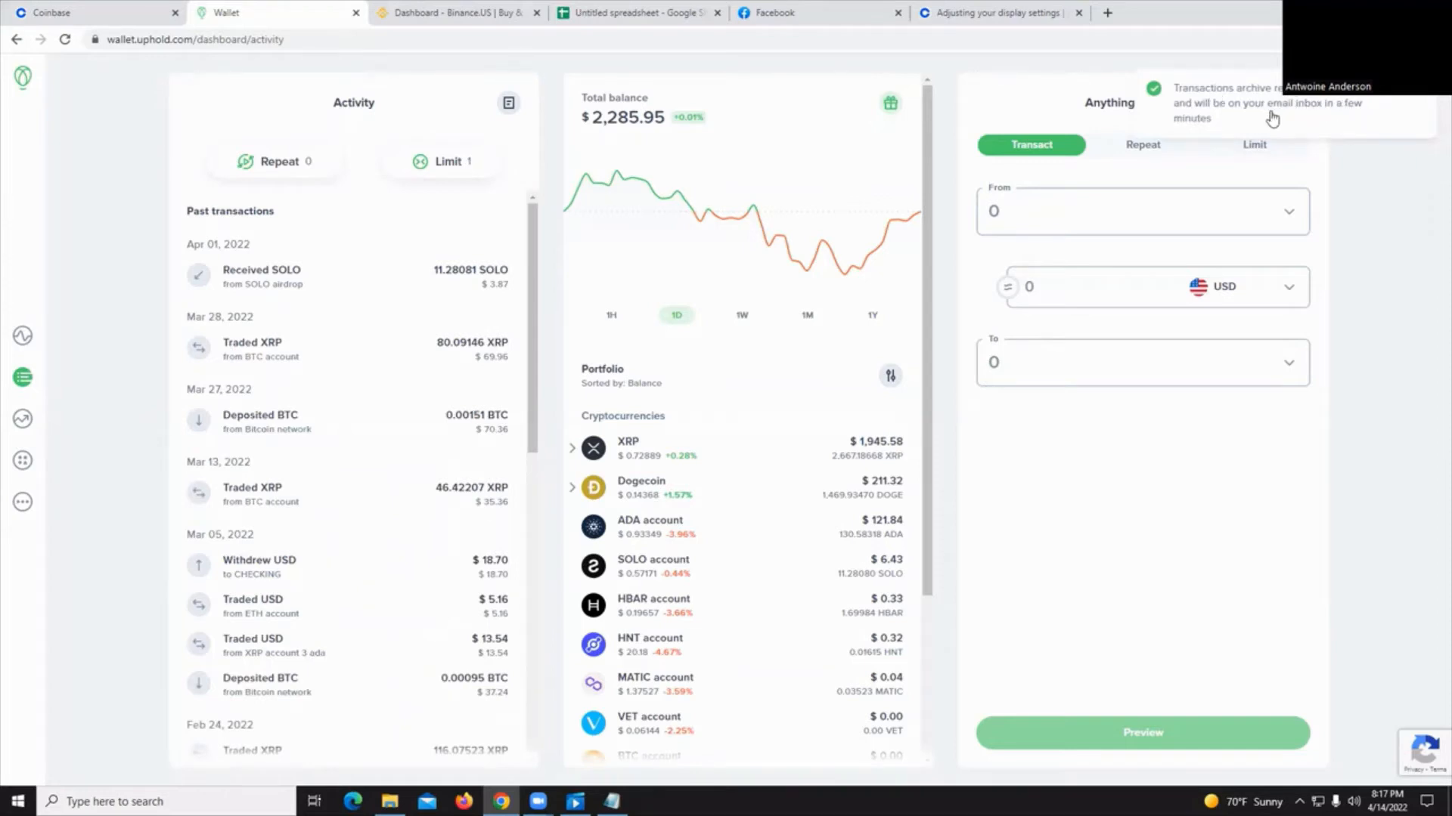
mouse_move(554, 154)
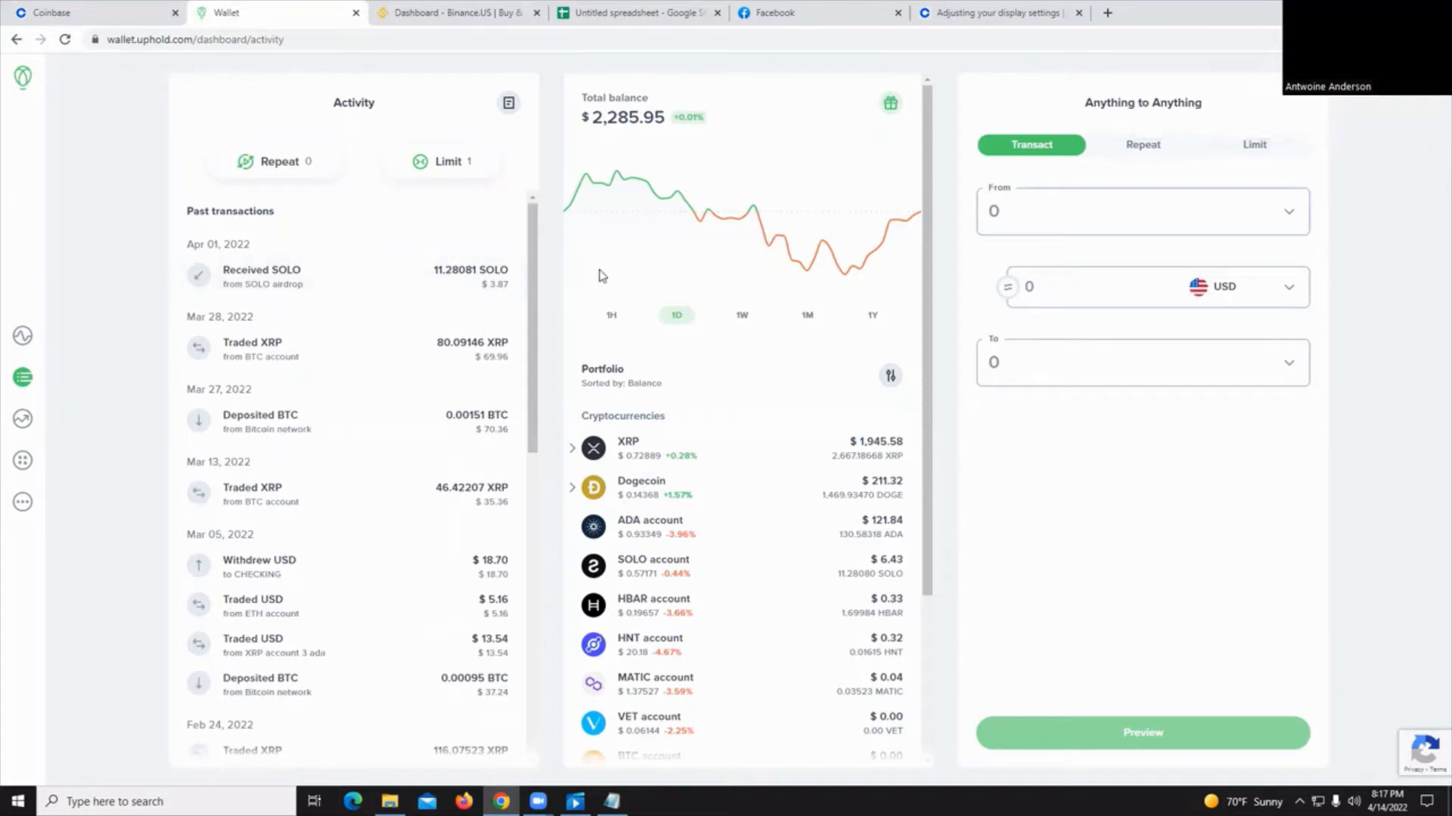
mouse_move(413, 230)
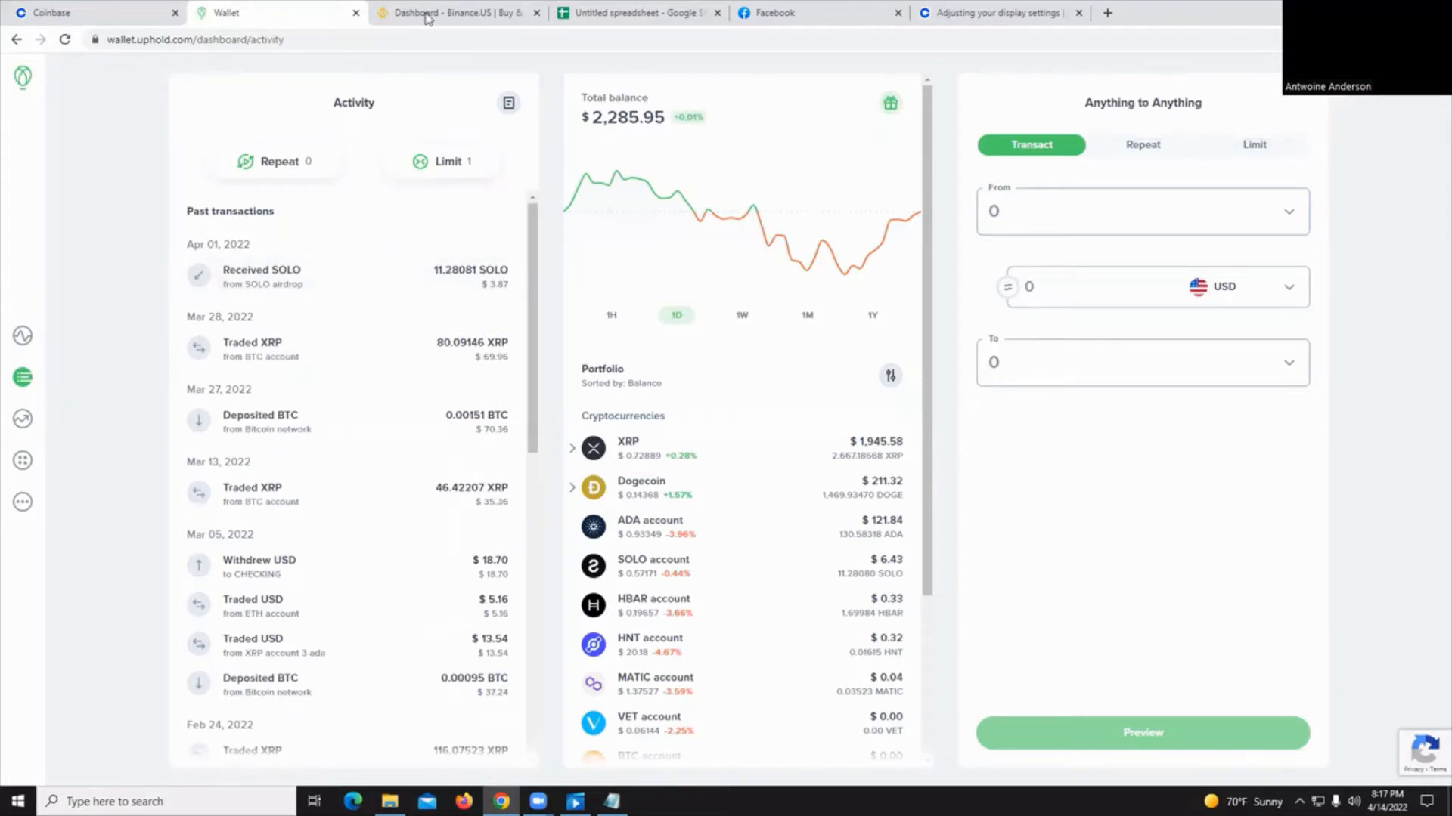
Open Tax Statements from the Binance.US account menu
left_click(454, 12)
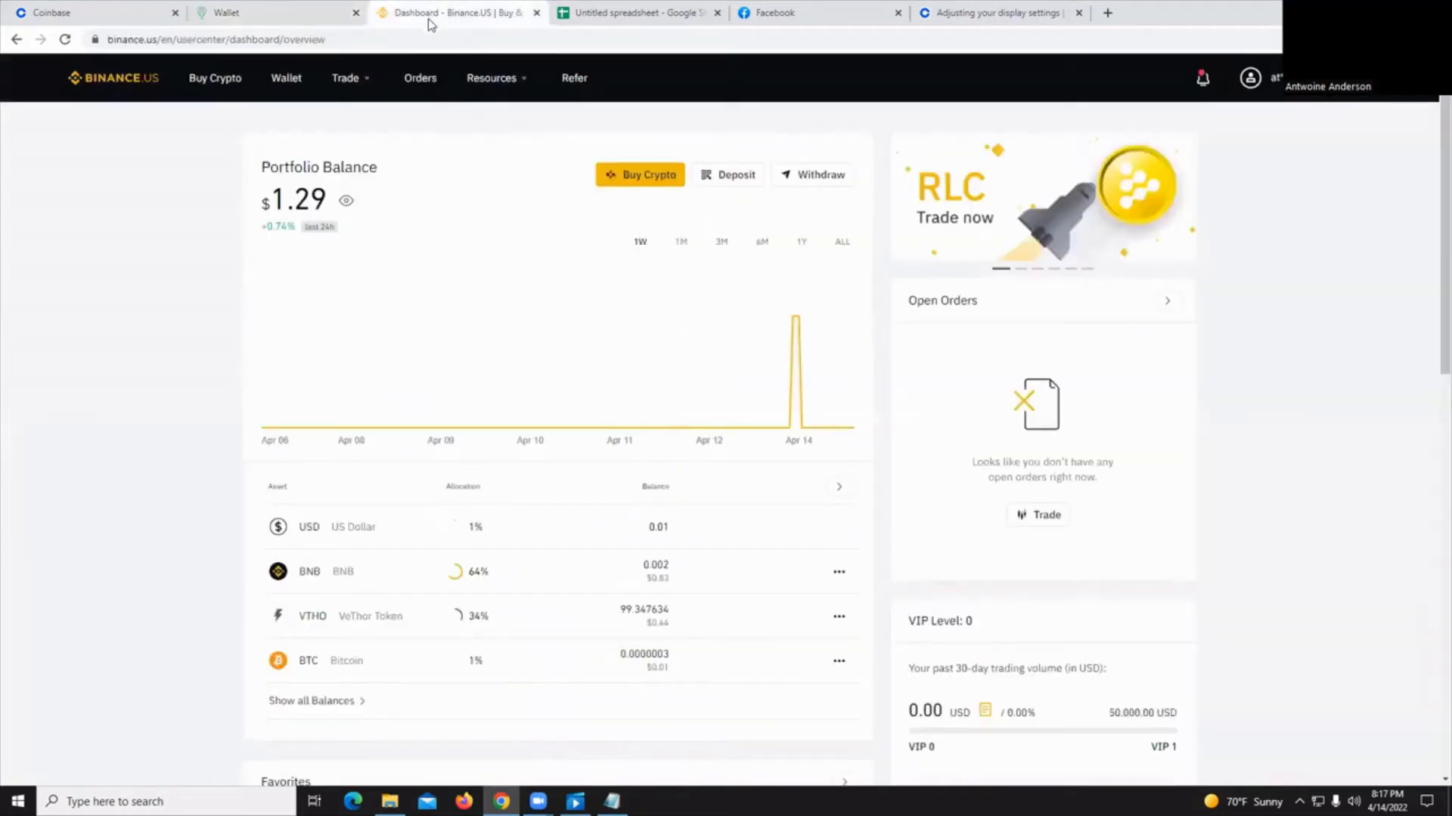
mouse_move(847, 428)
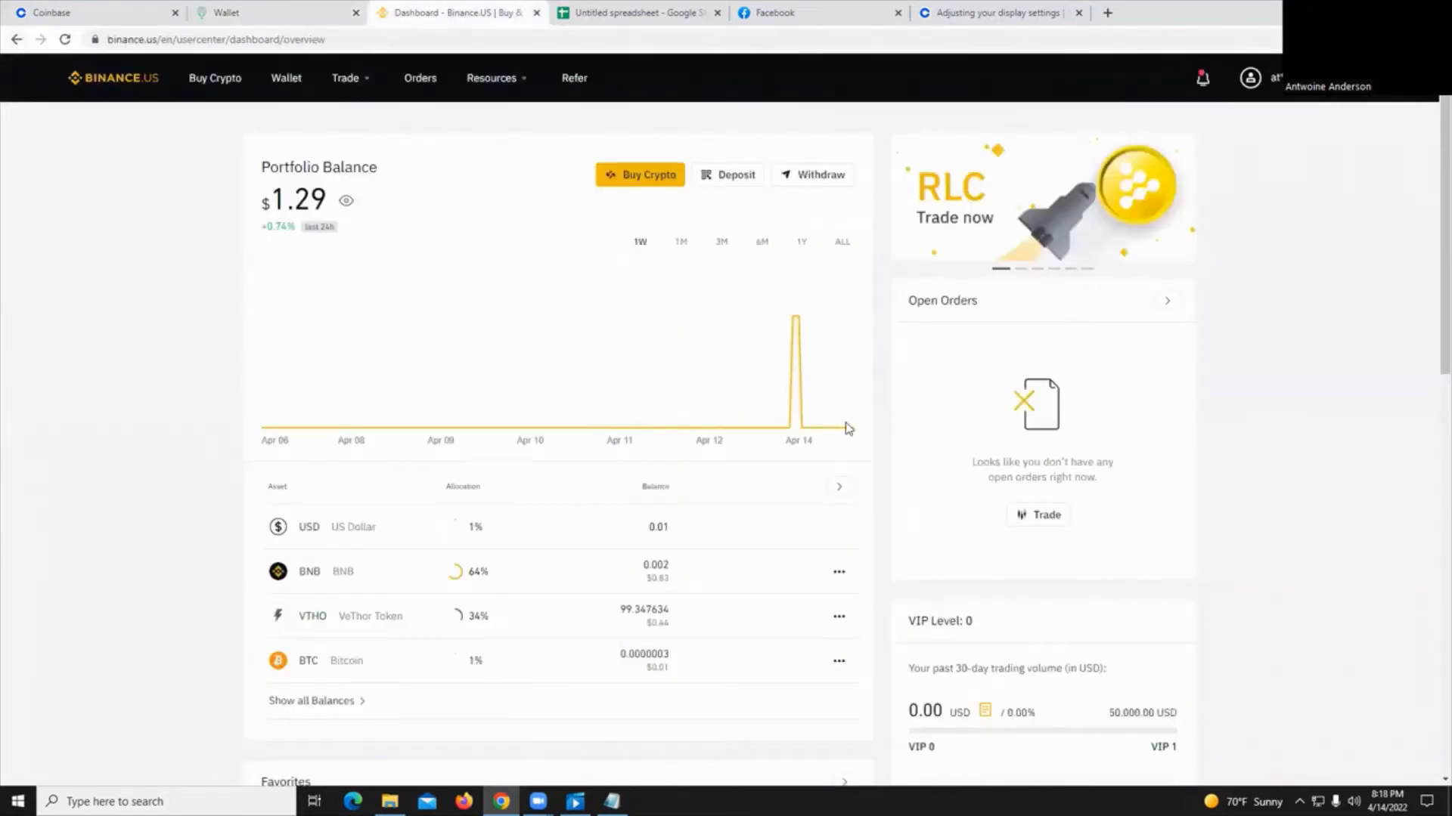
left_click(1249, 77)
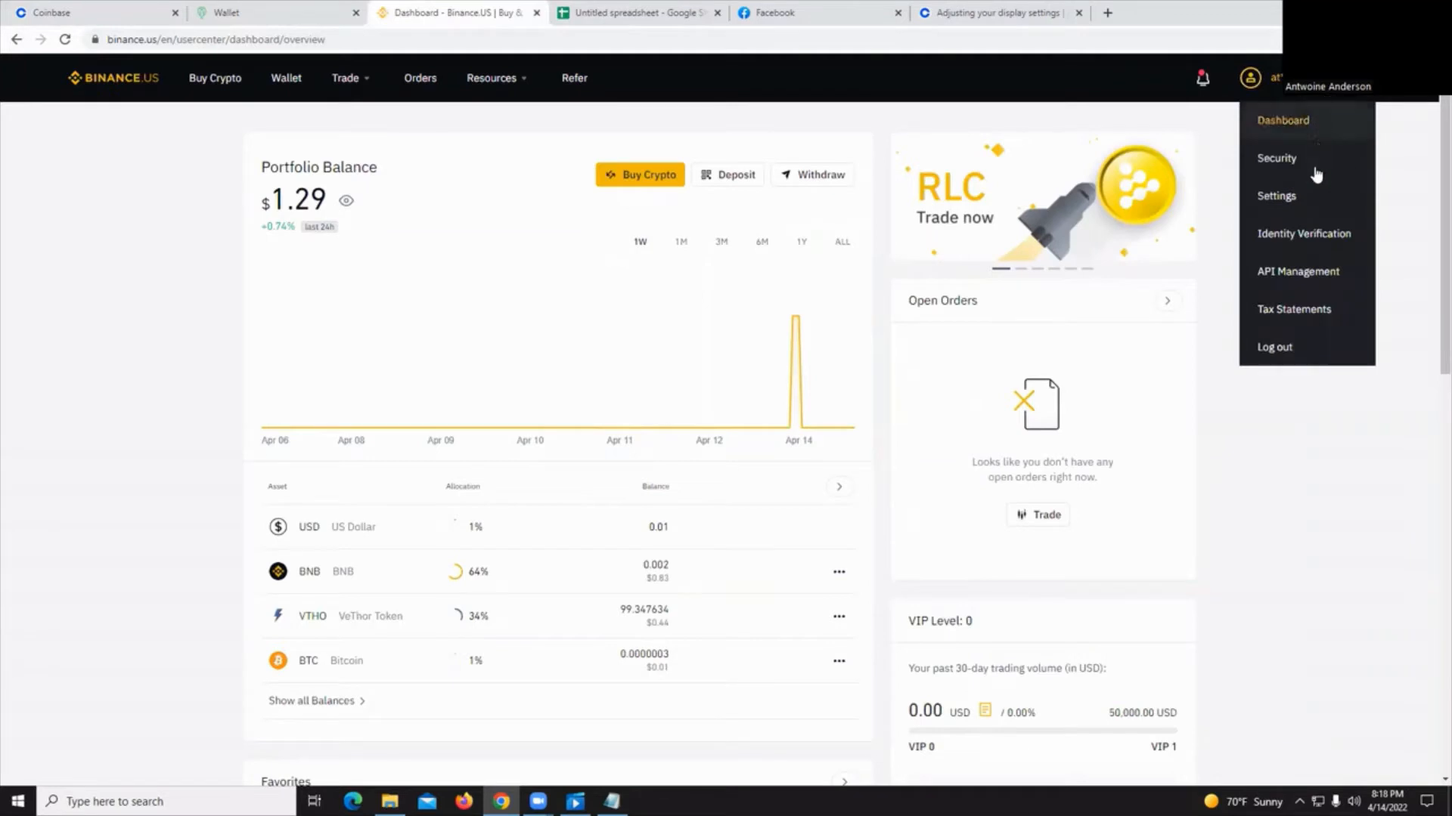
mouse_move(1293, 309)
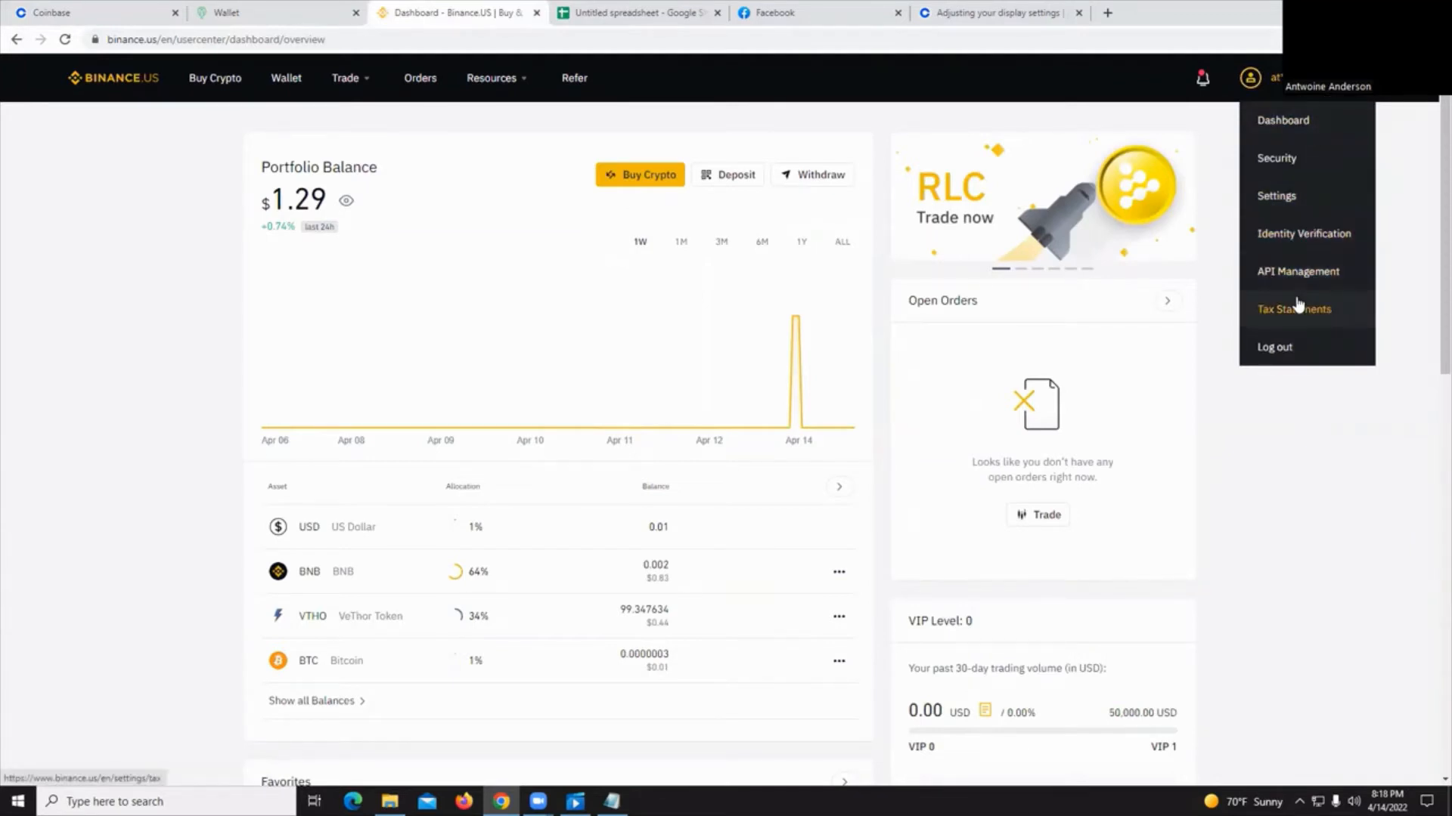
mouse_move(1295, 315)
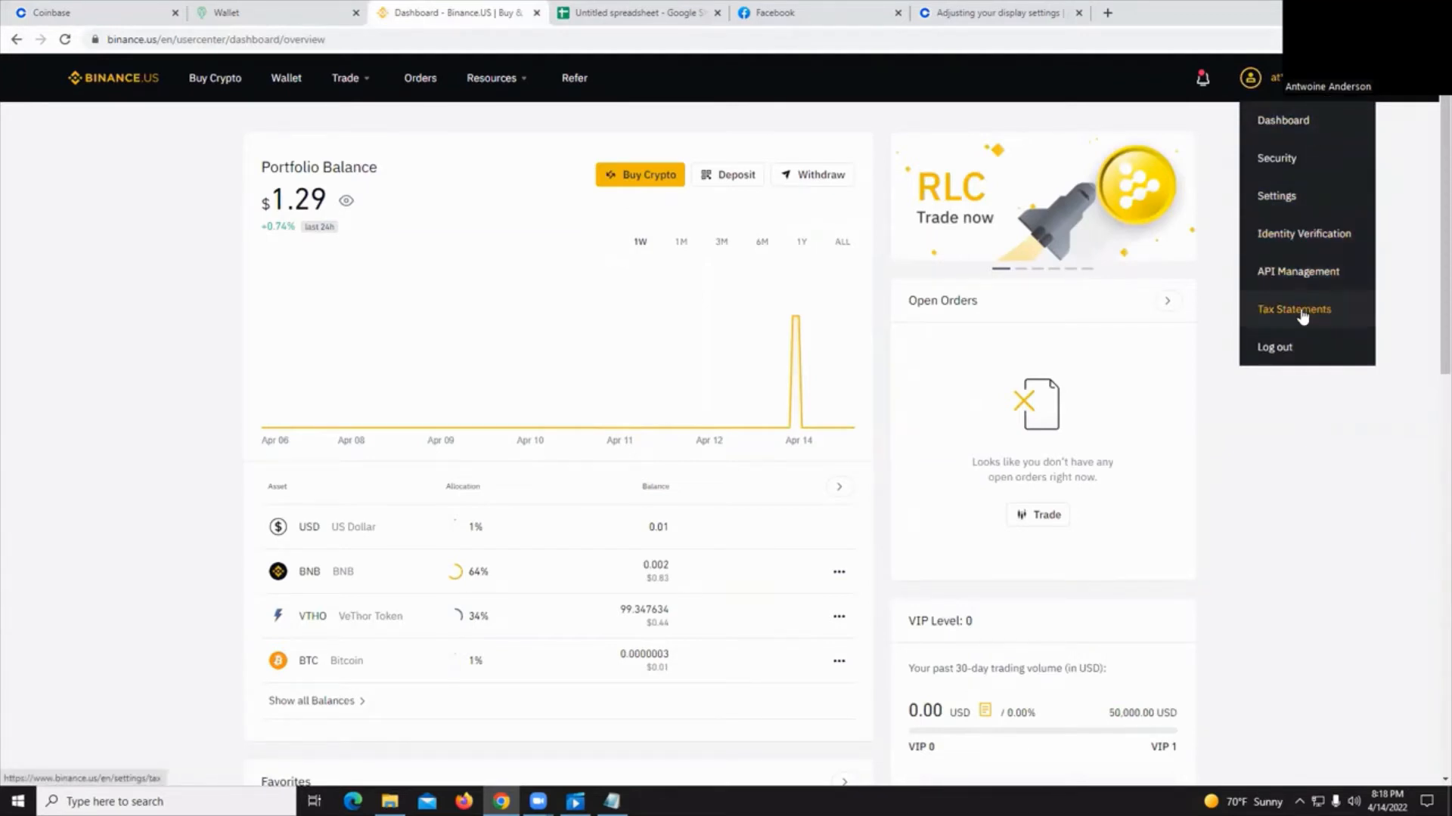
left_click(1294, 310)
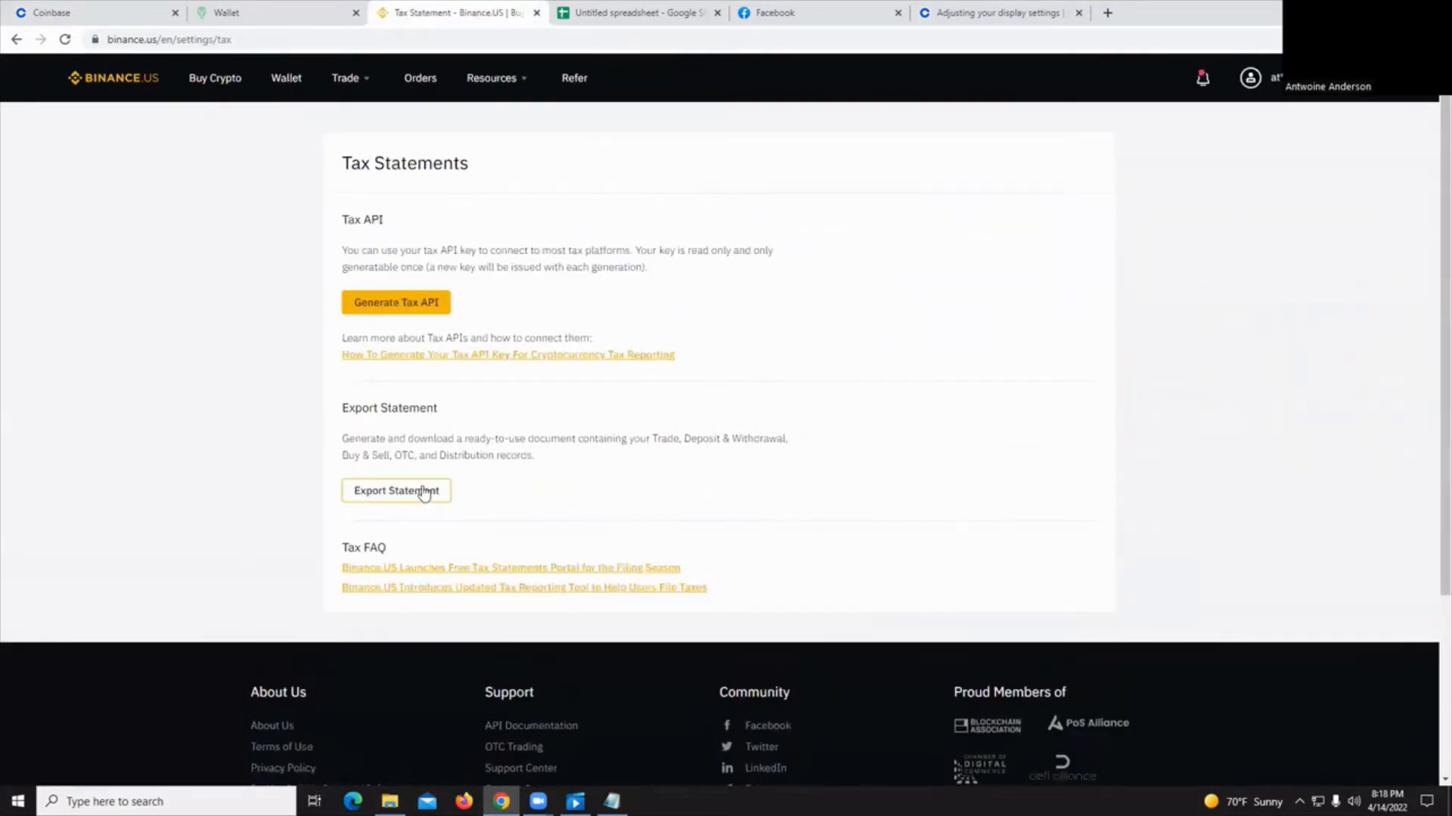
mouse_move(412, 500)
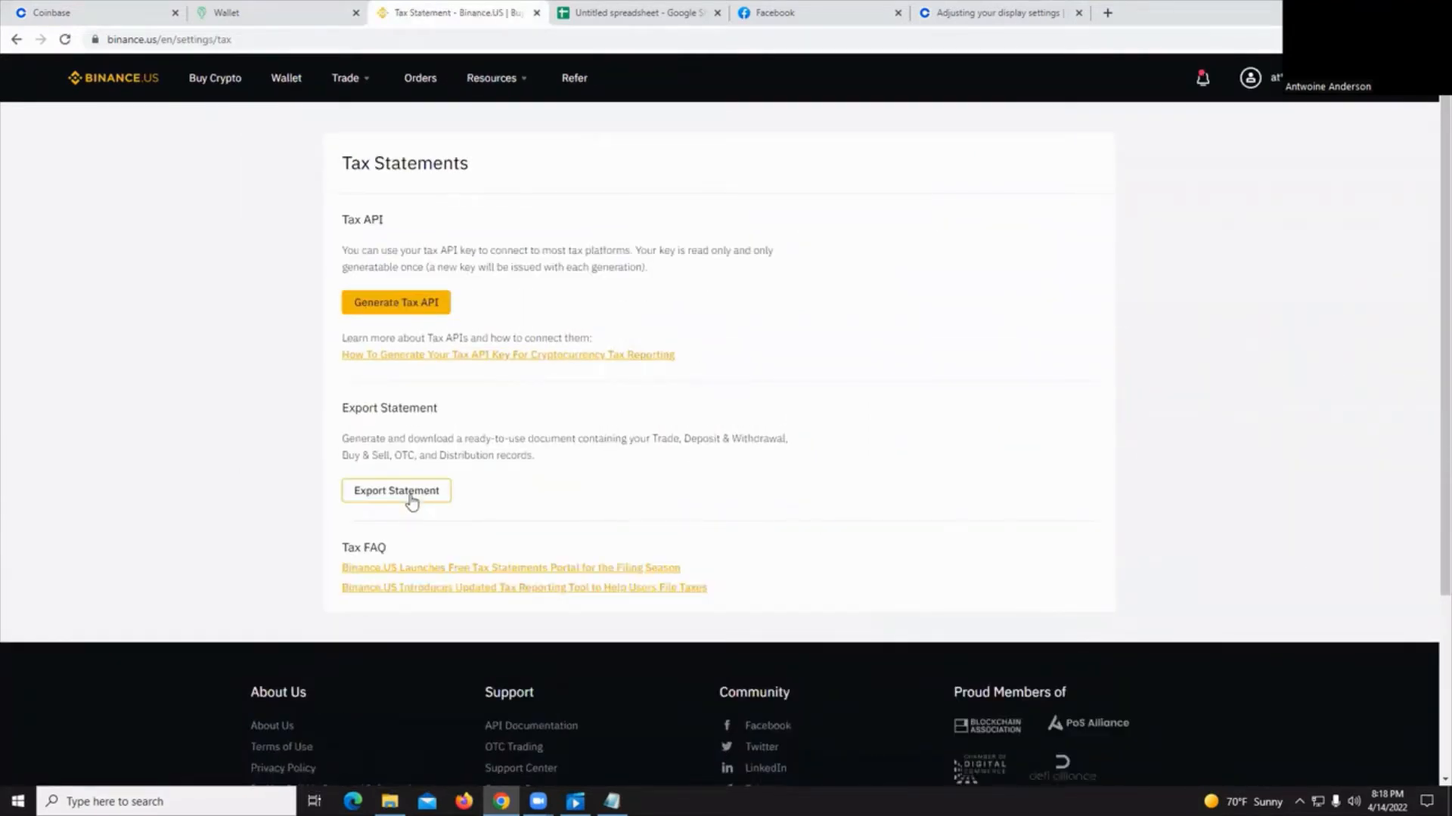
mouse_move(480, 362)
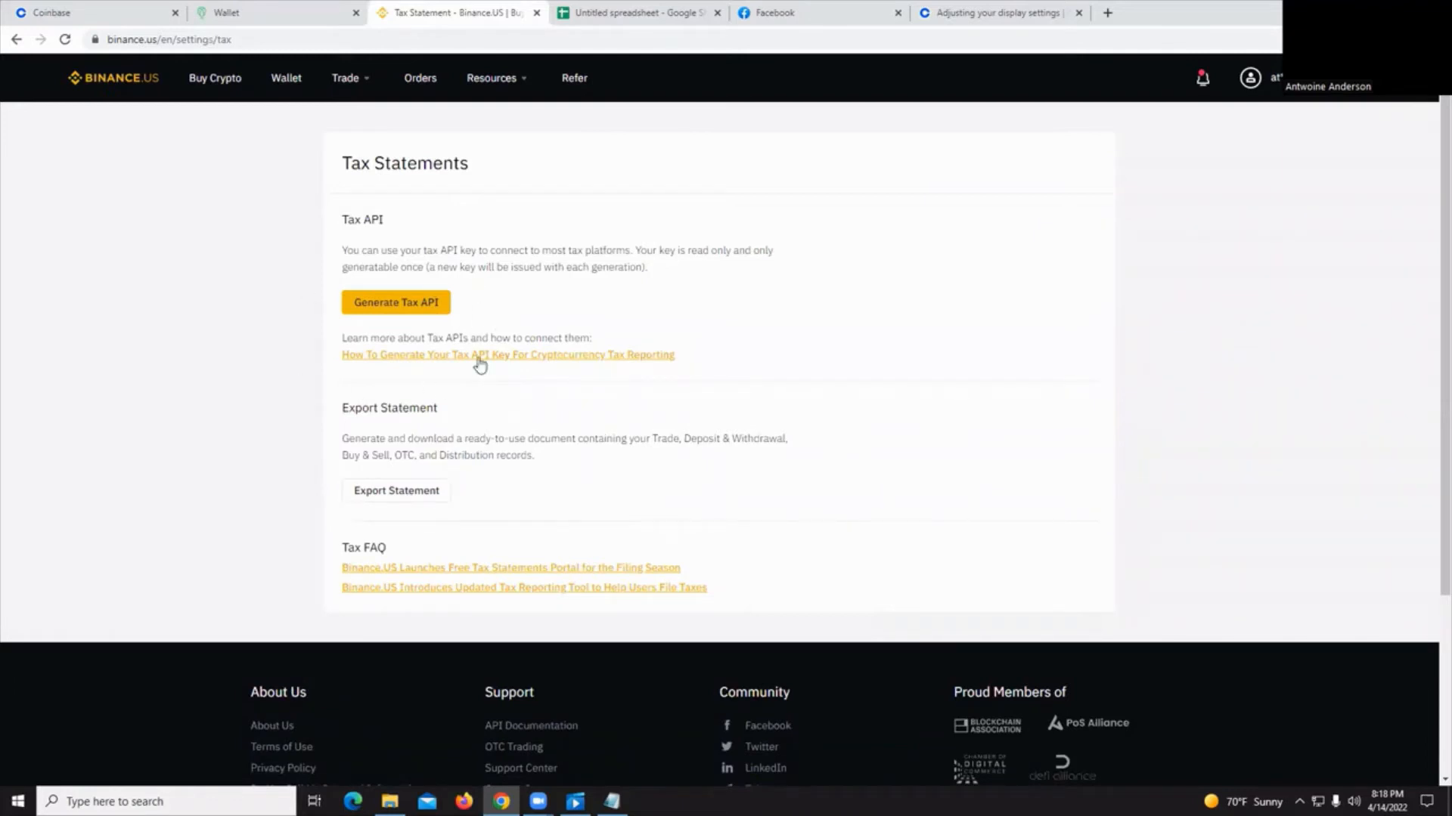
mouse_move(432, 302)
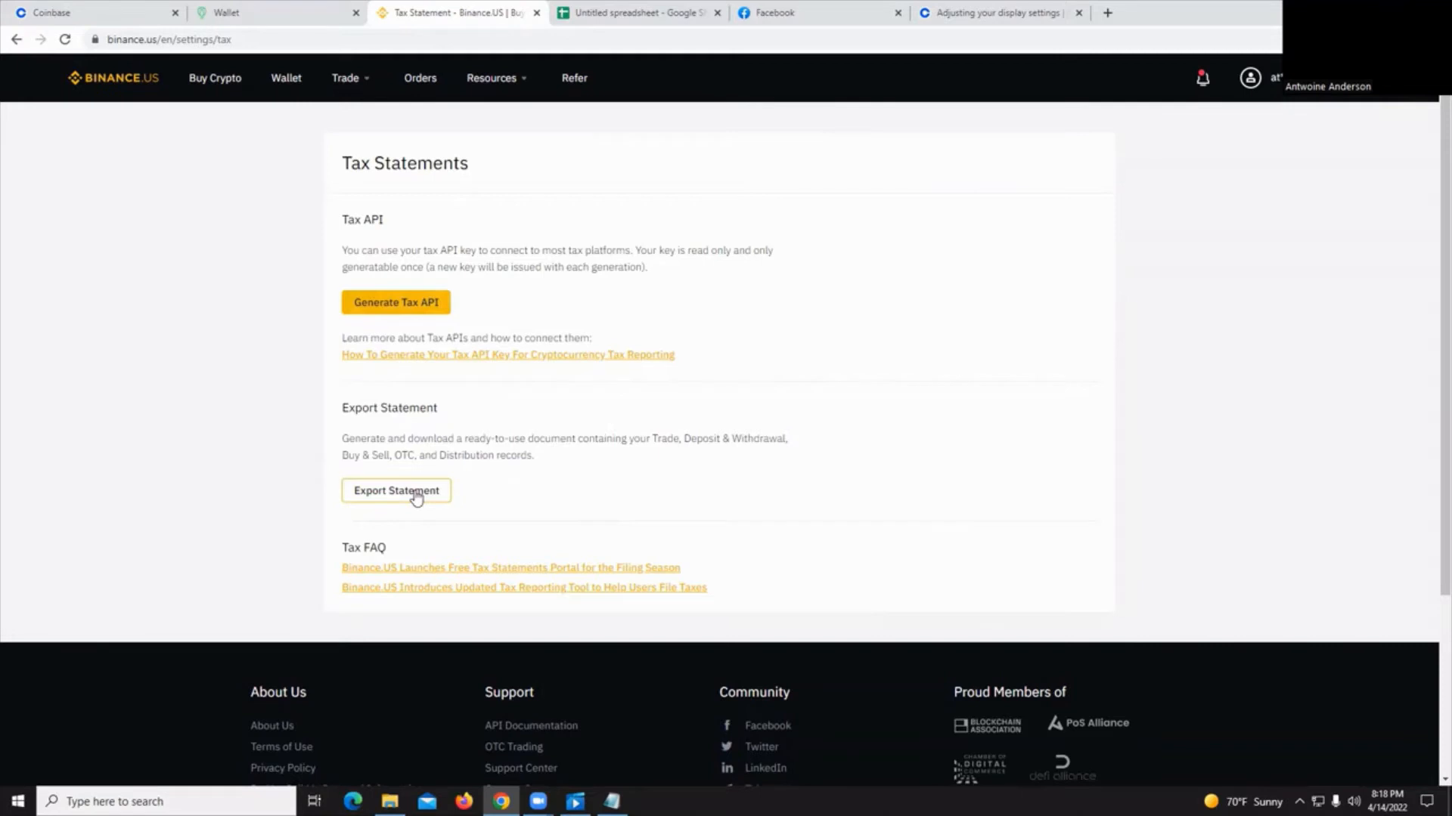
Export a yearly 2021 Binance.US tax statement, then open a new tab
left_click(395, 490)
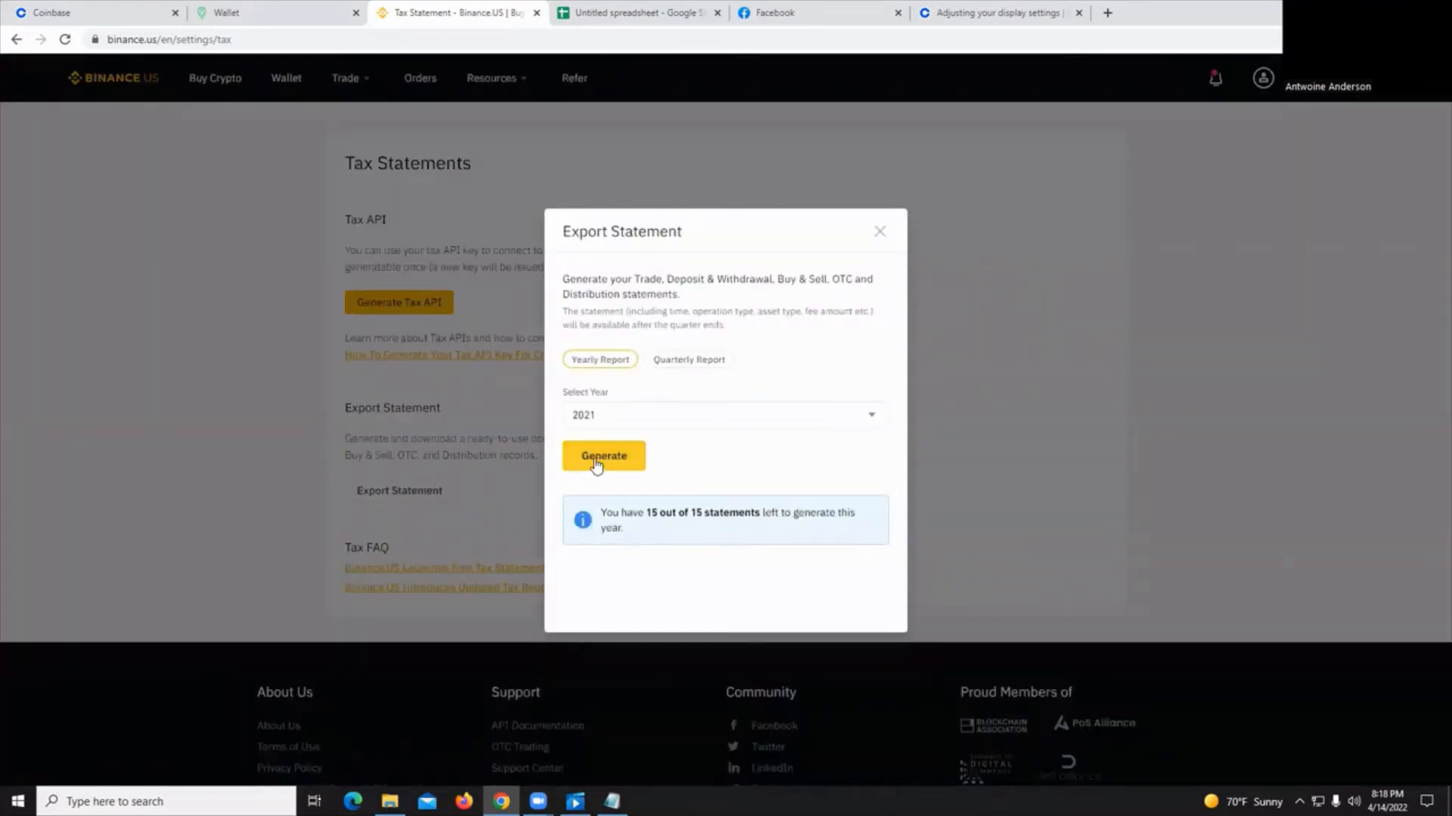
mouse_move(602, 475)
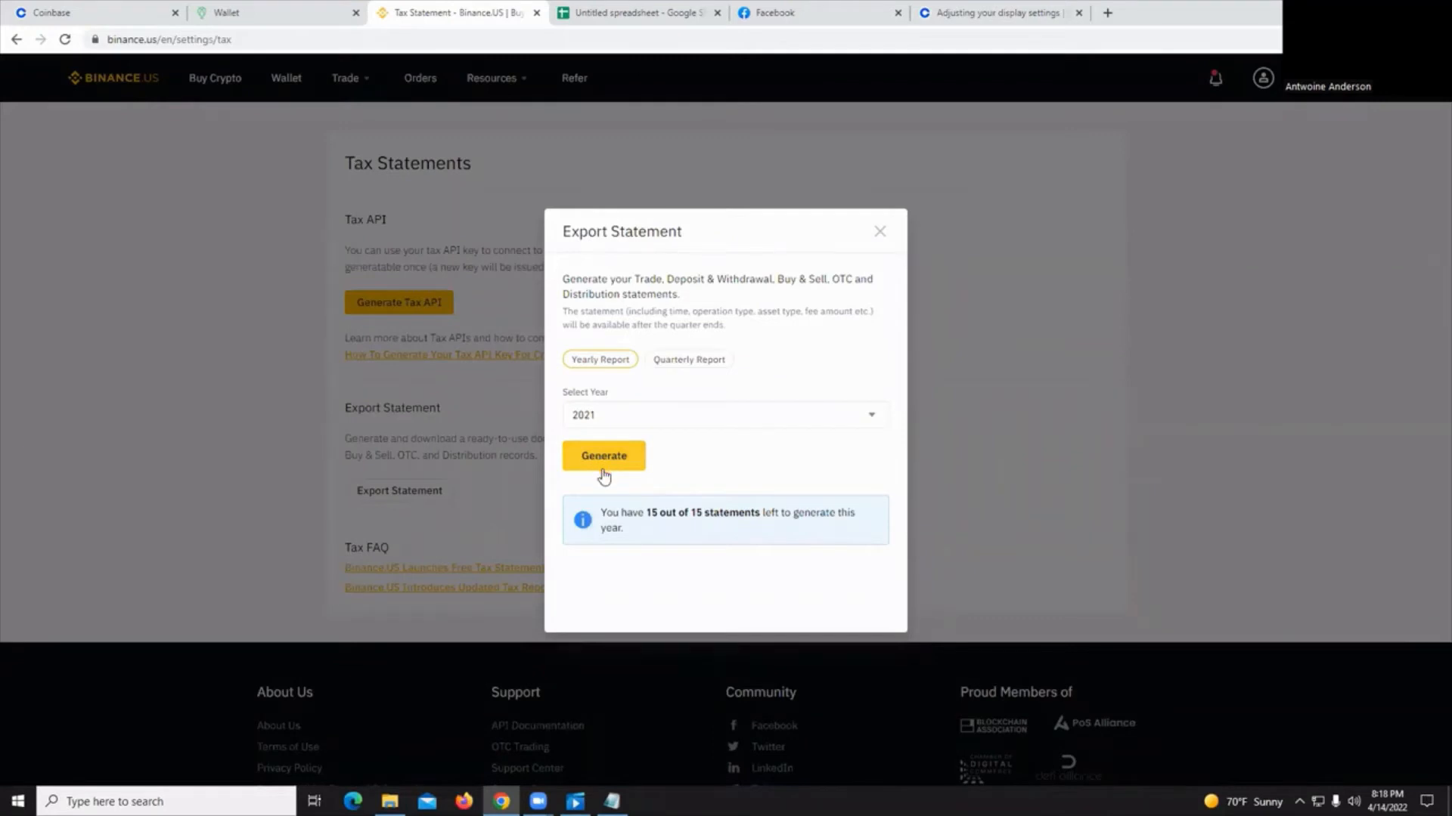
mouse_move(702, 551)
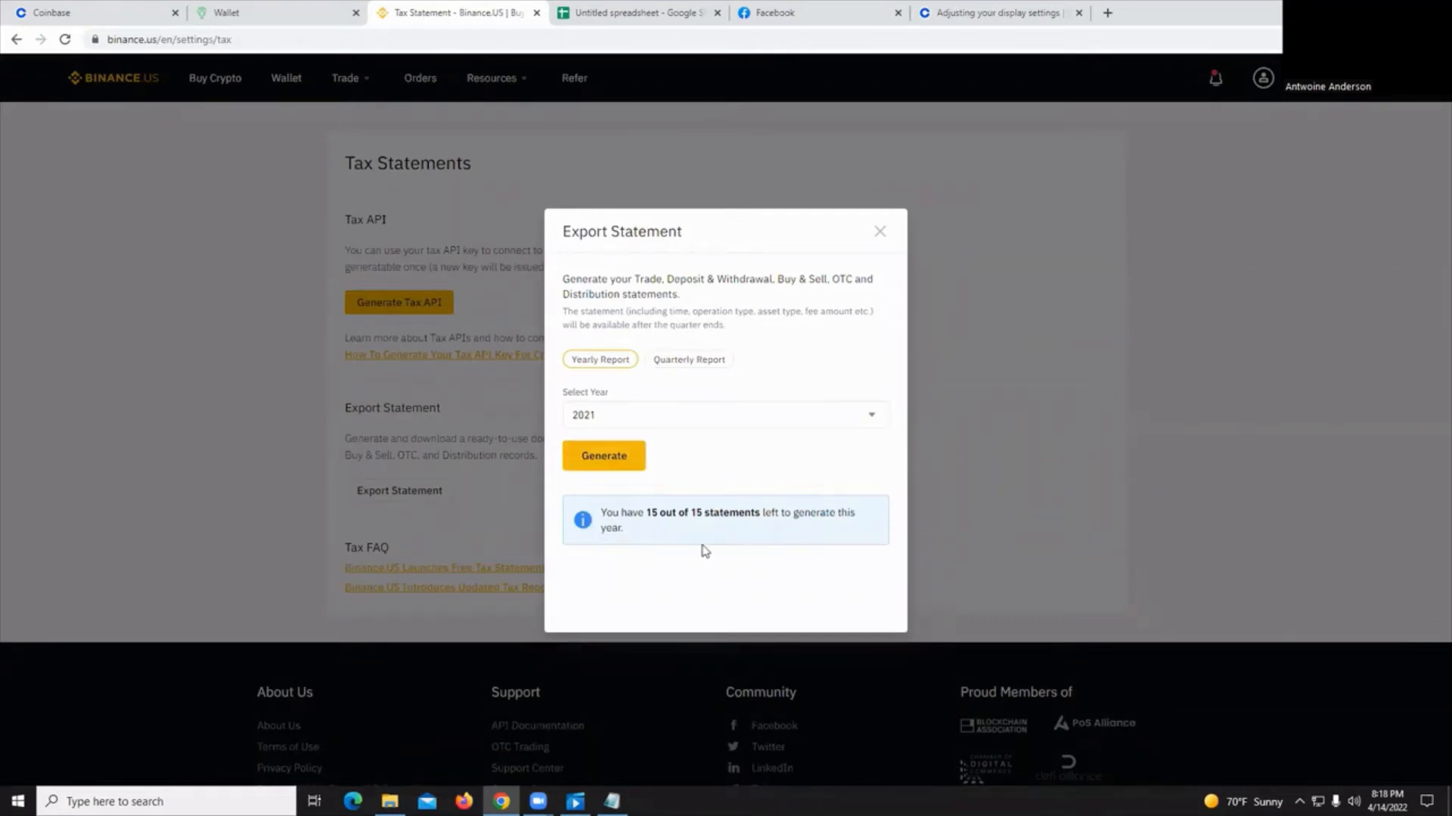
mouse_move(722, 537)
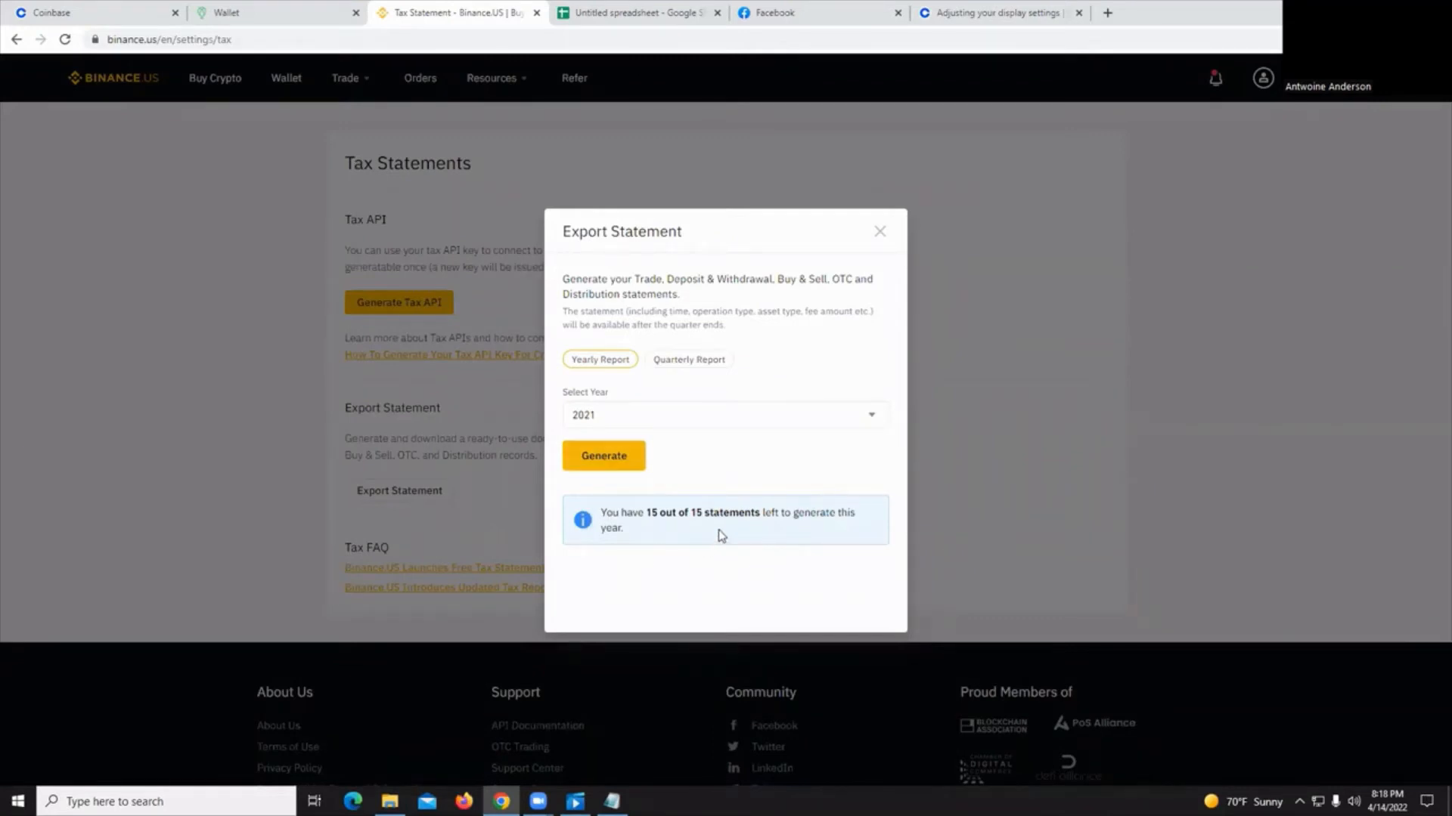
mouse_move(763, 552)
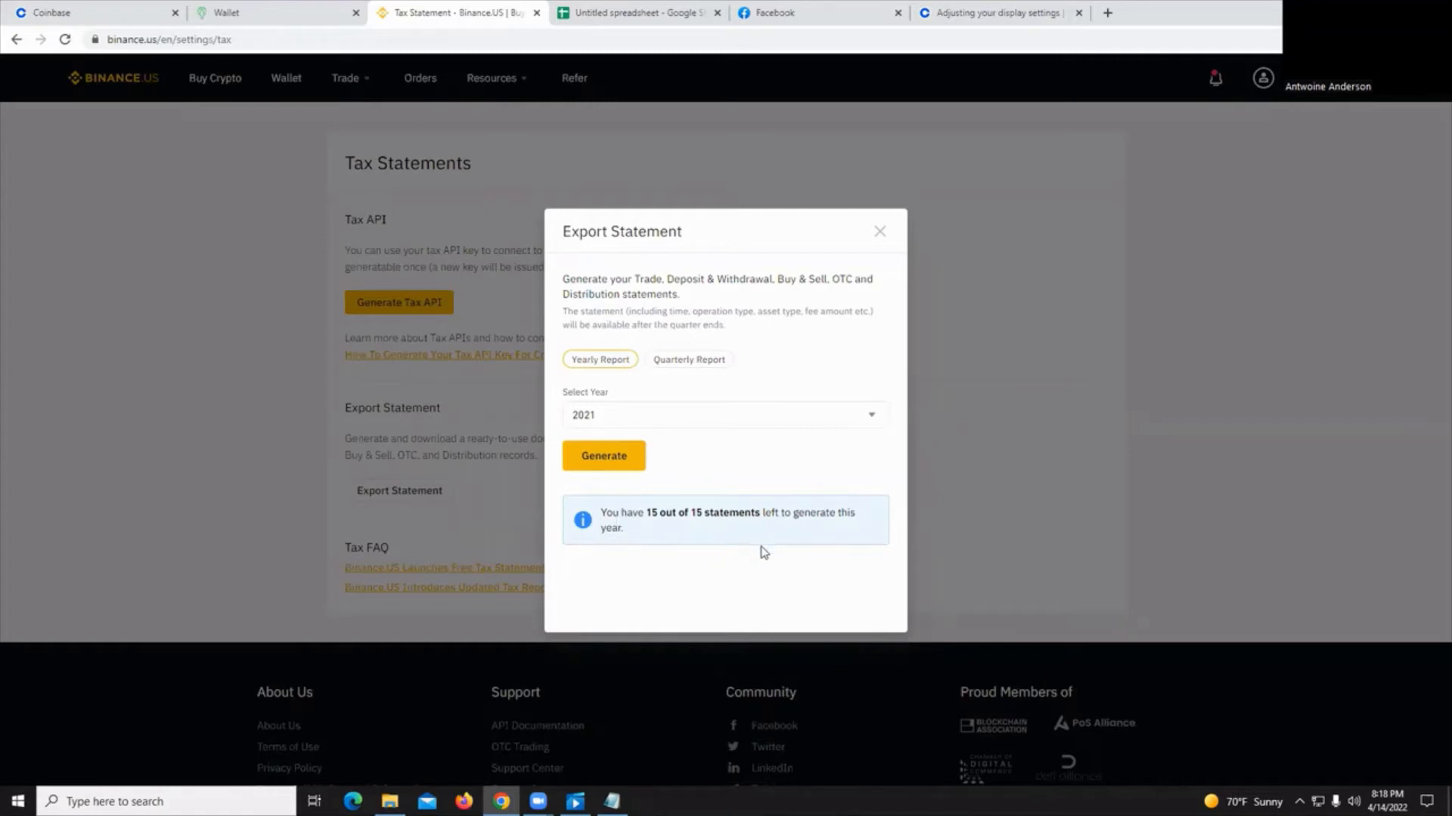
mouse_move(704, 479)
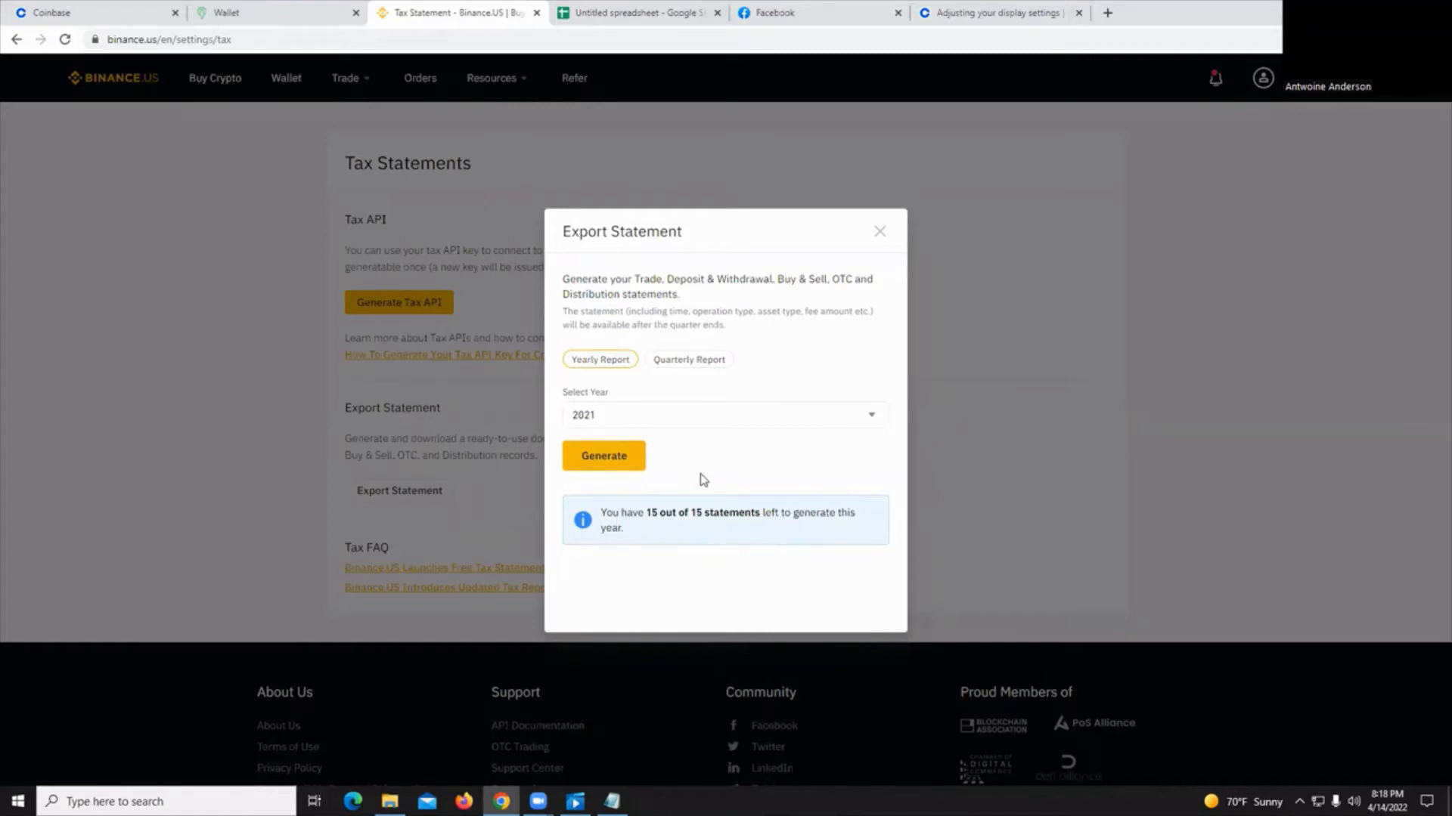
left_click(602, 455)
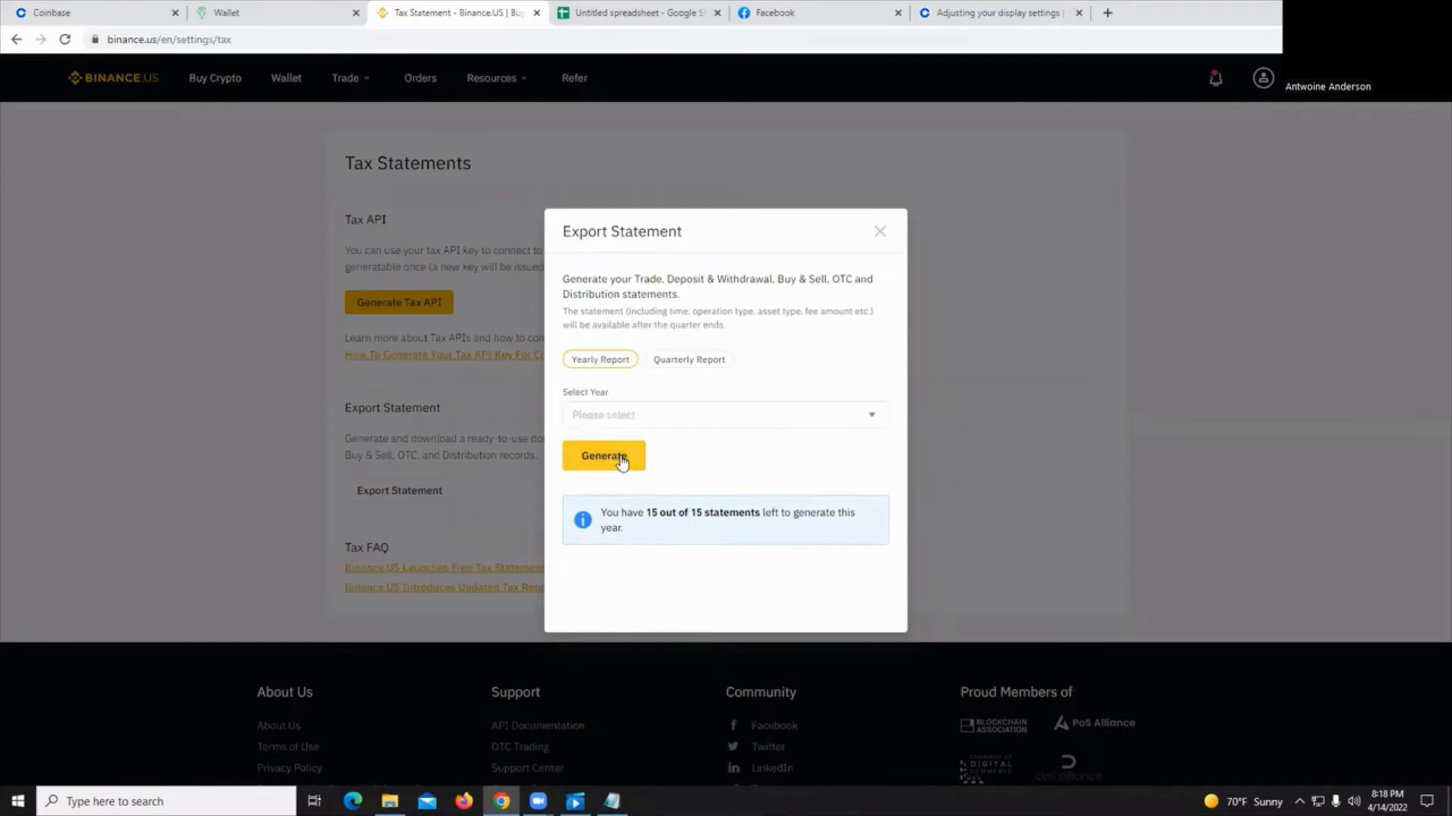
left_click(603, 455)
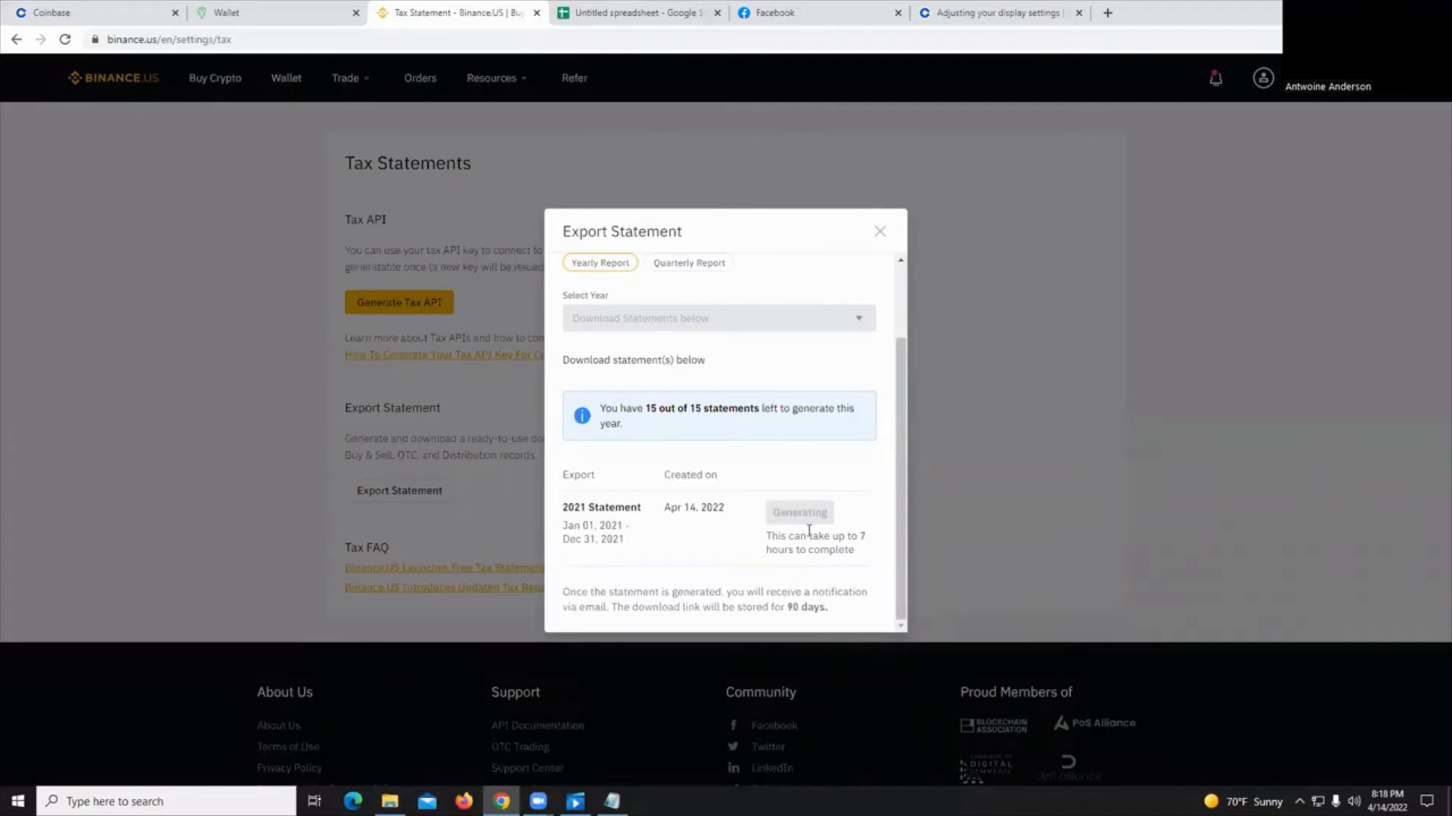
mouse_move(821, 566)
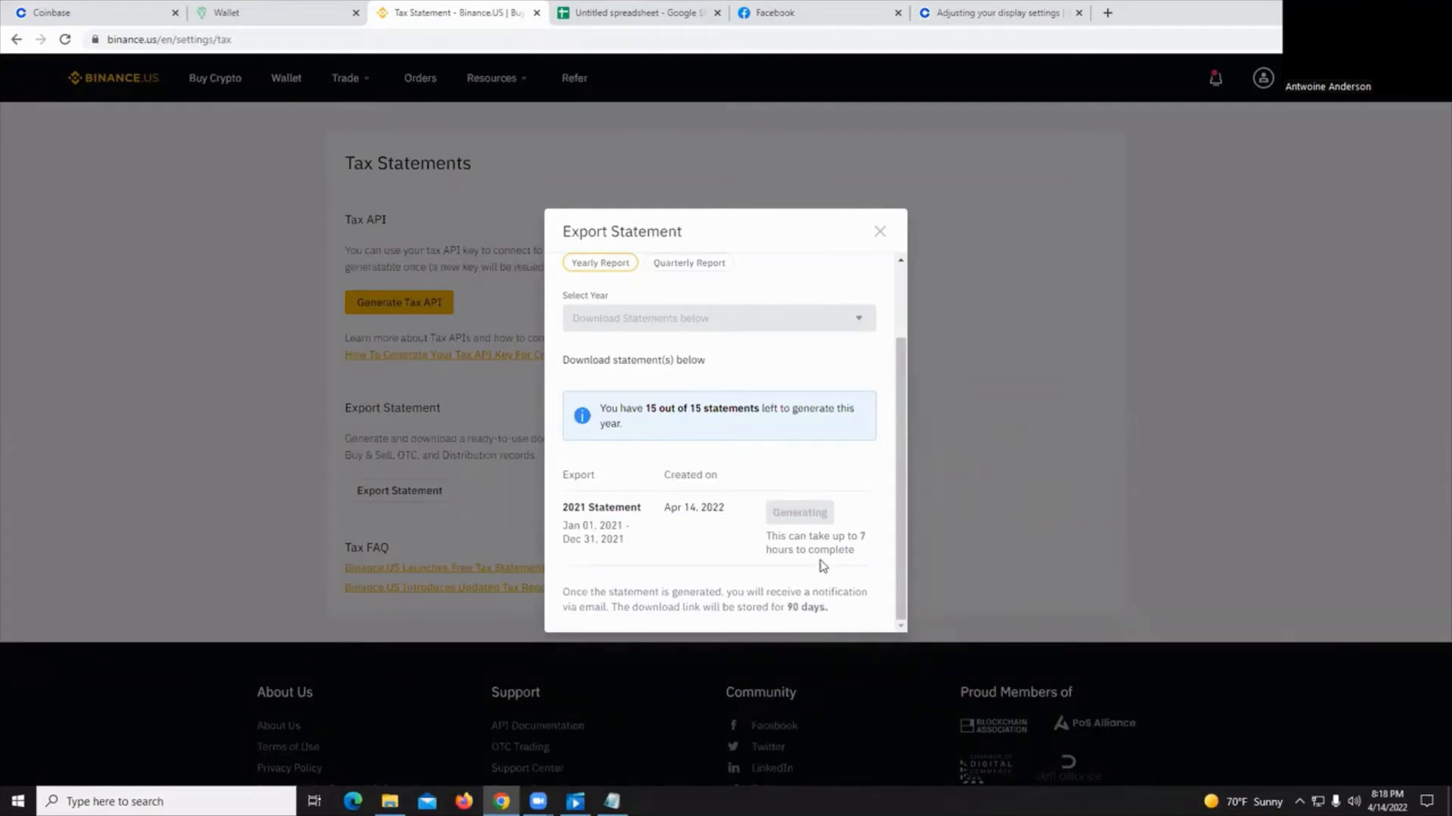
mouse_move(787, 537)
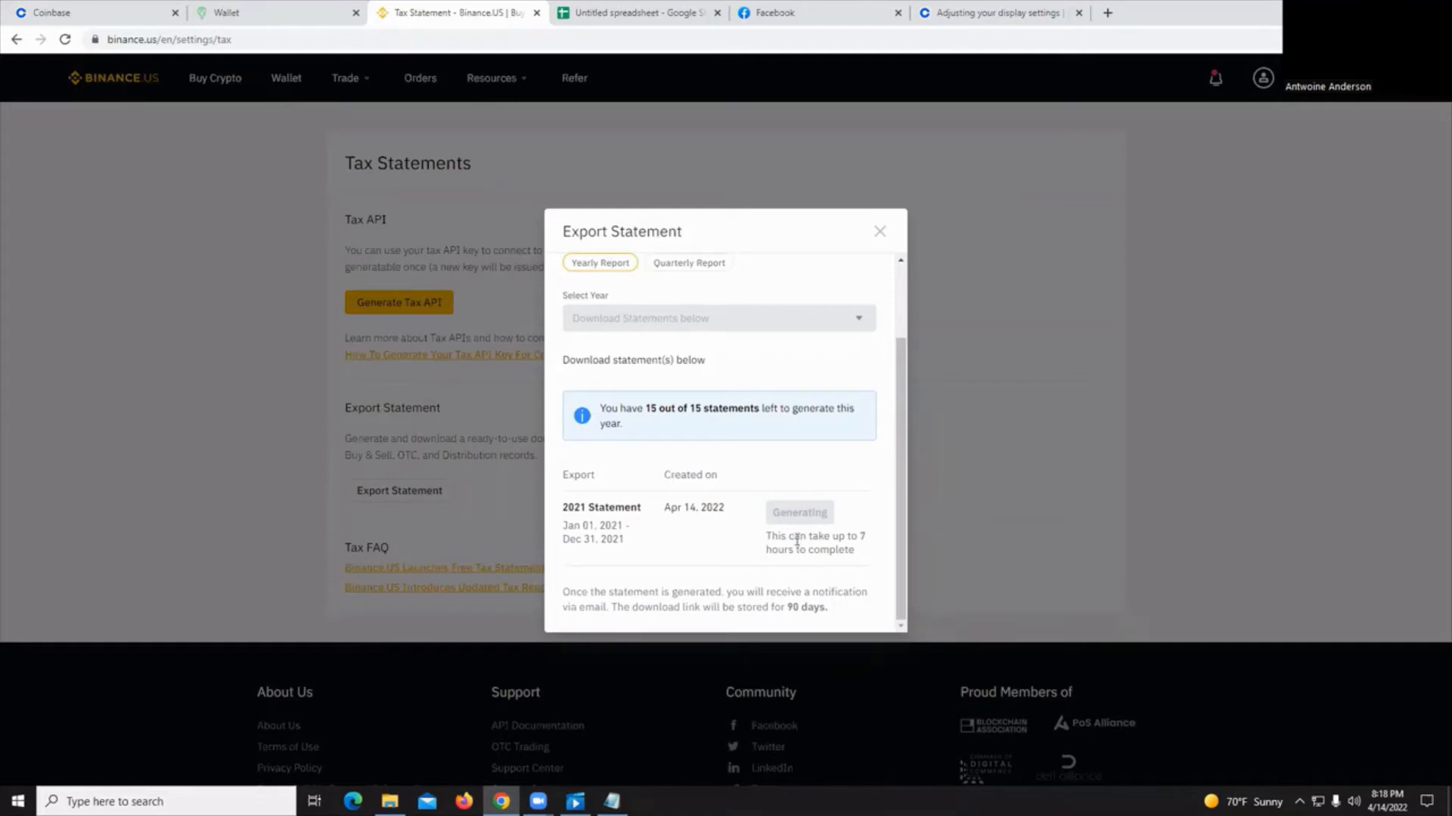
left_click(638, 12)
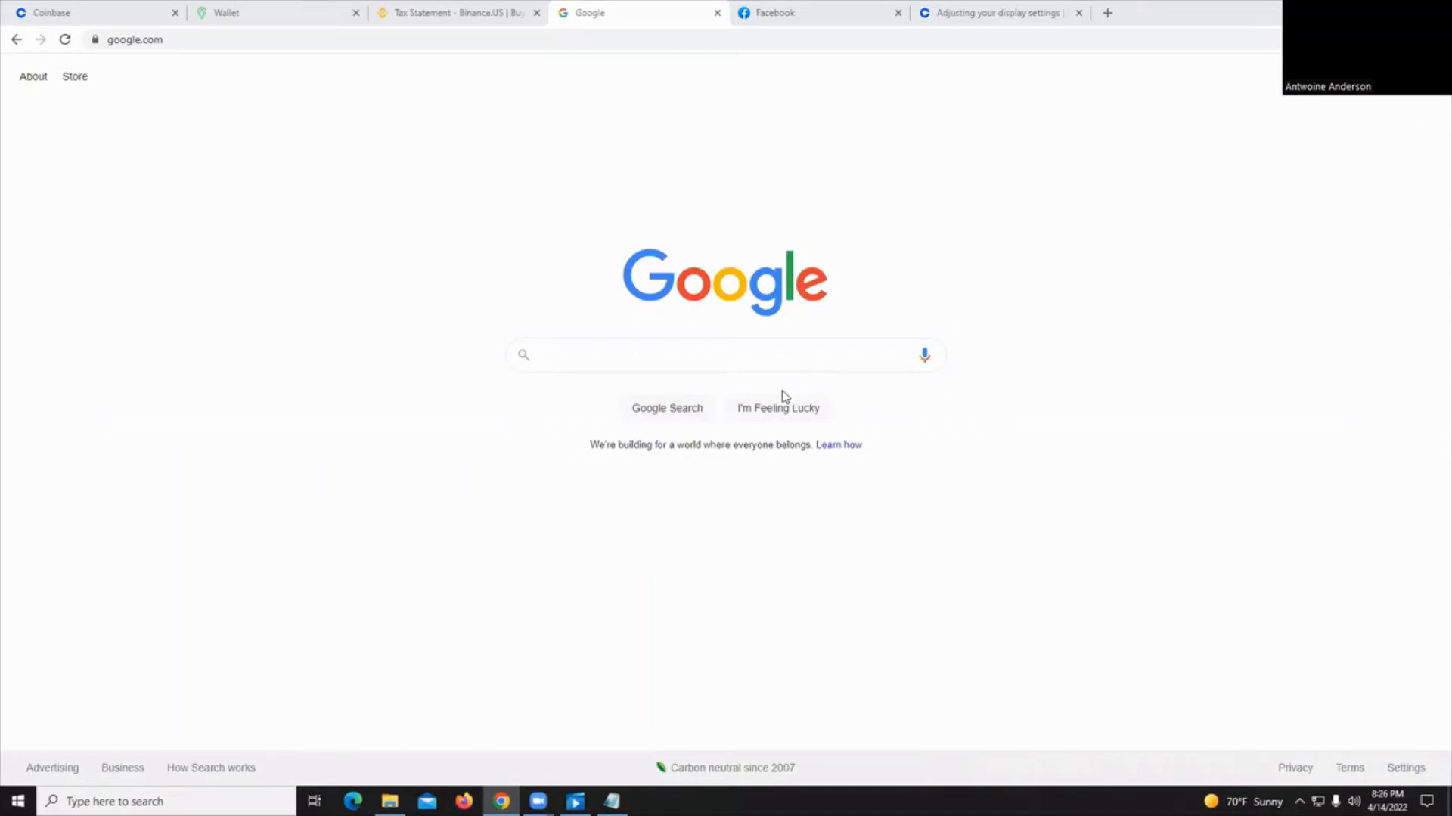
mouse_move(783, 389)
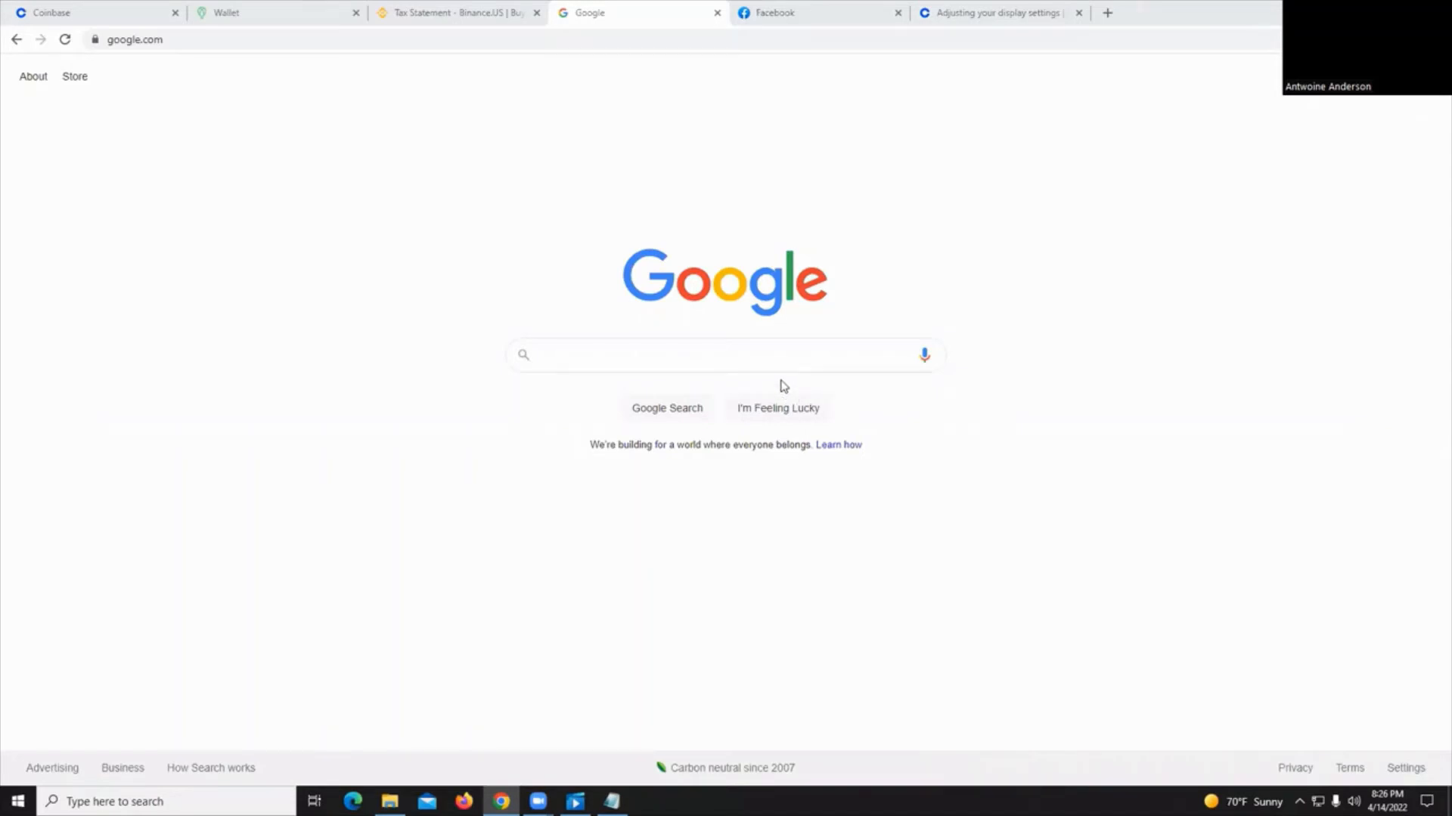
mouse_move(771, 210)
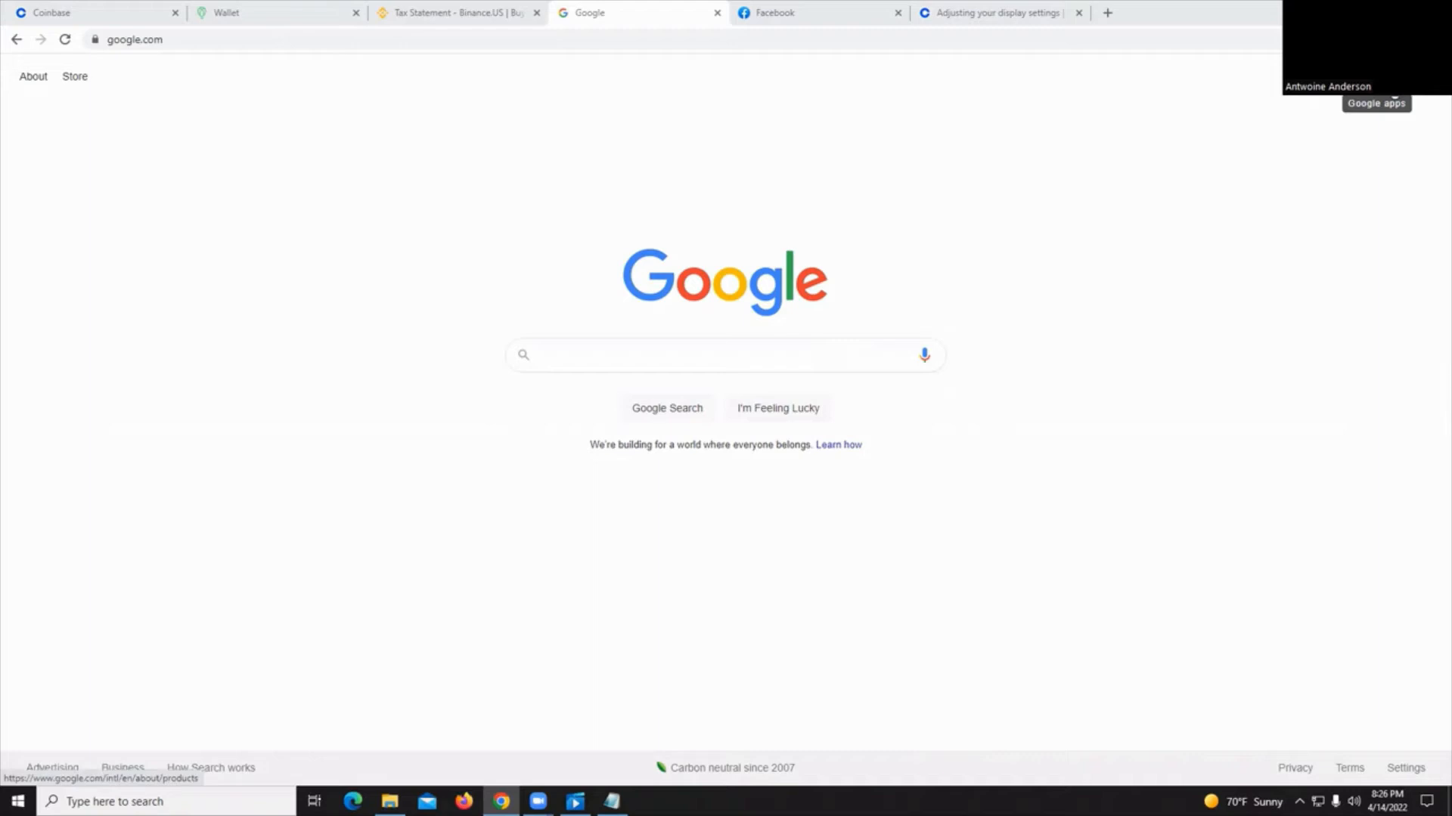
Launch Google Sheets from the Google apps grid
left_click(1392, 103)
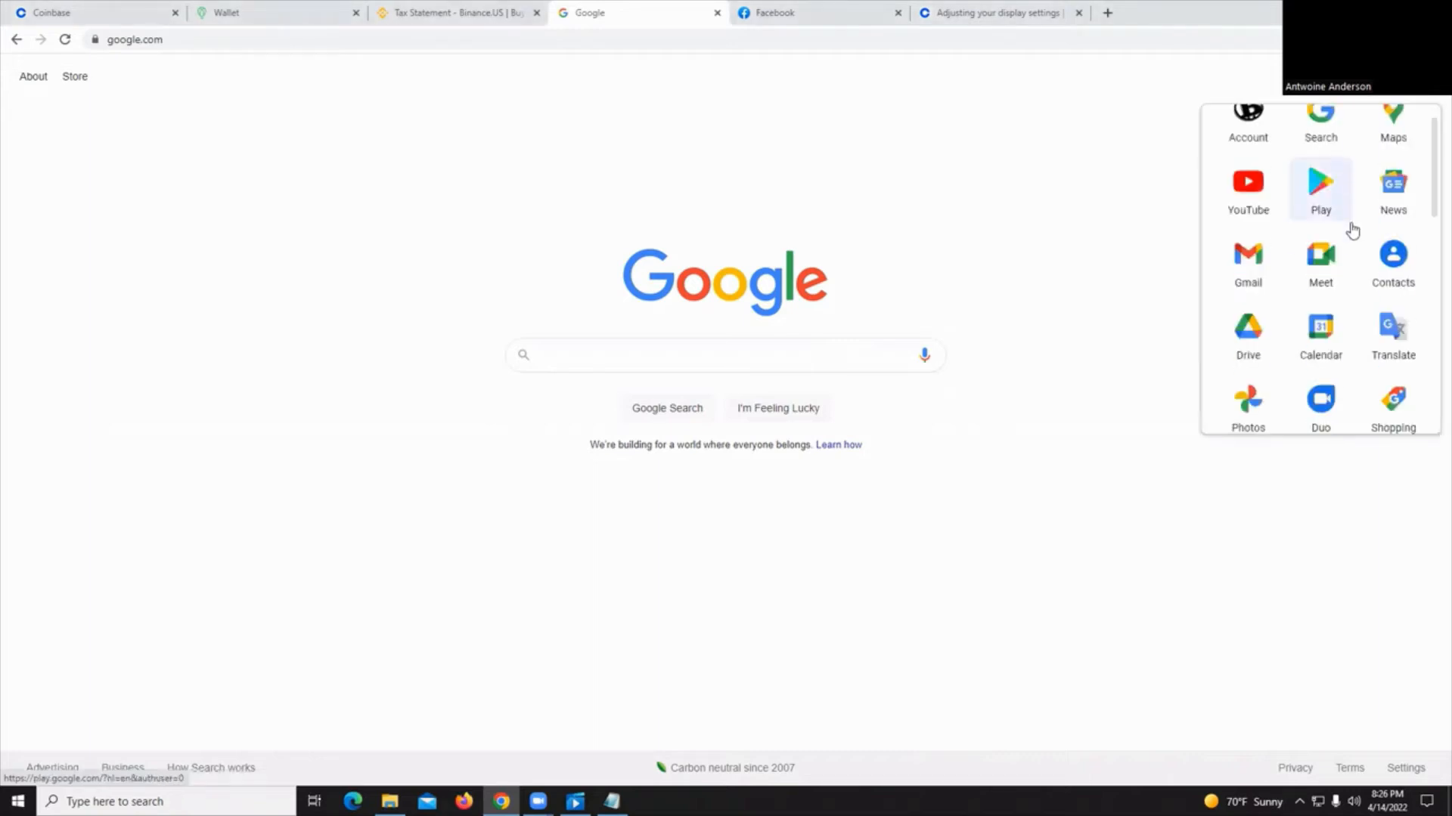
scroll("down", 3)
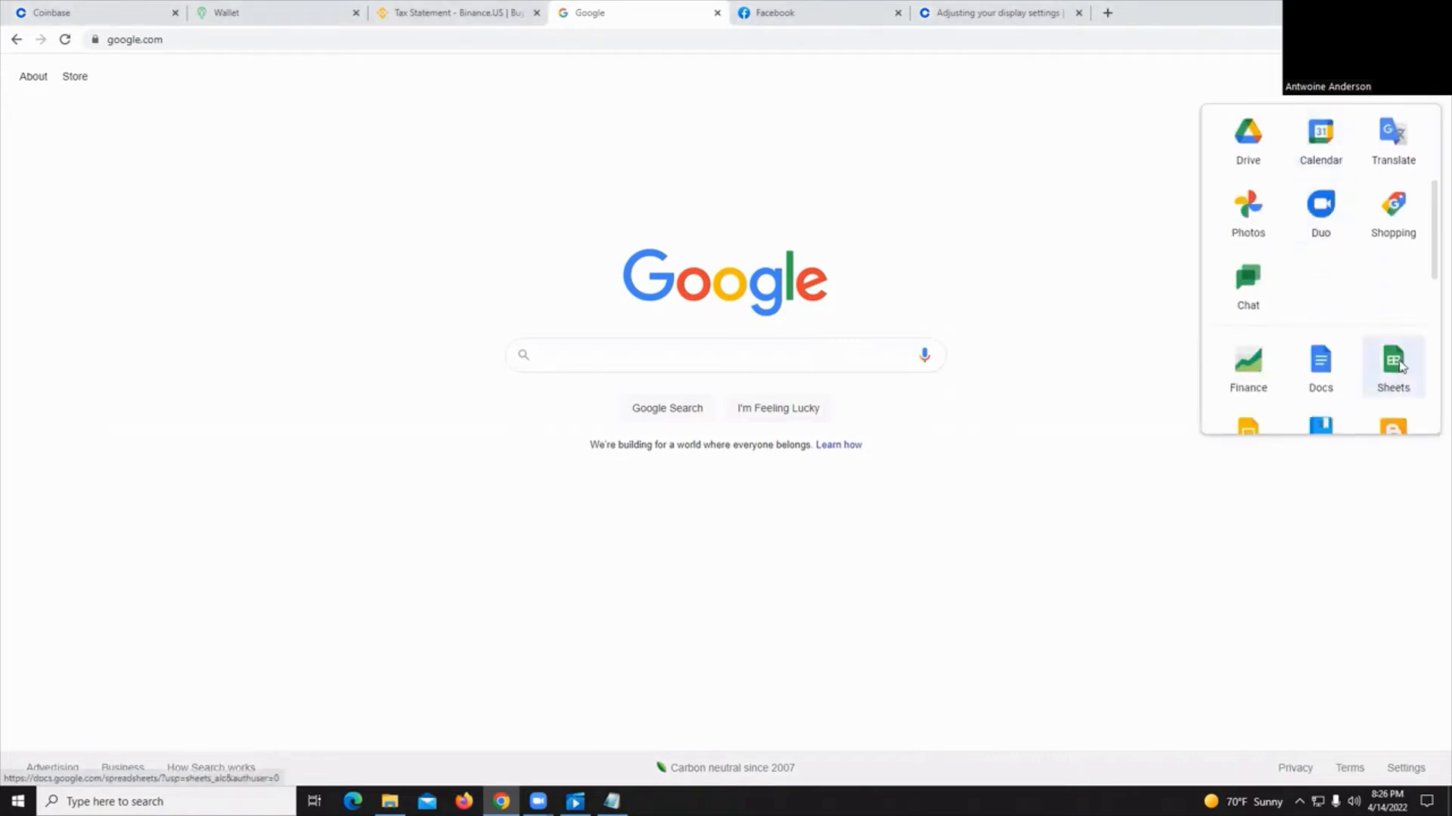
left_click(1392, 361)
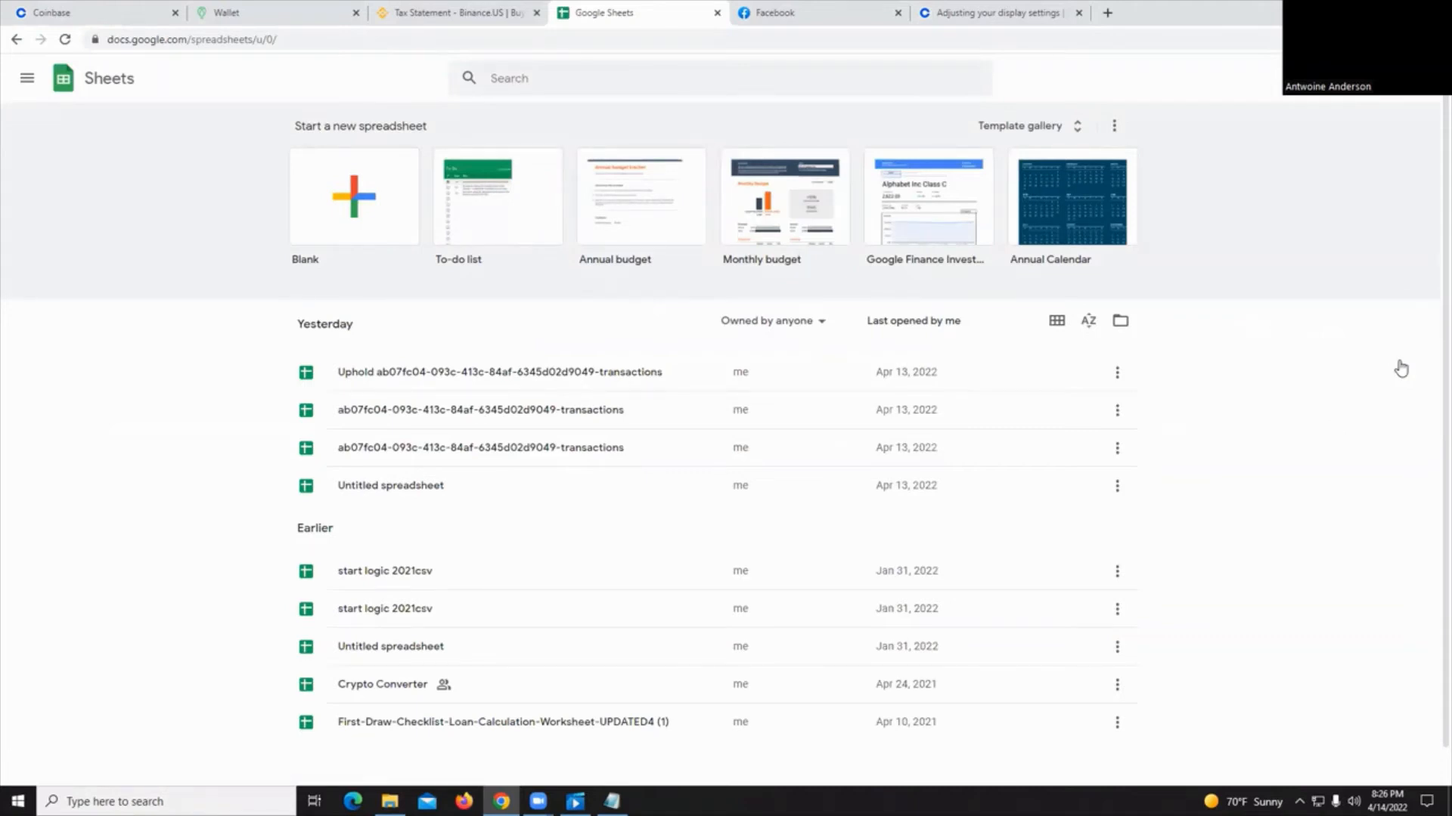
mouse_move(353, 196)
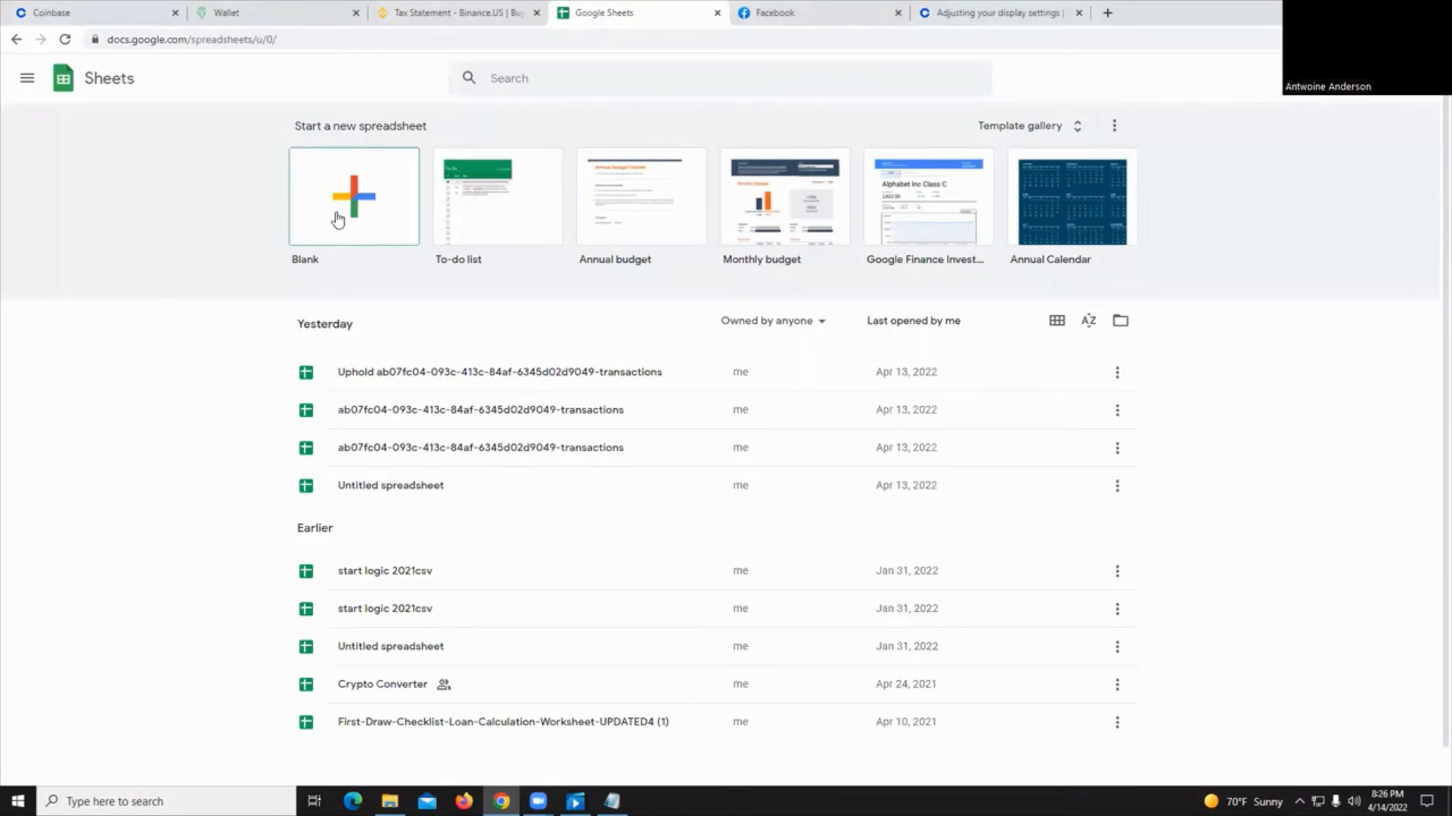
Create a blank Untitled spreadsheet and close the 'Use Meet and Docs together' popup
left_click(354, 194)
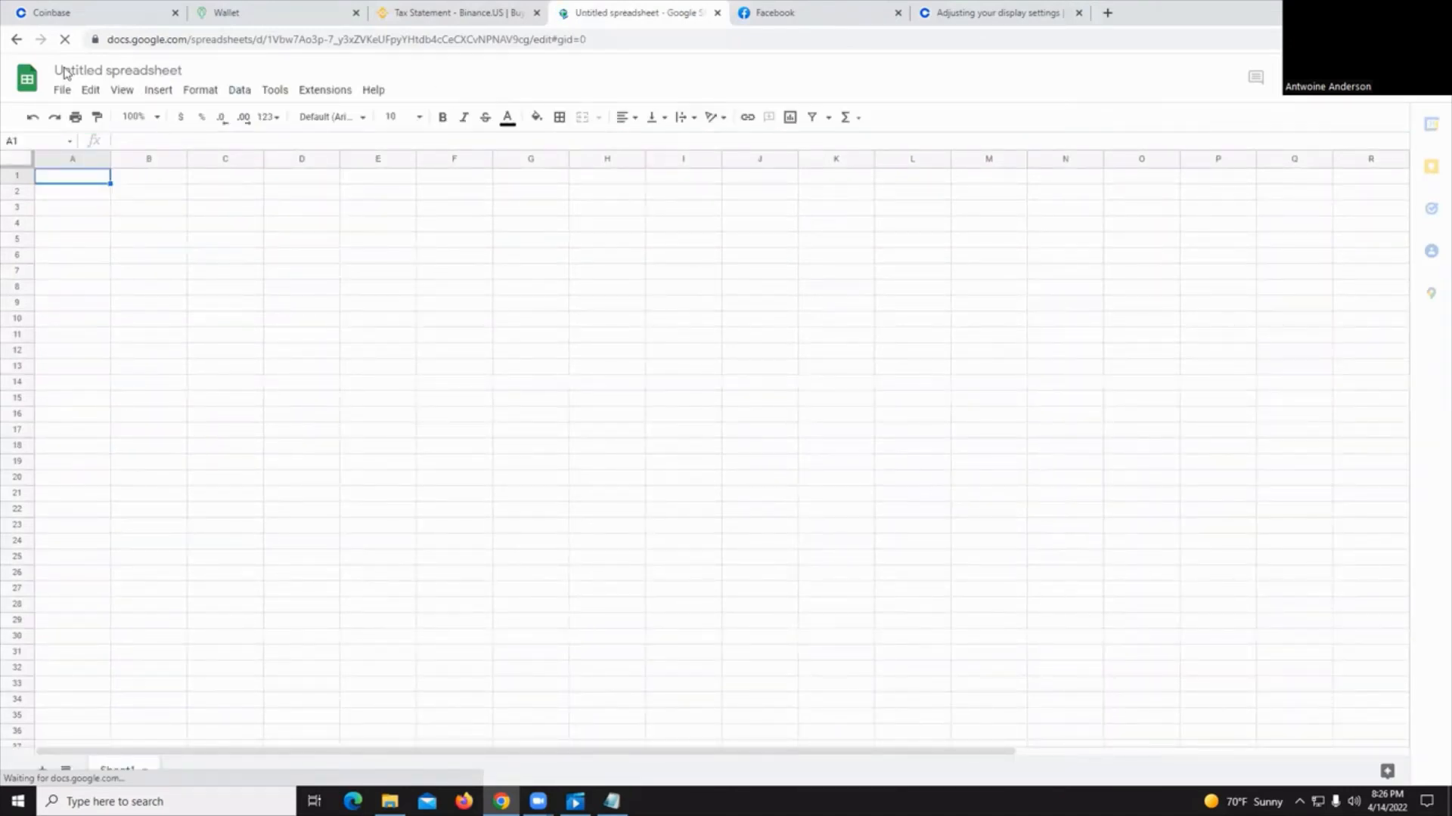
mouse_move(663, 383)
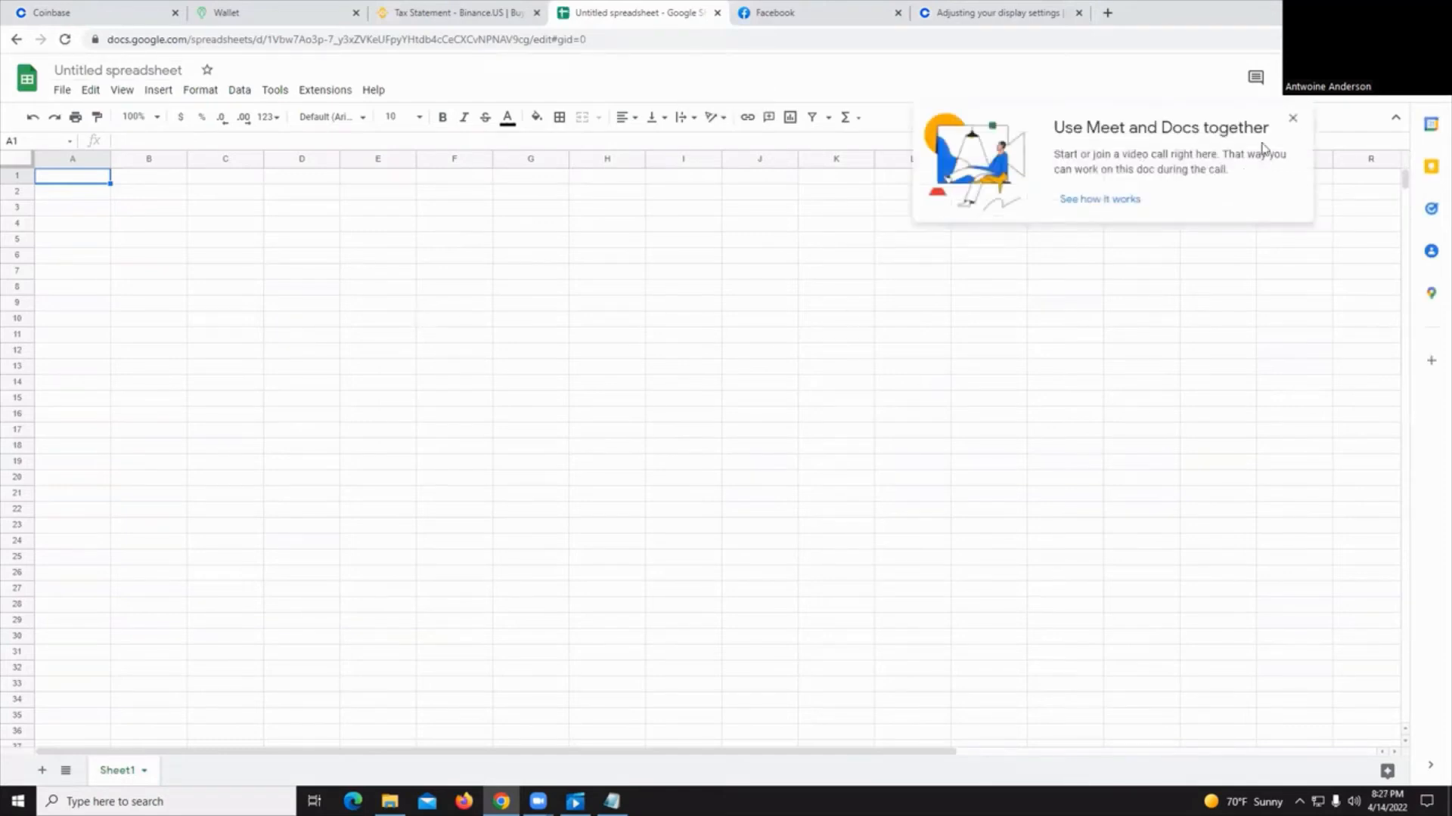
left_click(1292, 119)
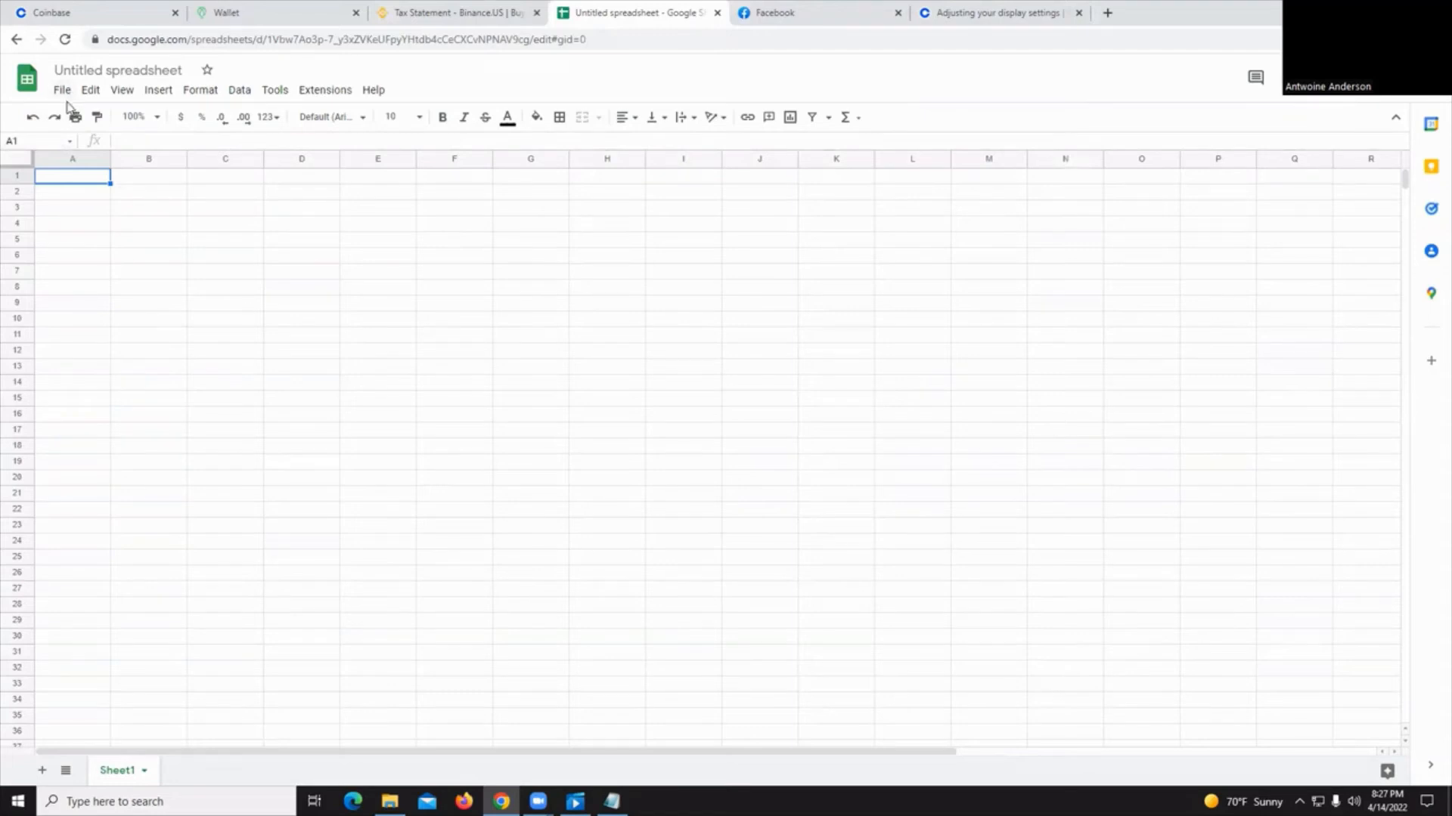
Use File > Import's Upload tab to browse for a file on the device
left_click(62, 90)
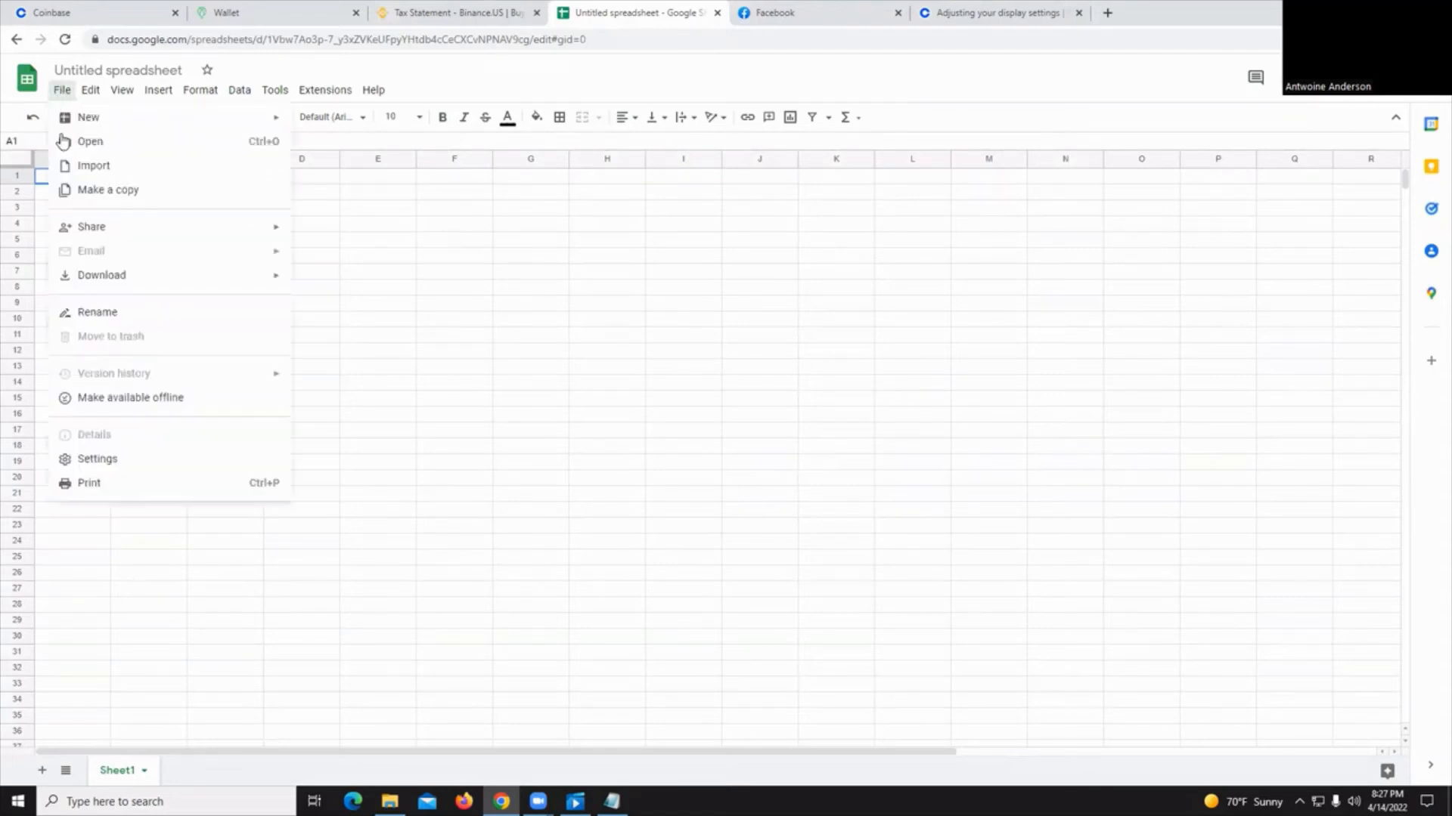
left_click(93, 165)
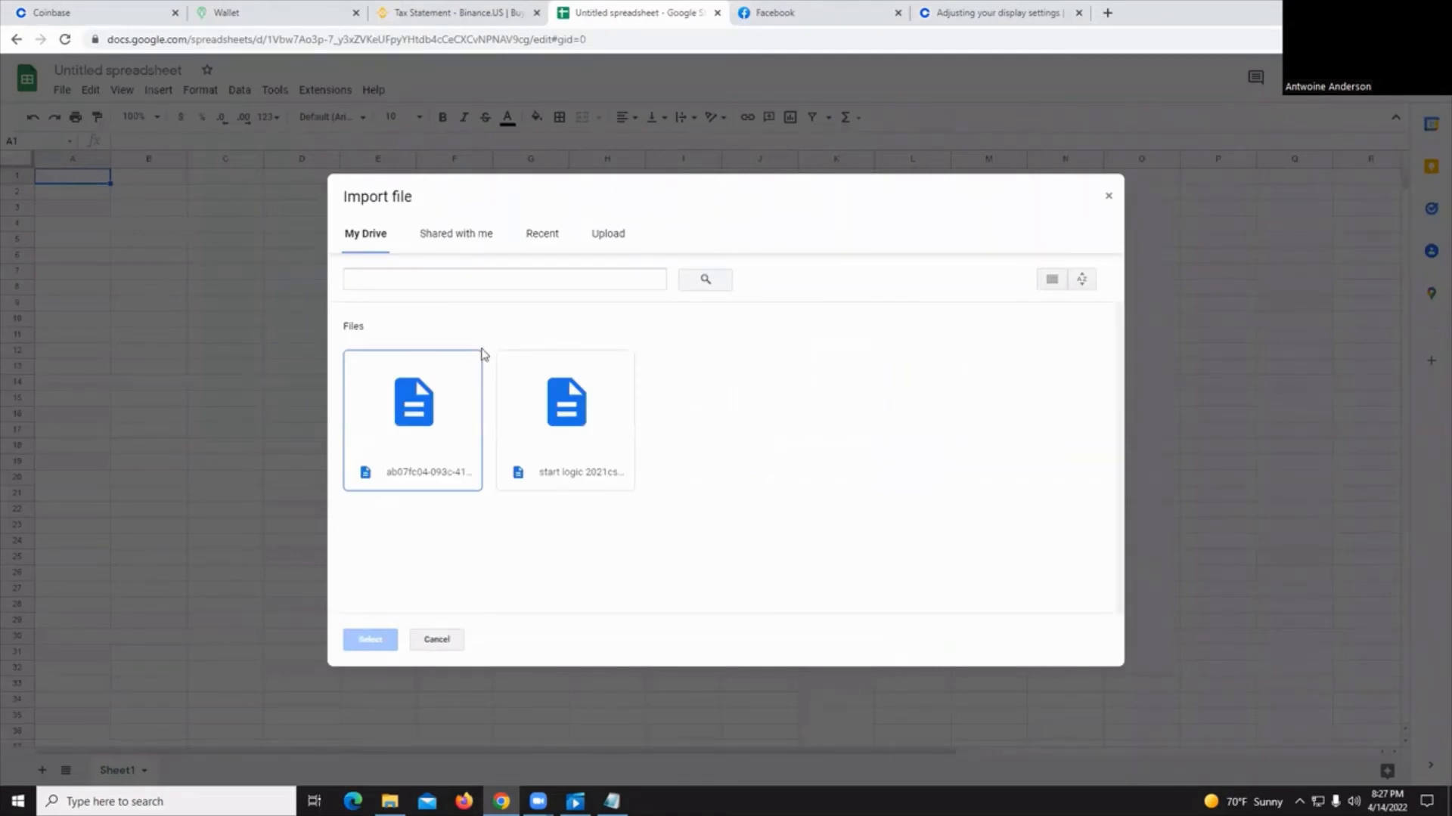
left_click(607, 234)
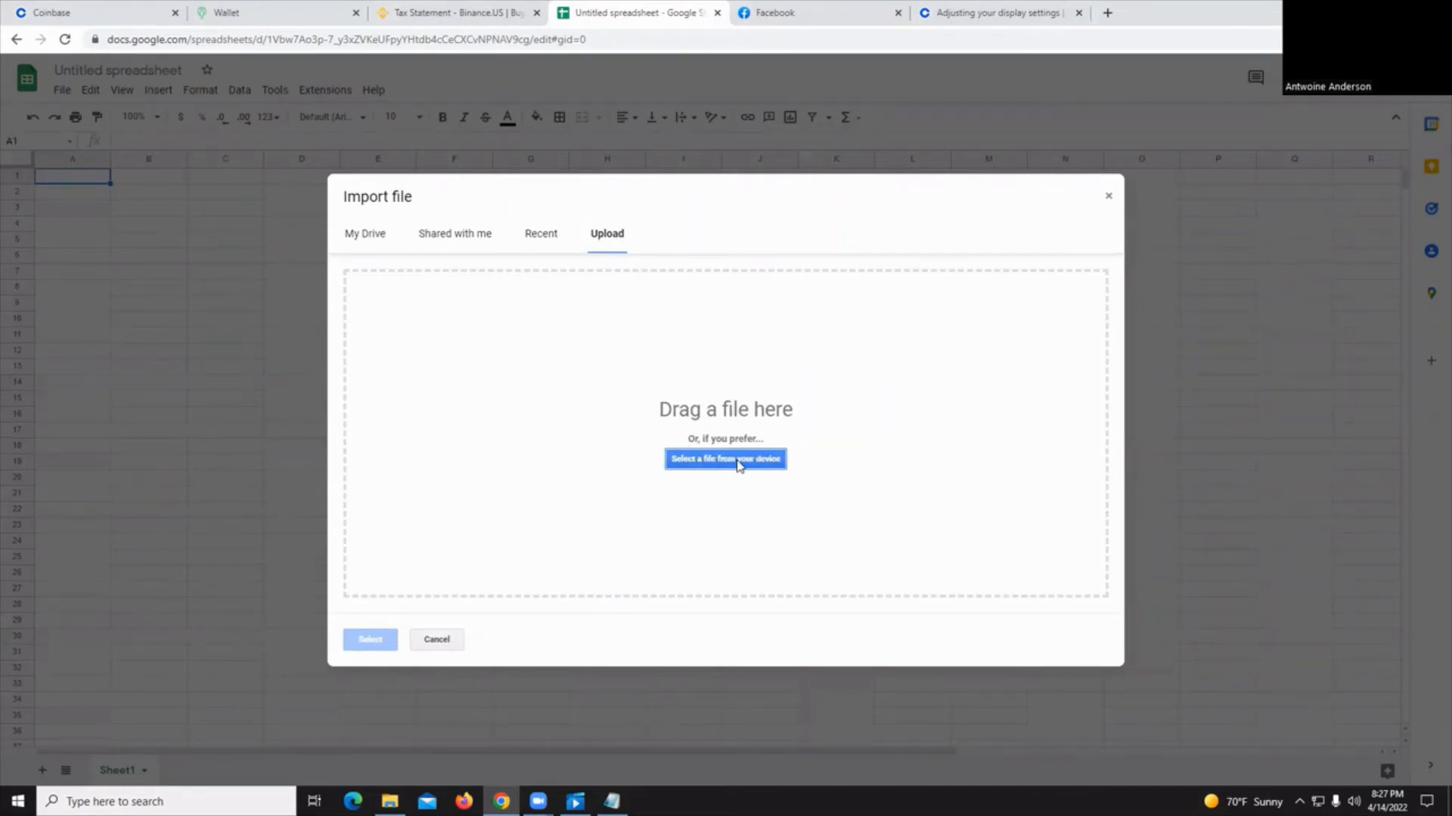
mouse_move(466, 759)
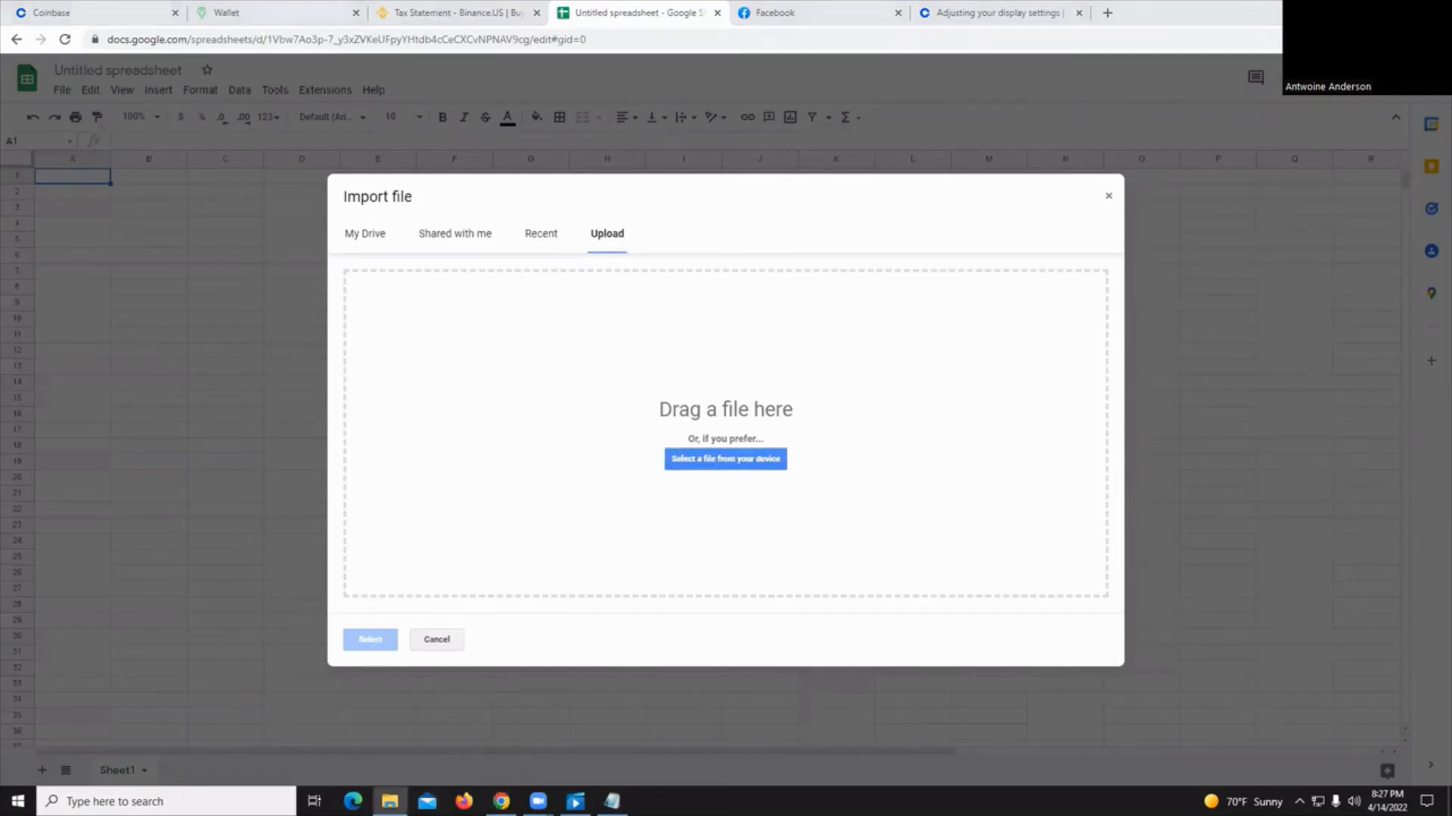
mouse_move(693, 477)
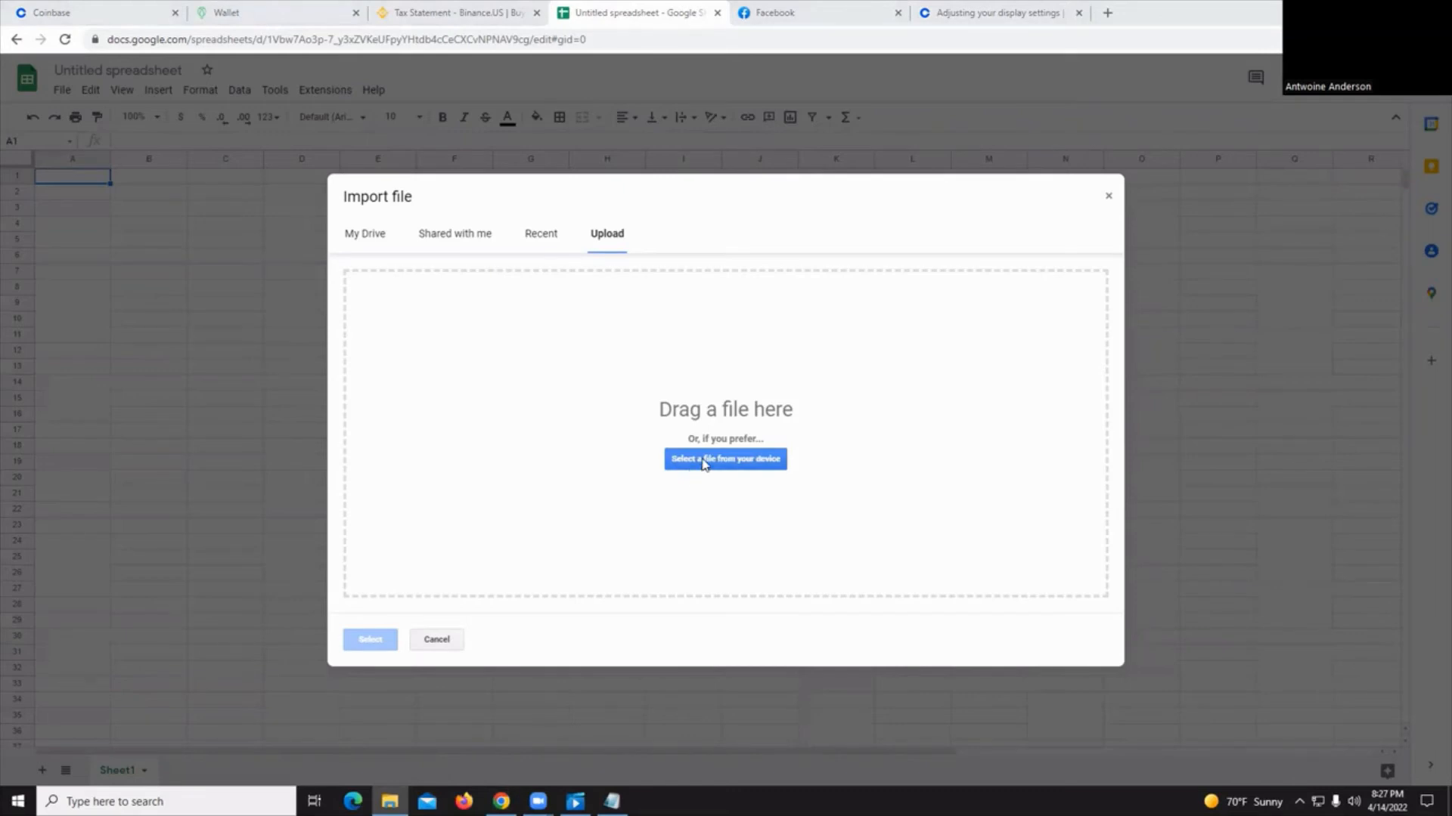
left_click(725, 458)
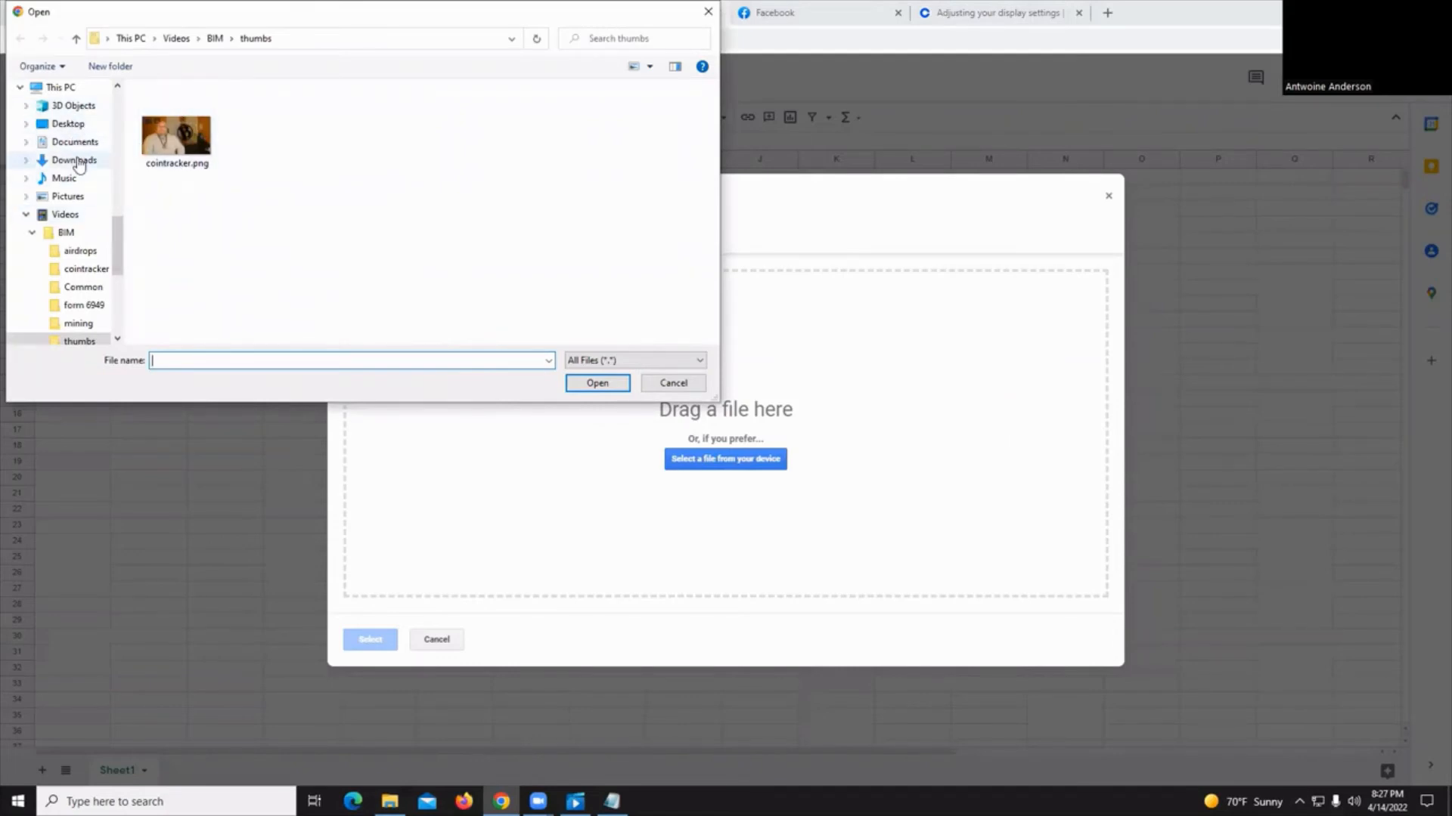
Open the Coinbase TransactionsHistoryReport CSV from Downloads for import
left_click(77, 160)
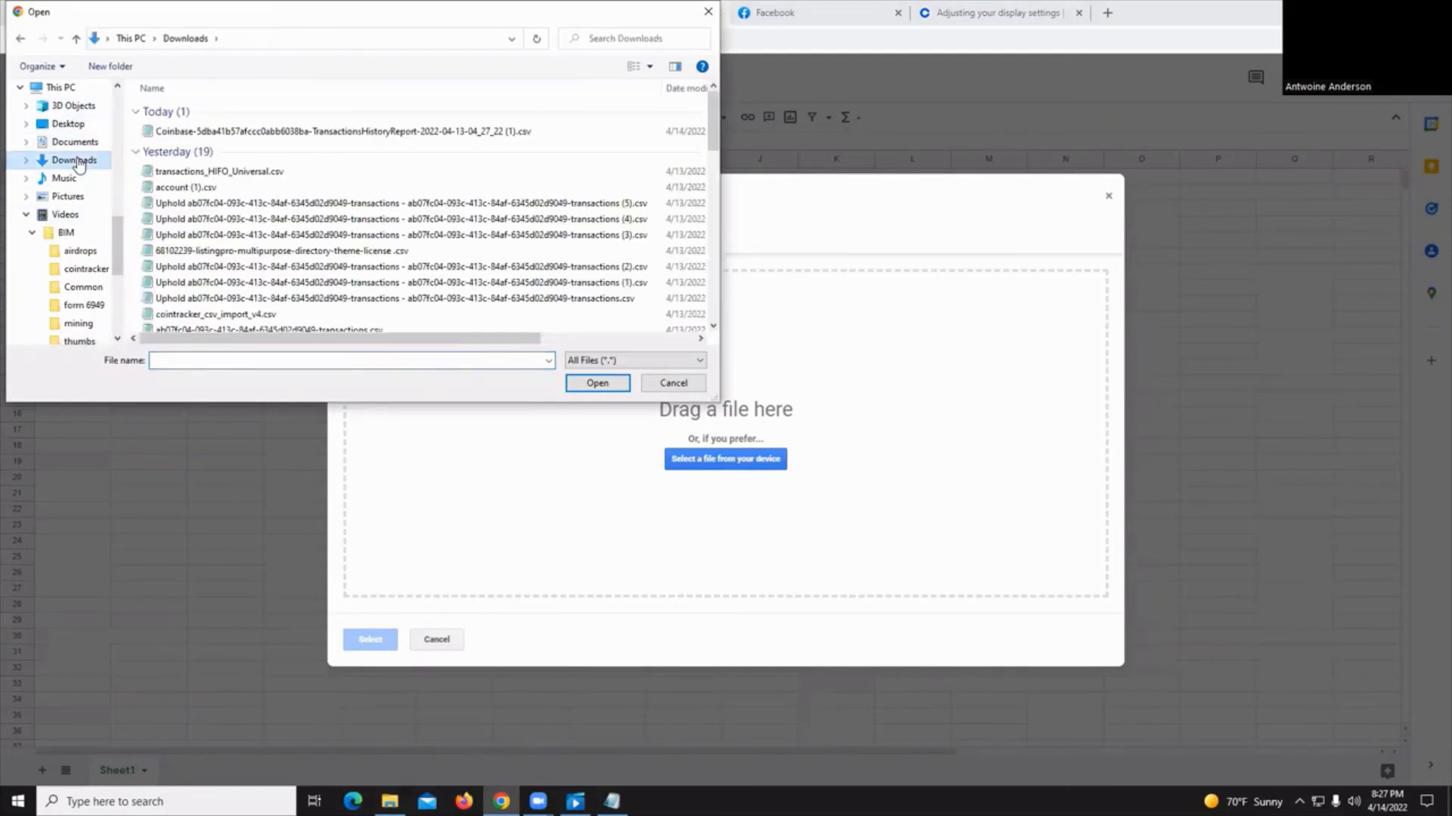
mouse_move(120, 257)
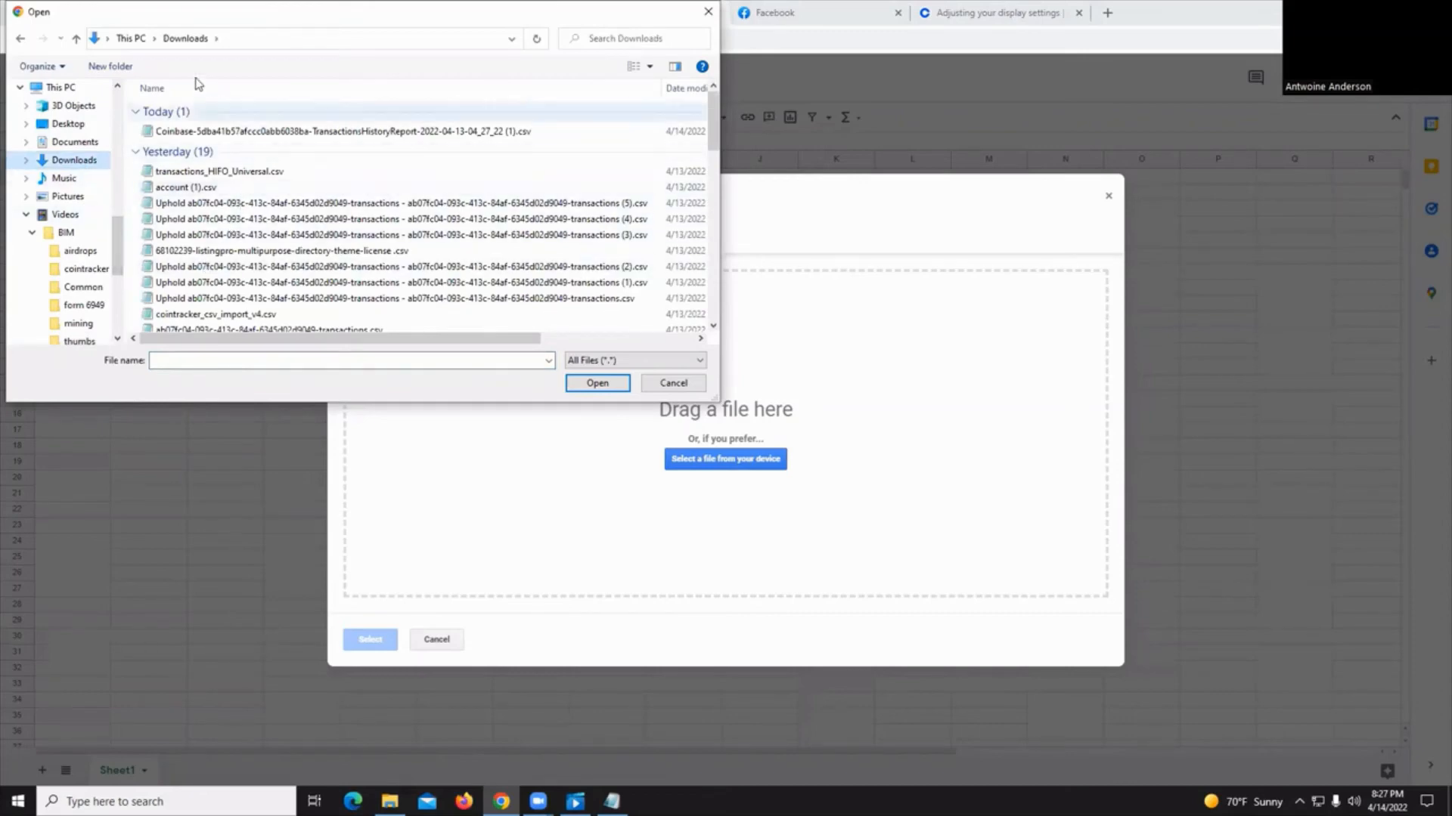
left_click(334, 131)
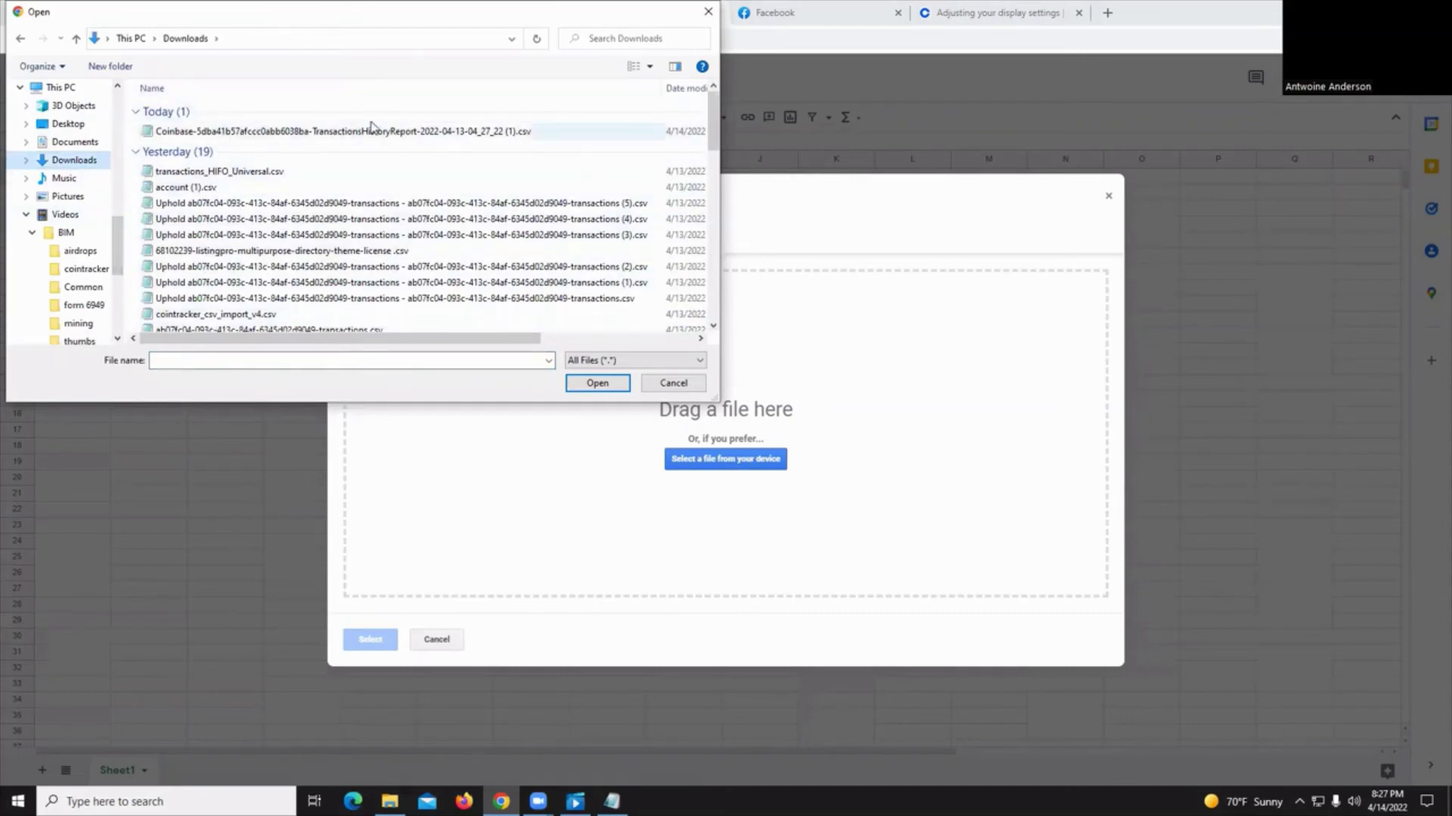
mouse_move(239, 137)
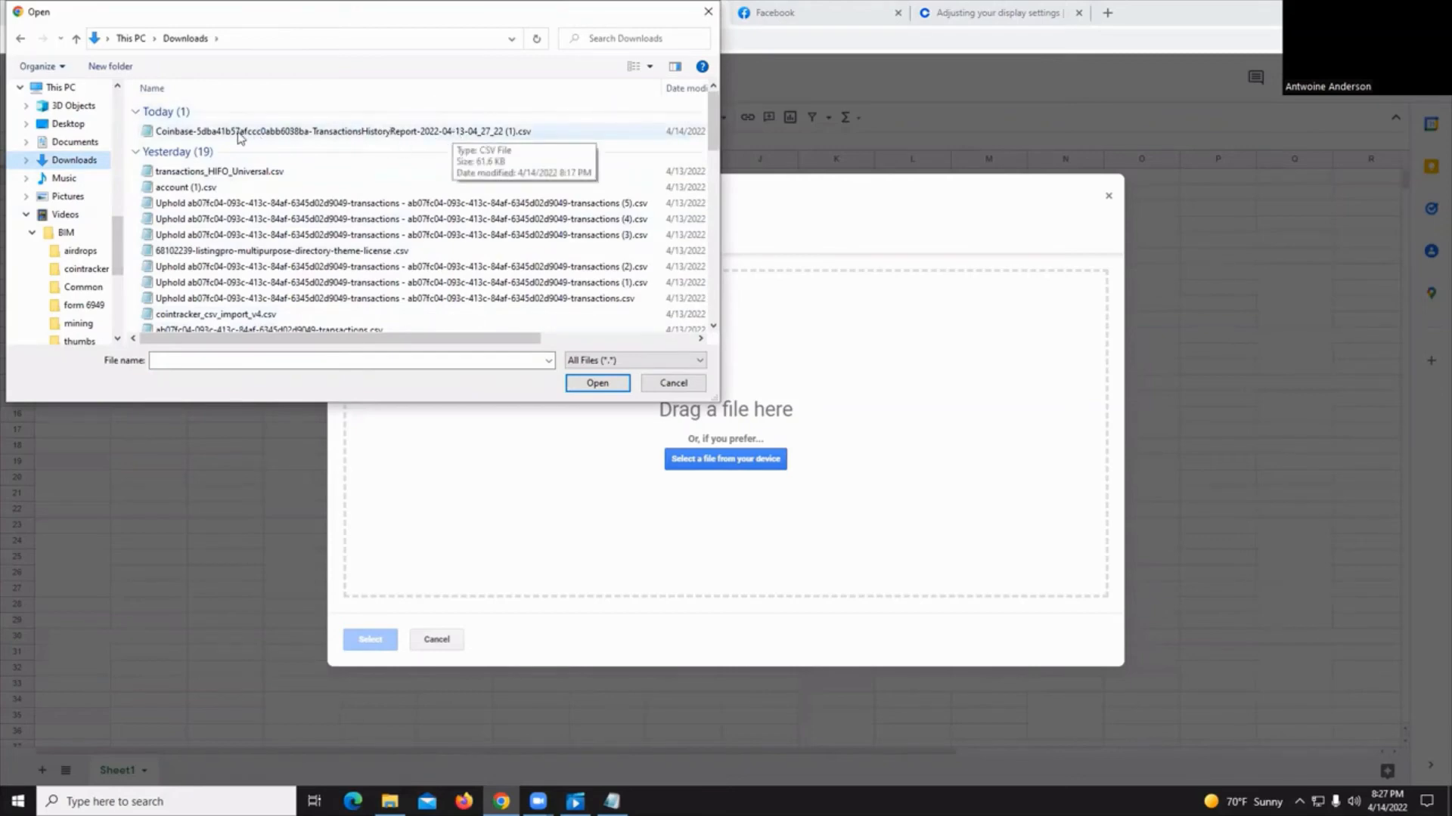
mouse_move(240, 139)
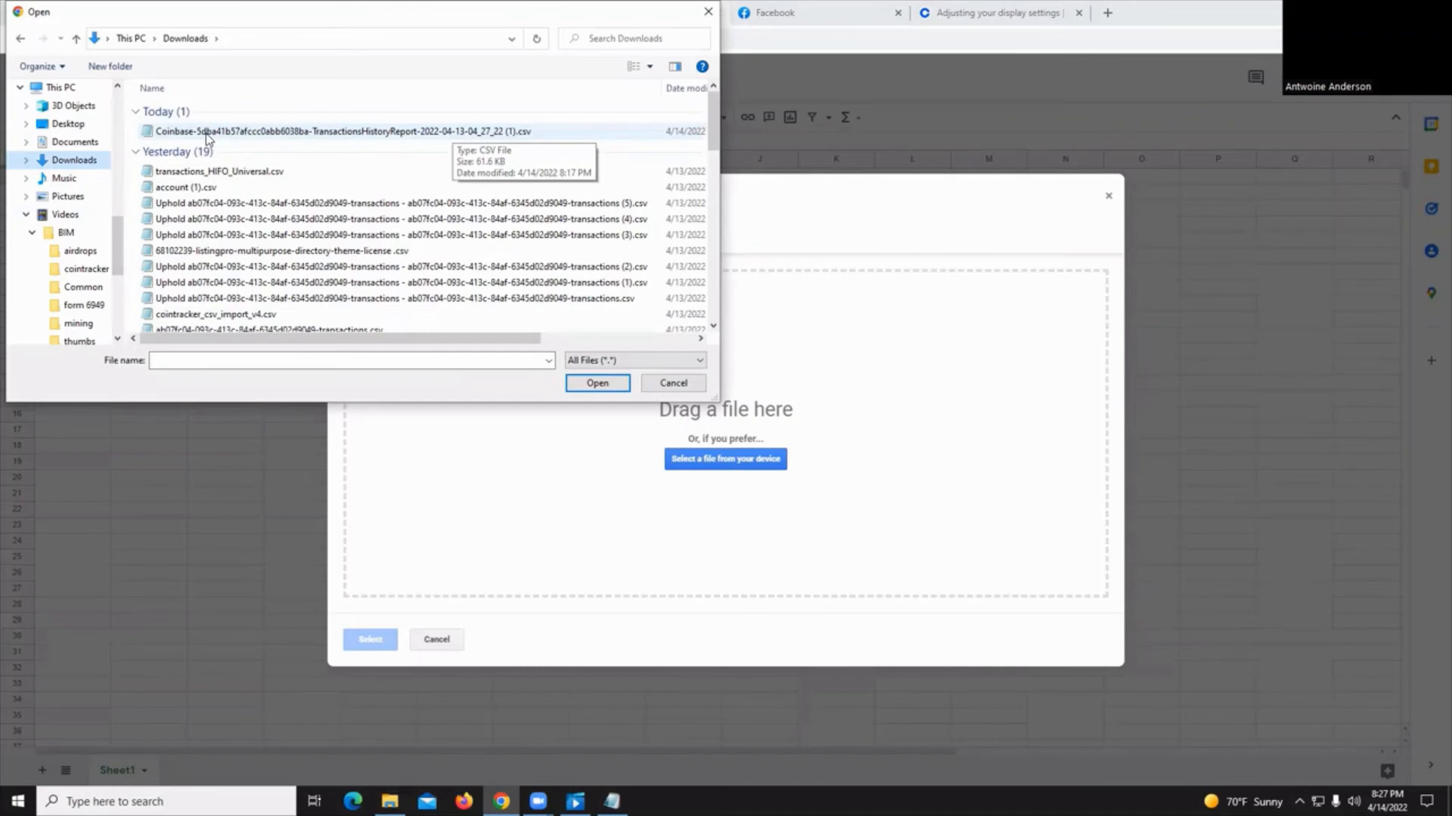
left_click(337, 130)
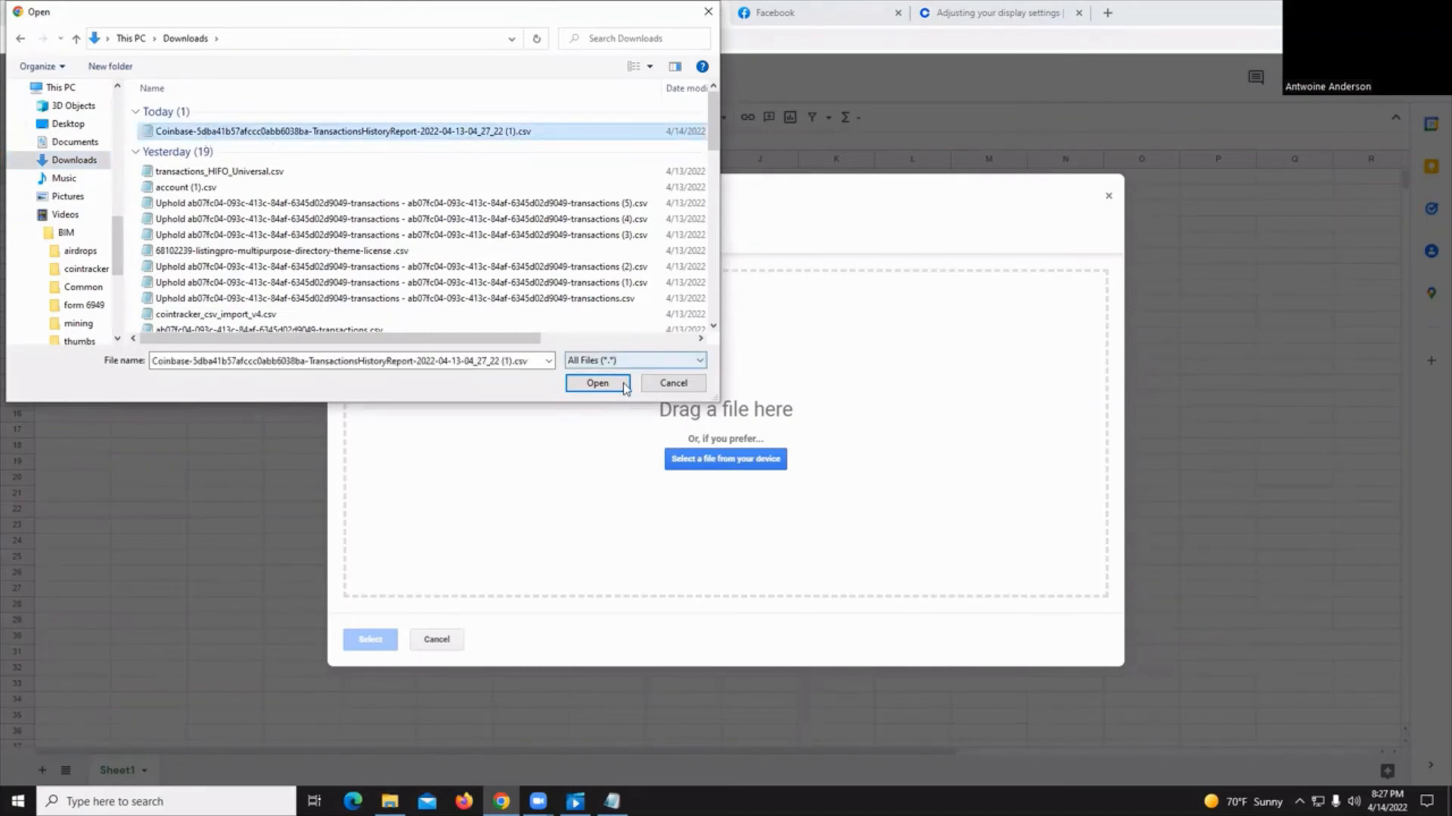
left_click(597, 383)
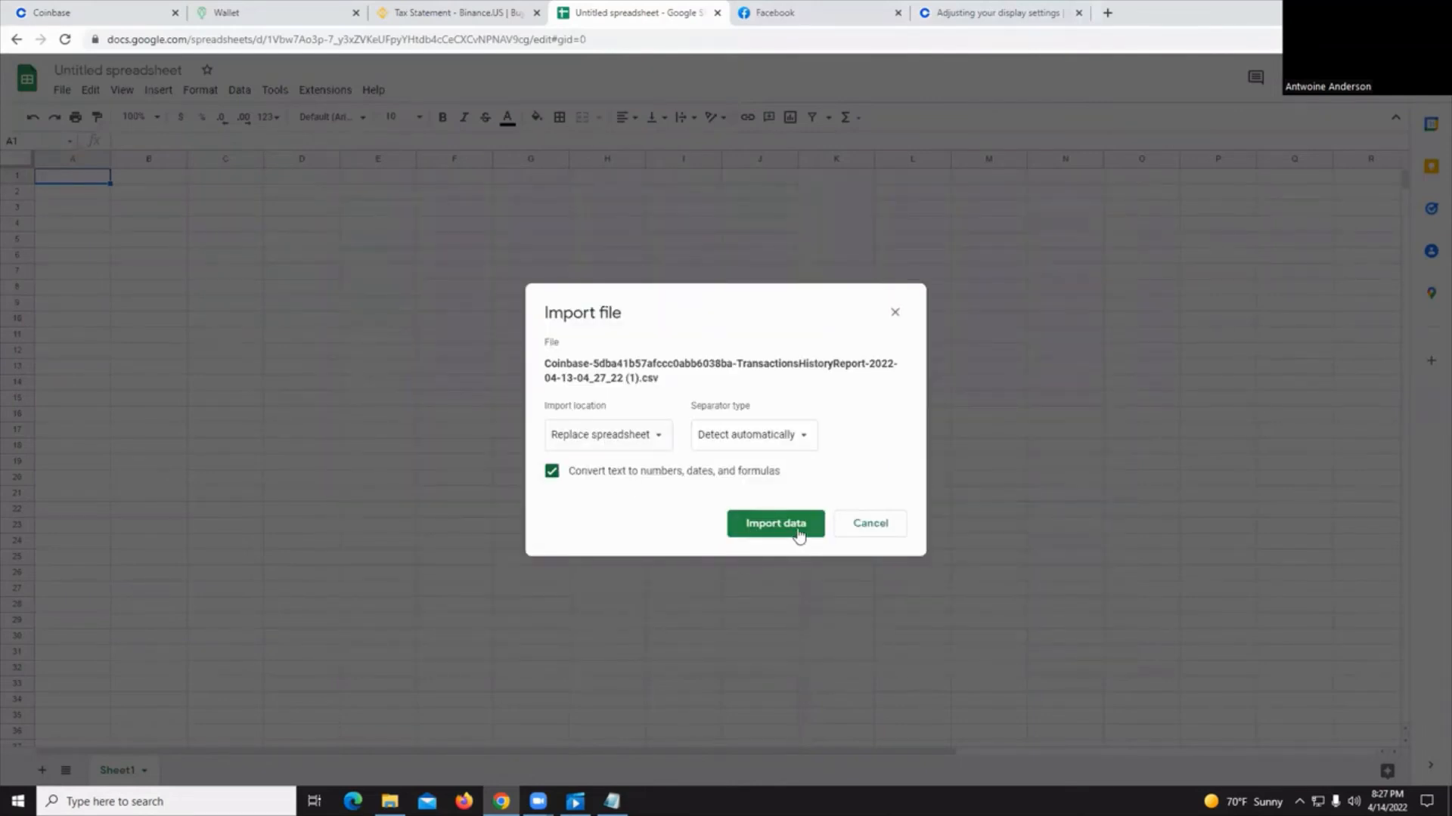
Import the Coinbase CSV with 'Replace spreadsheet' and automatic separator detection
left_click(775, 523)
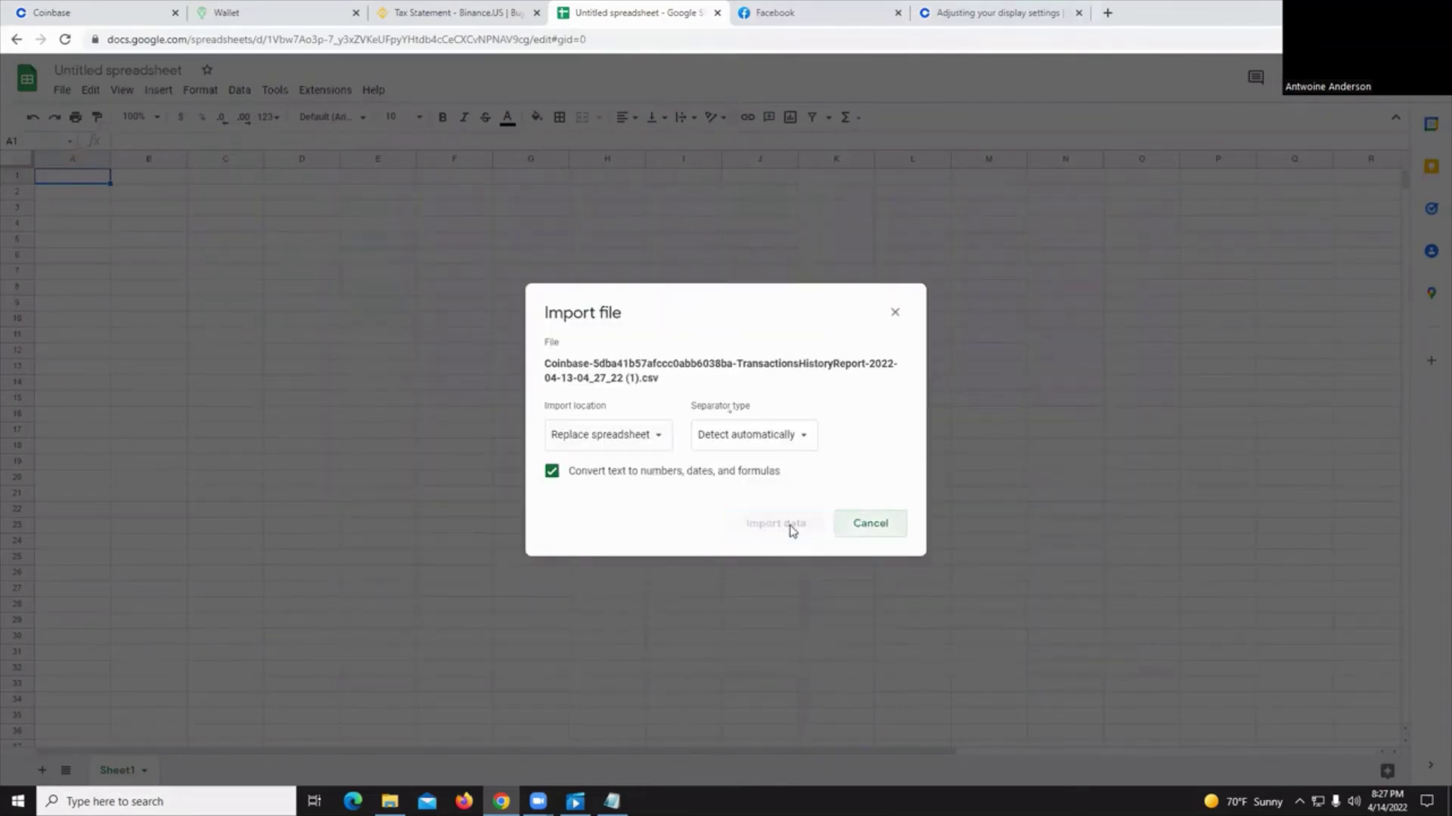
left_click(776, 524)
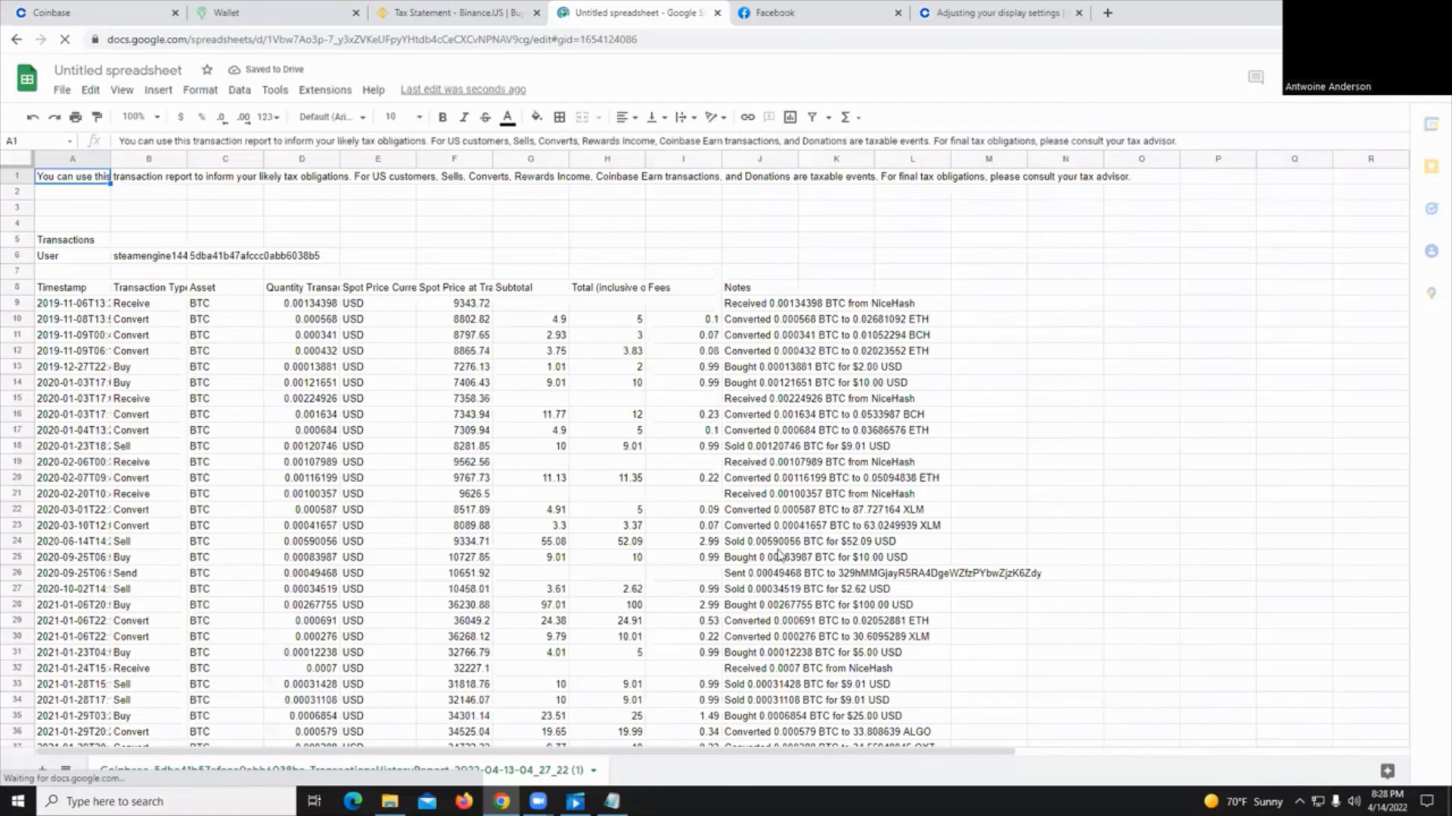
mouse_move(514, 355)
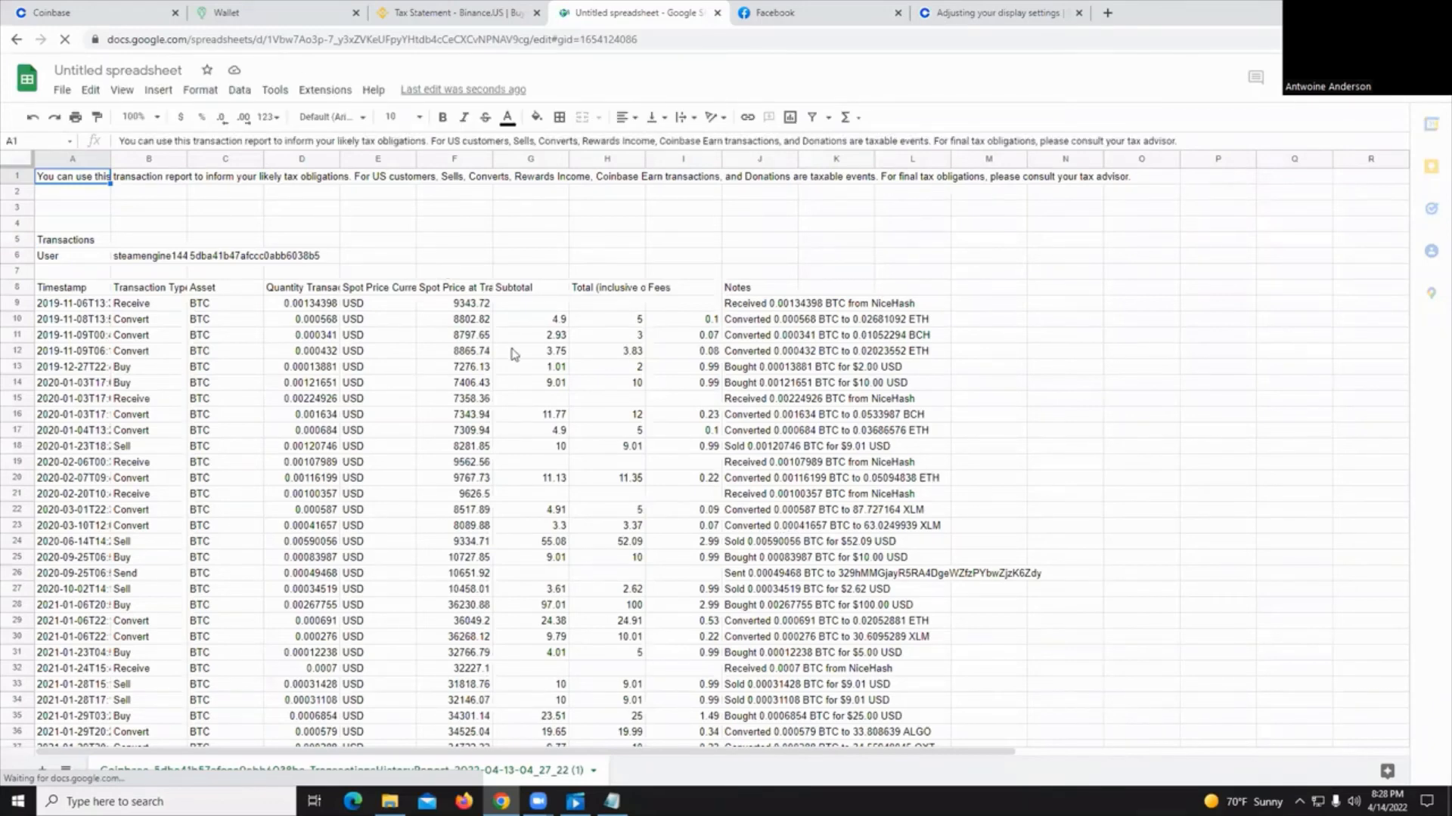
scroll("down", 3)
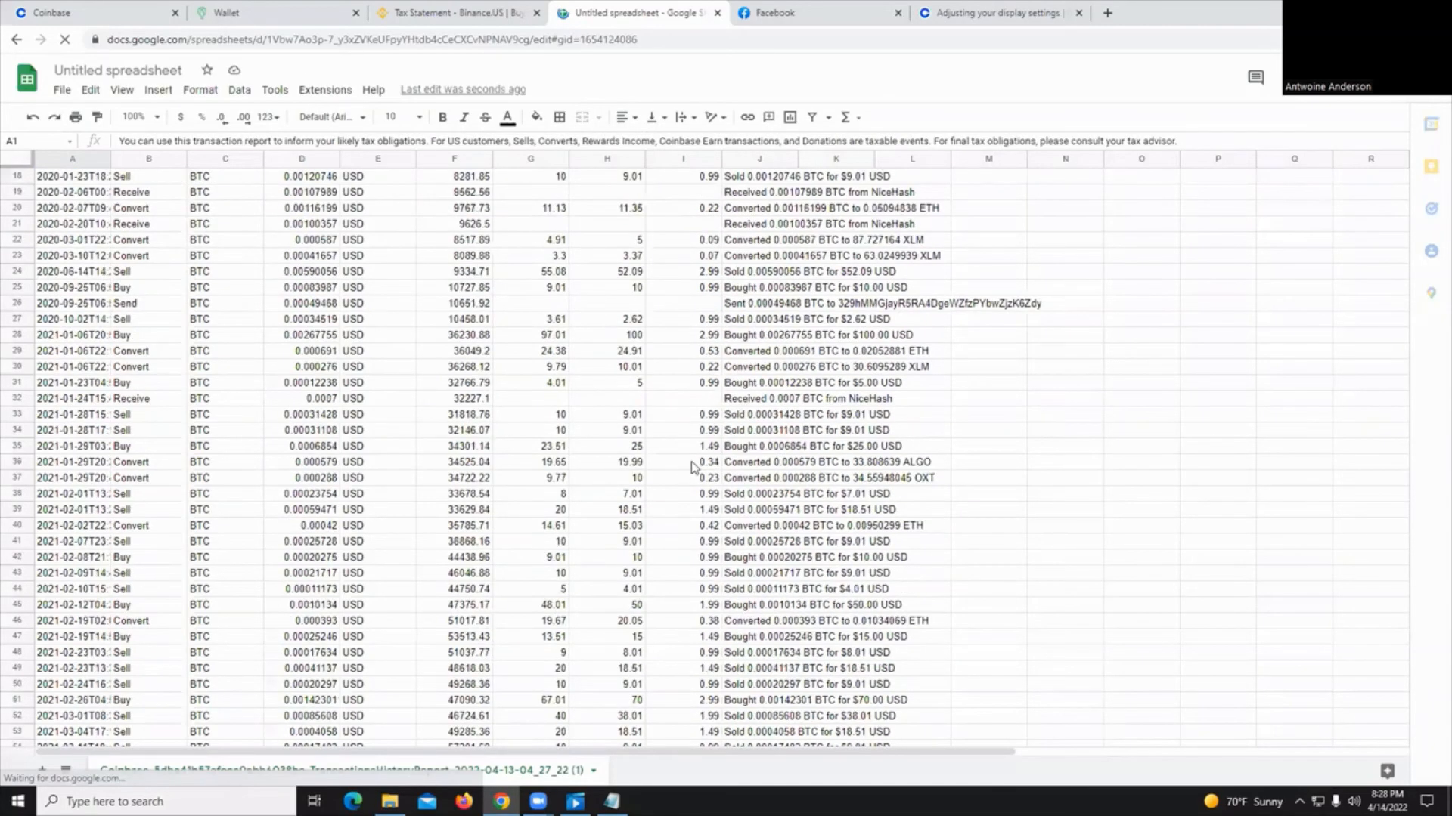
scroll("down", 3)
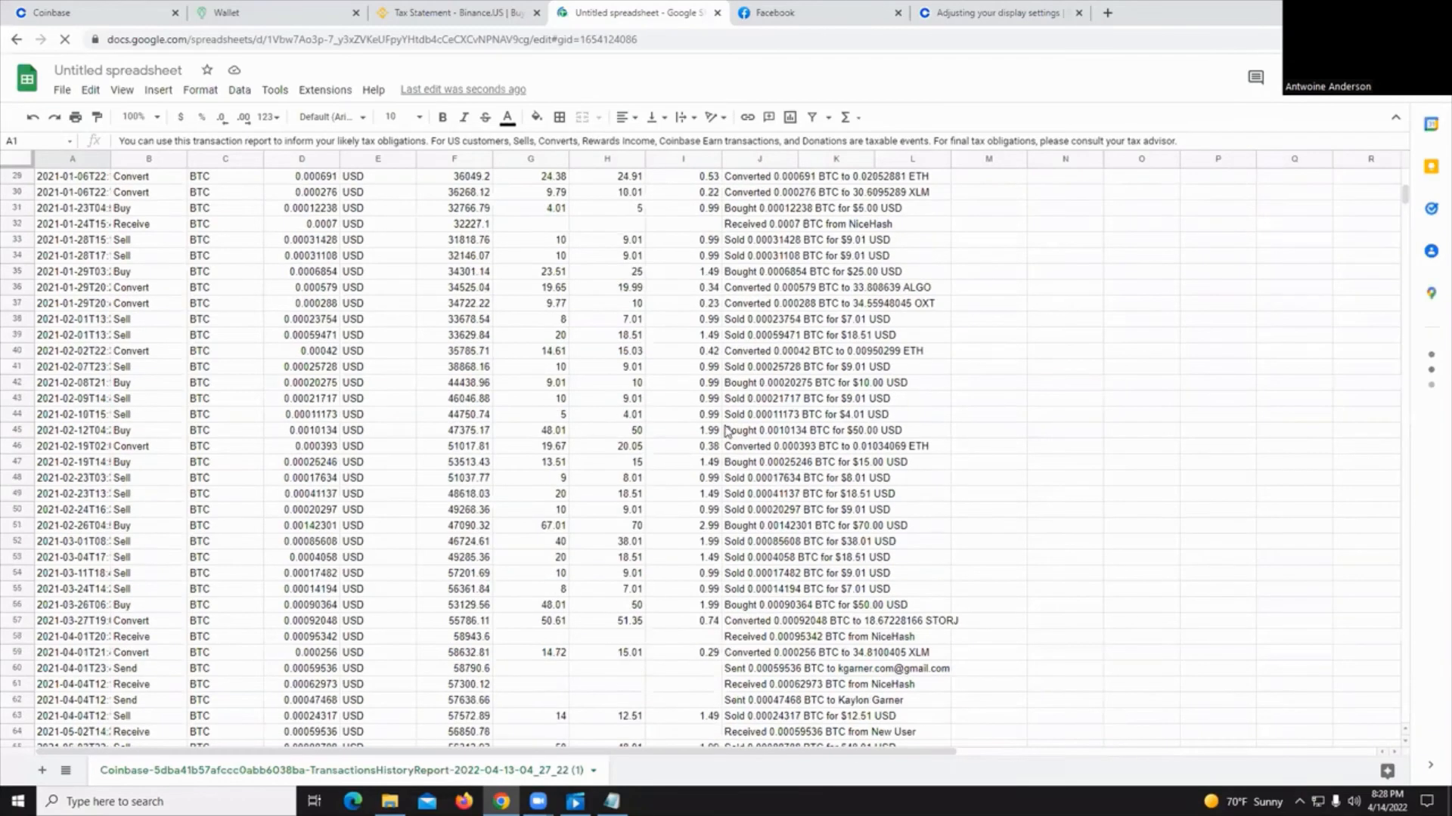
scroll("up", 3)
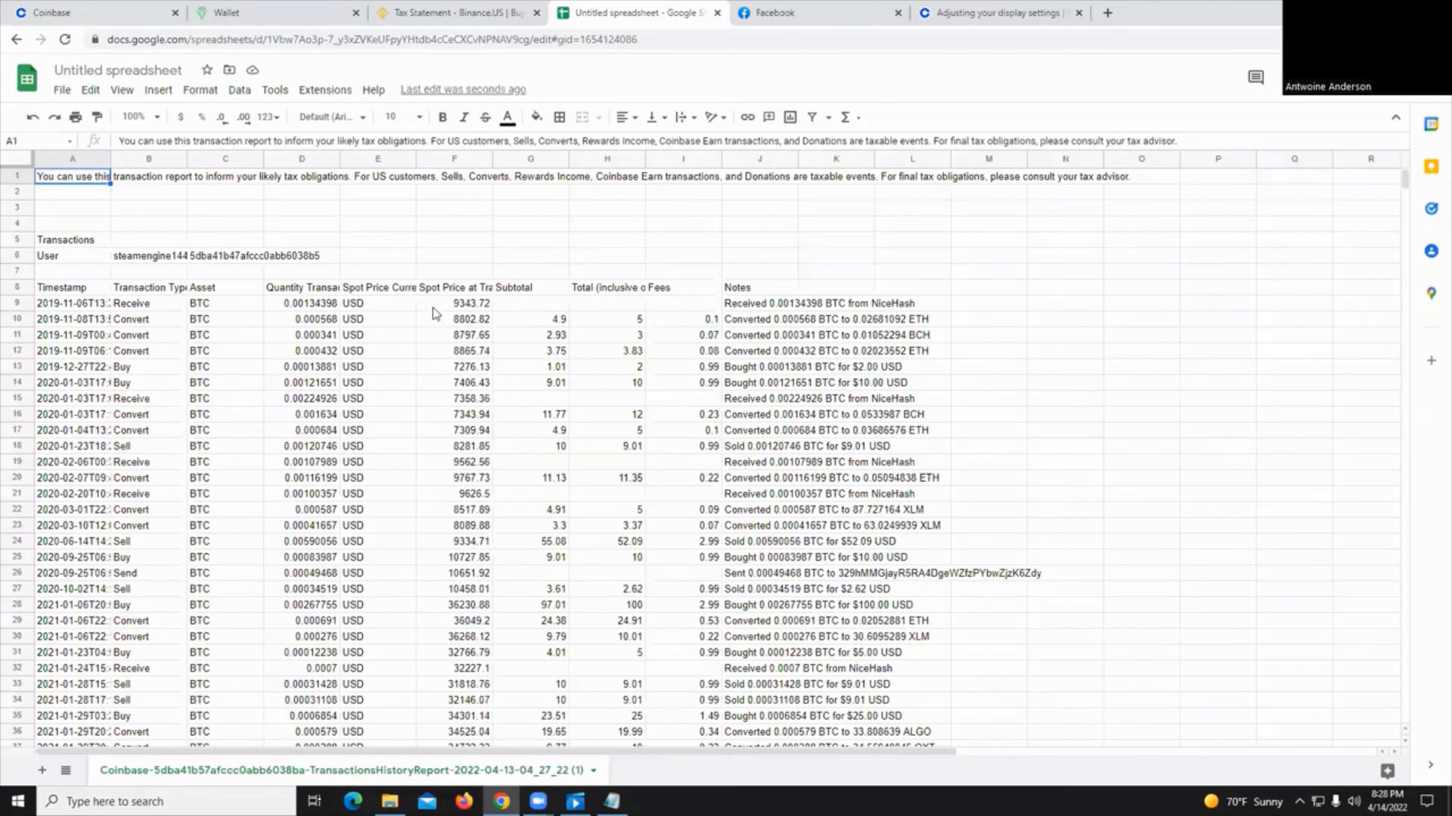
mouse_move(278, 264)
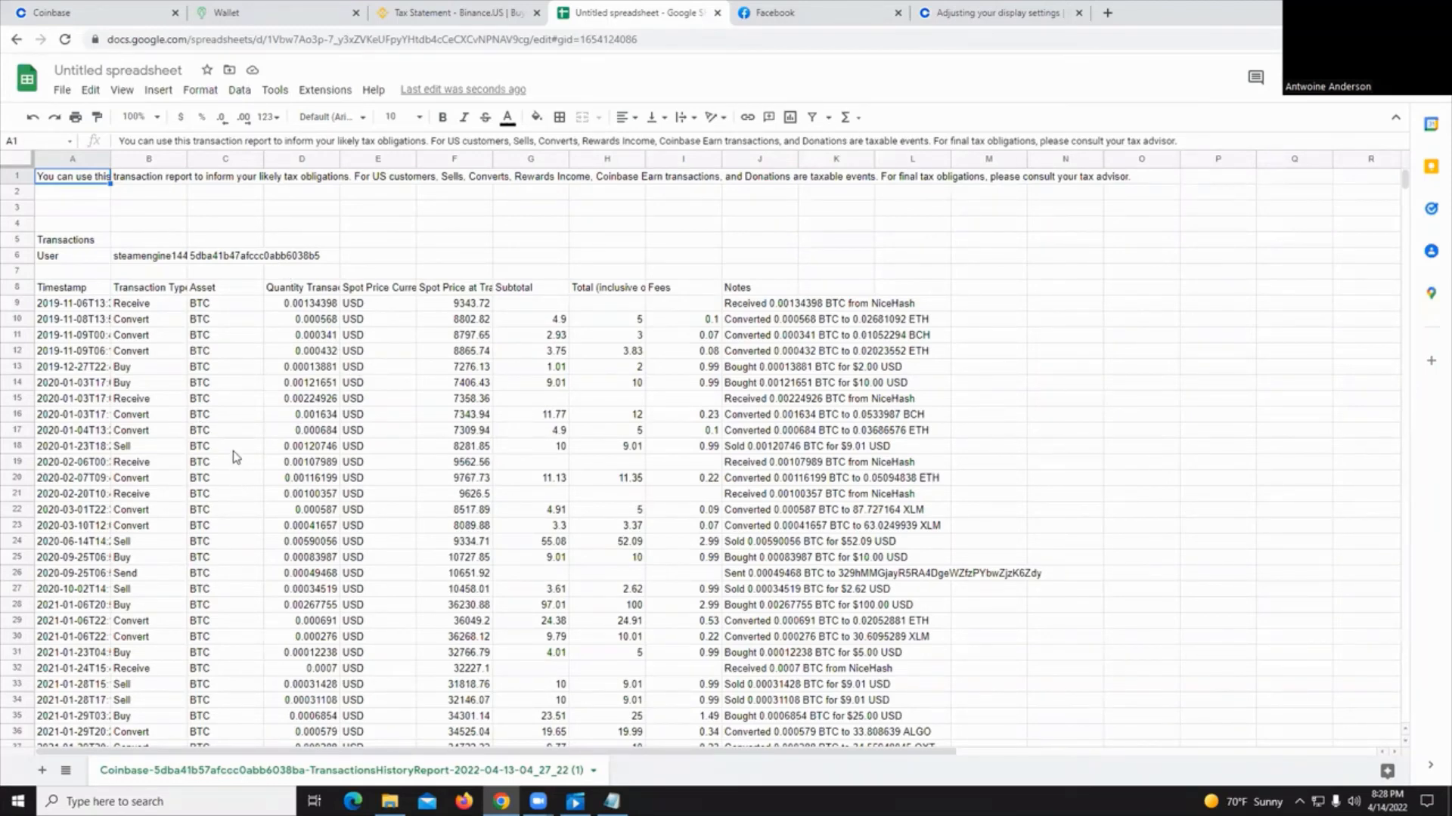
mouse_move(257, 420)
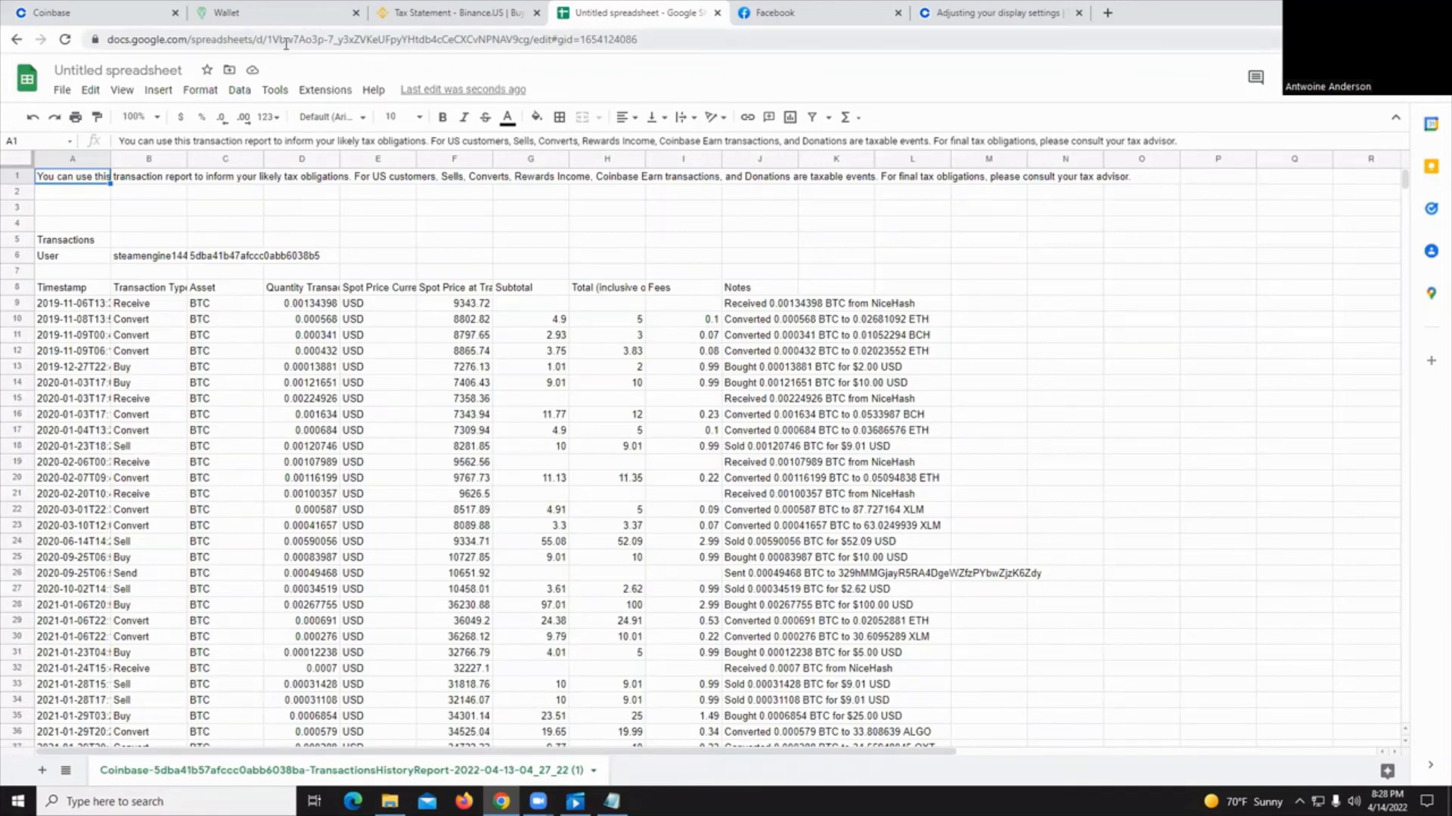
mouse_move(133, 117)
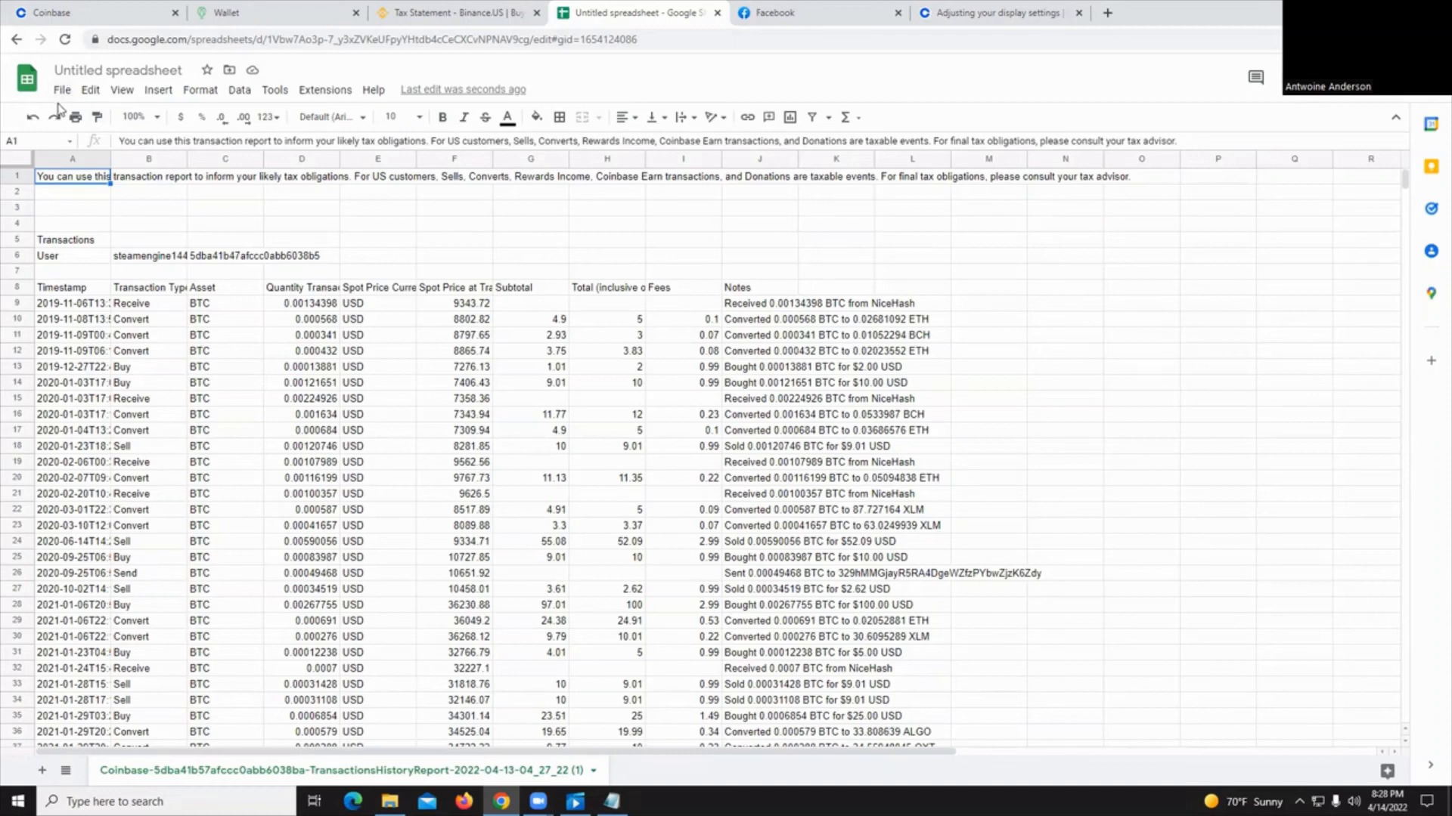
mouse_move(91, 183)
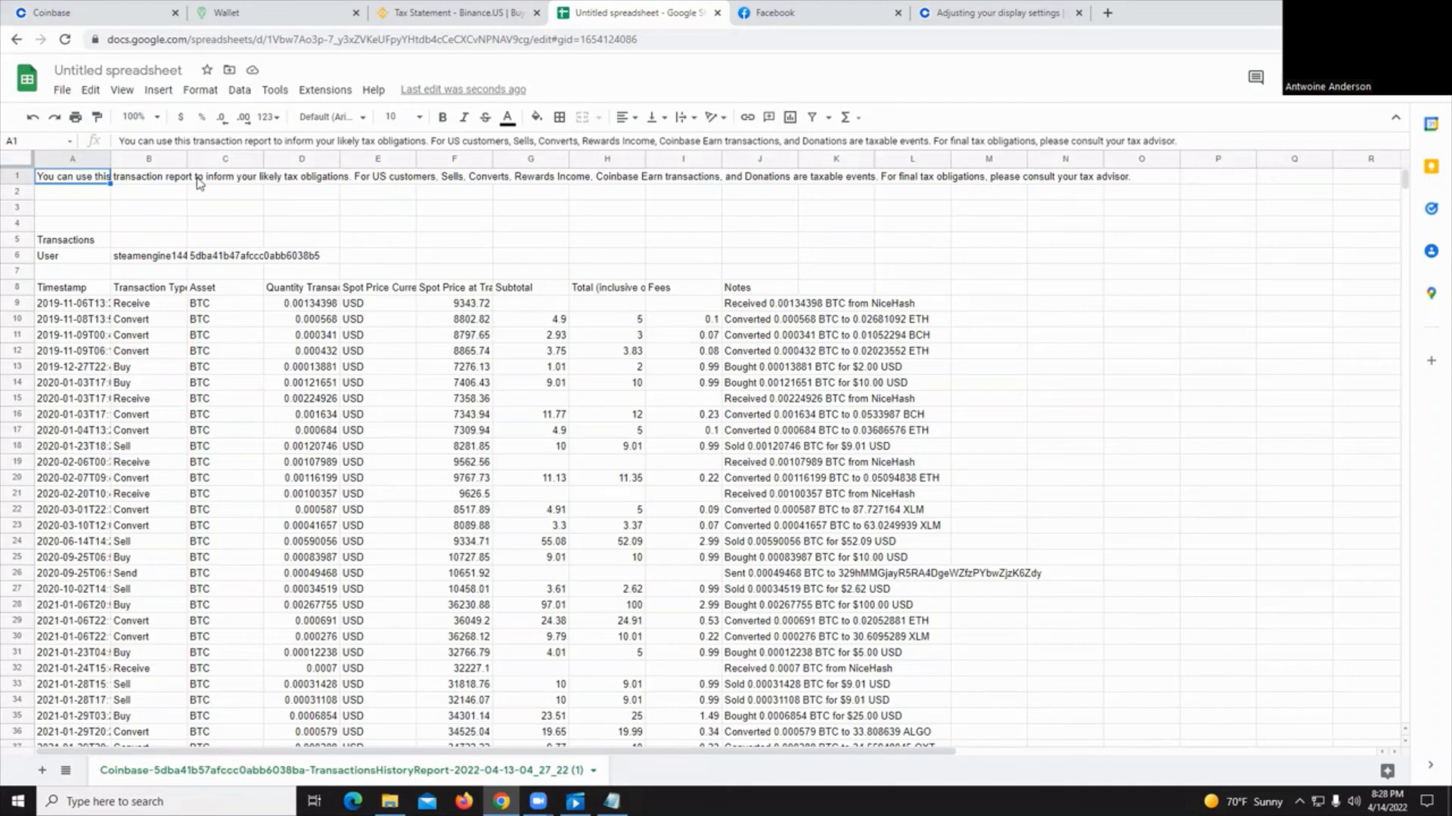
mouse_move(65, 325)
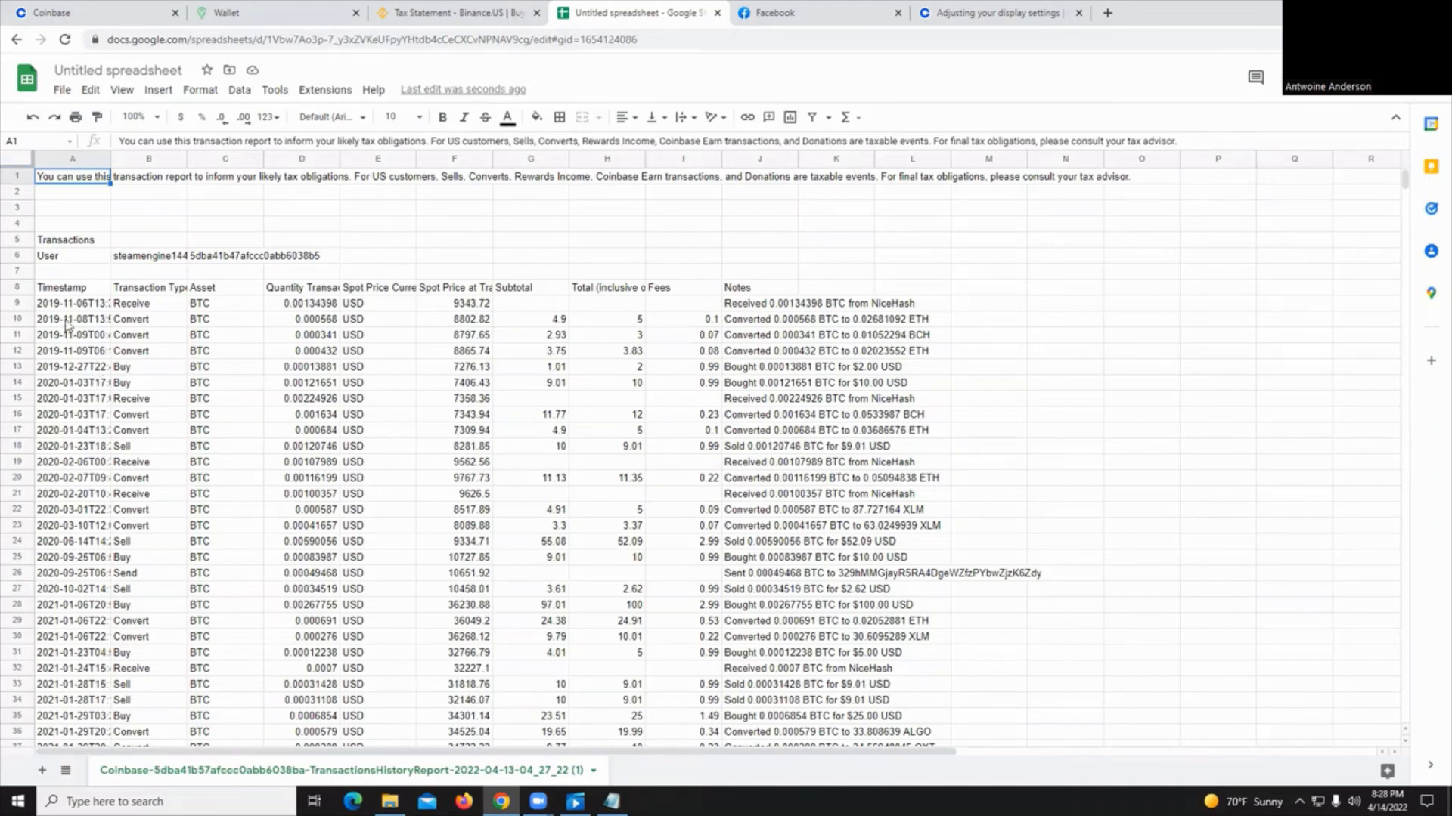
mouse_move(1162, 333)
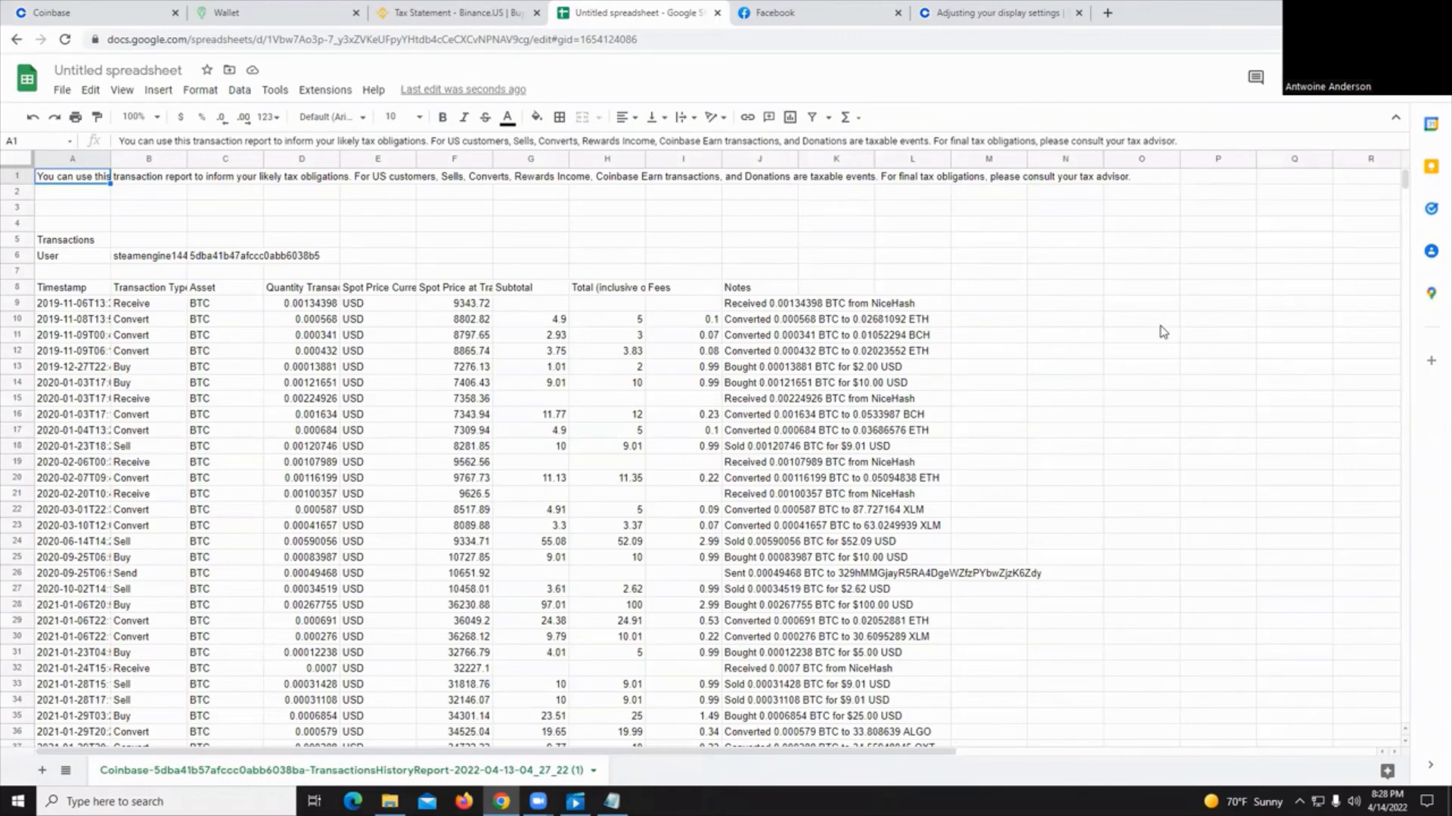
mouse_move(113, 335)
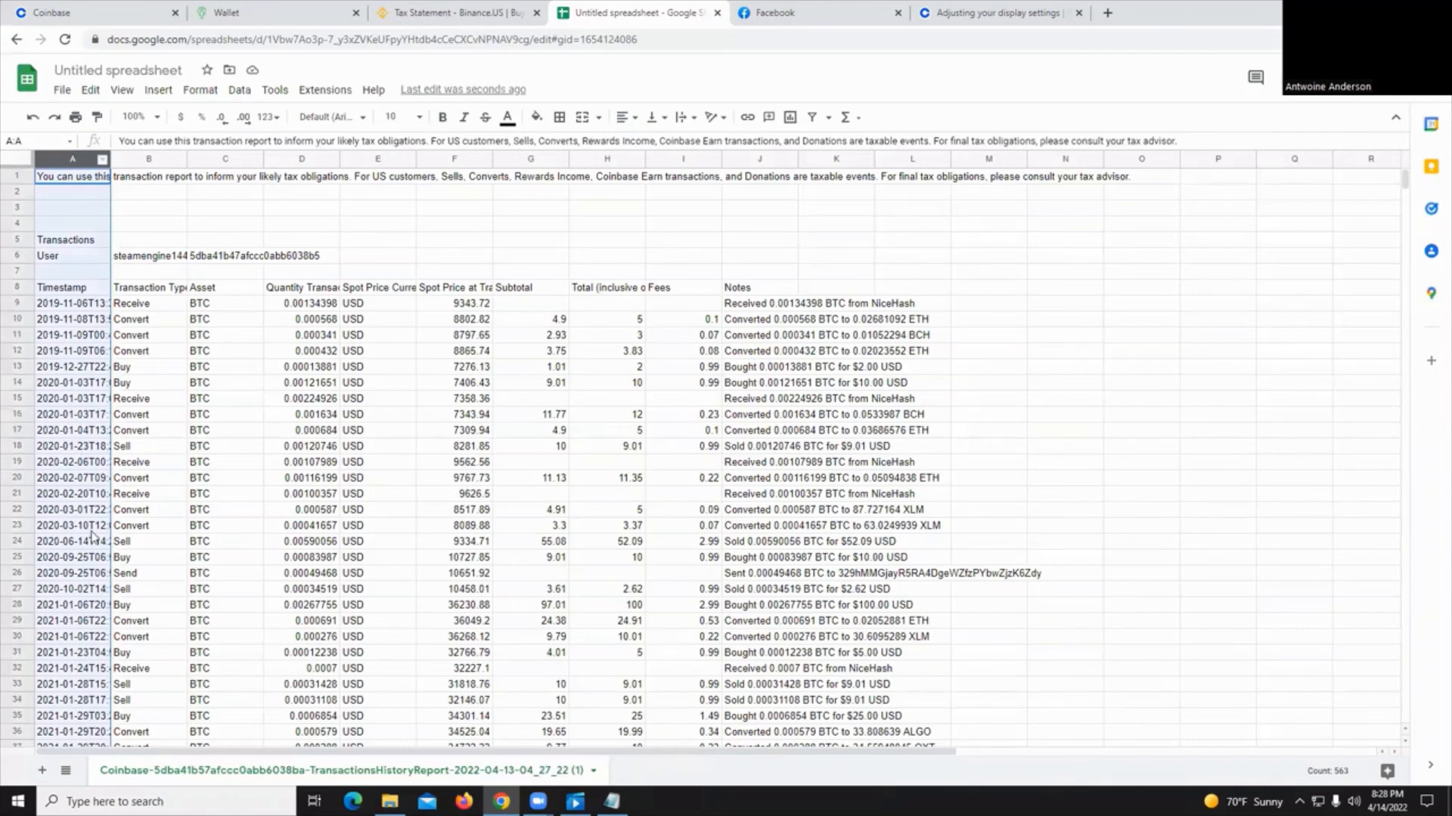
Open the Find and replace dialog from the Edit menu
left_click(61, 89)
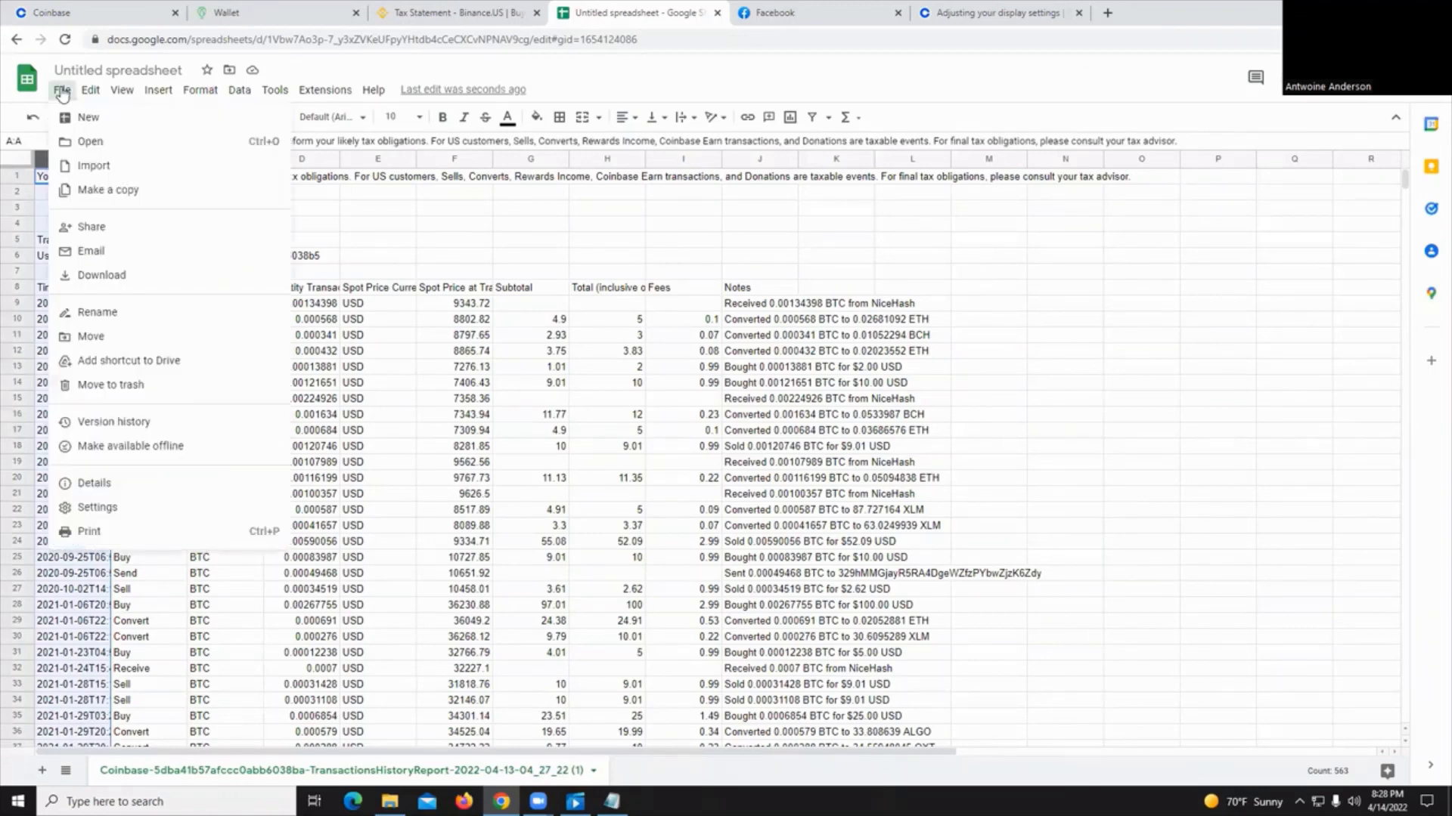
left_click(89, 90)
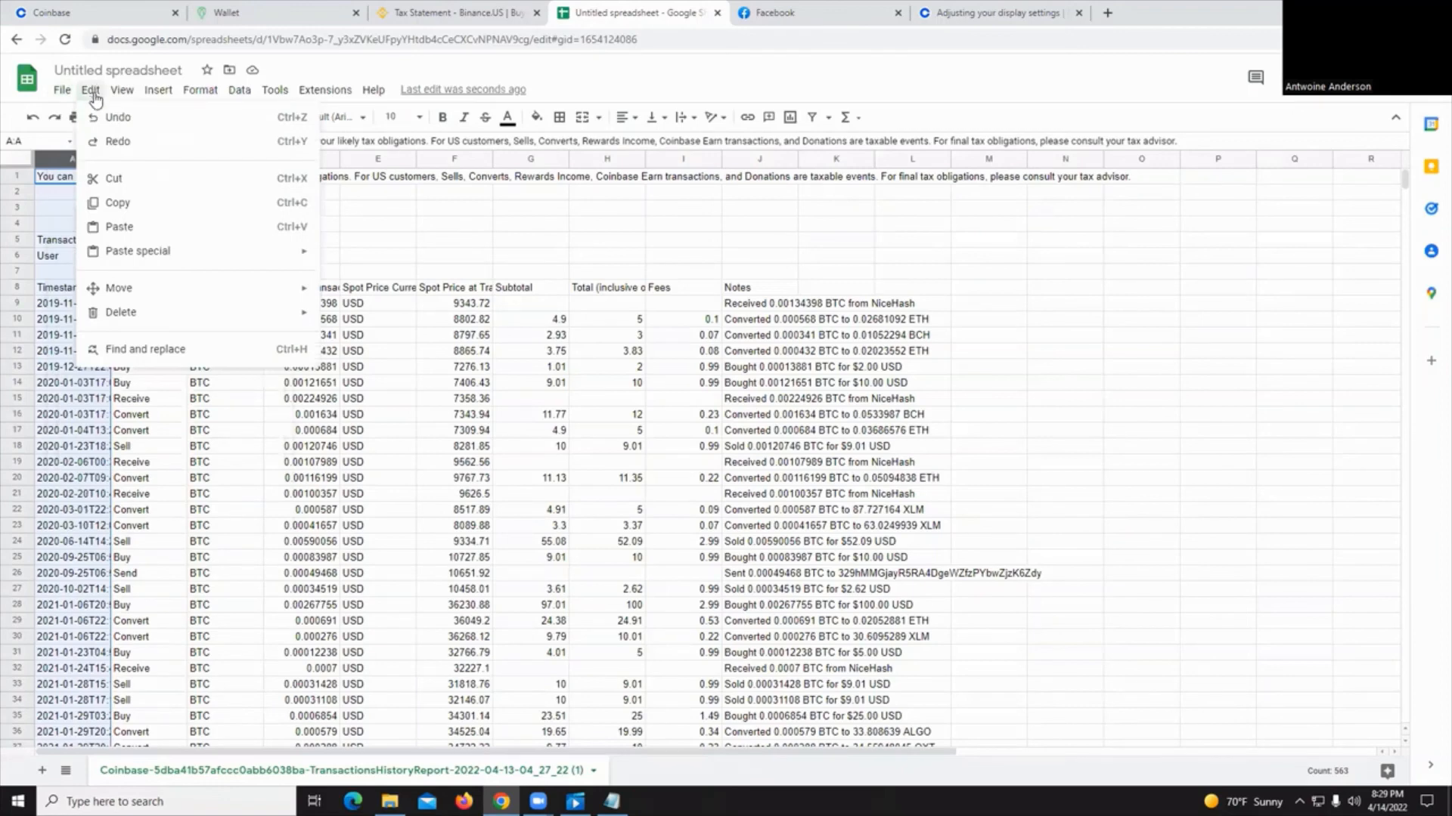
left_click(144, 350)
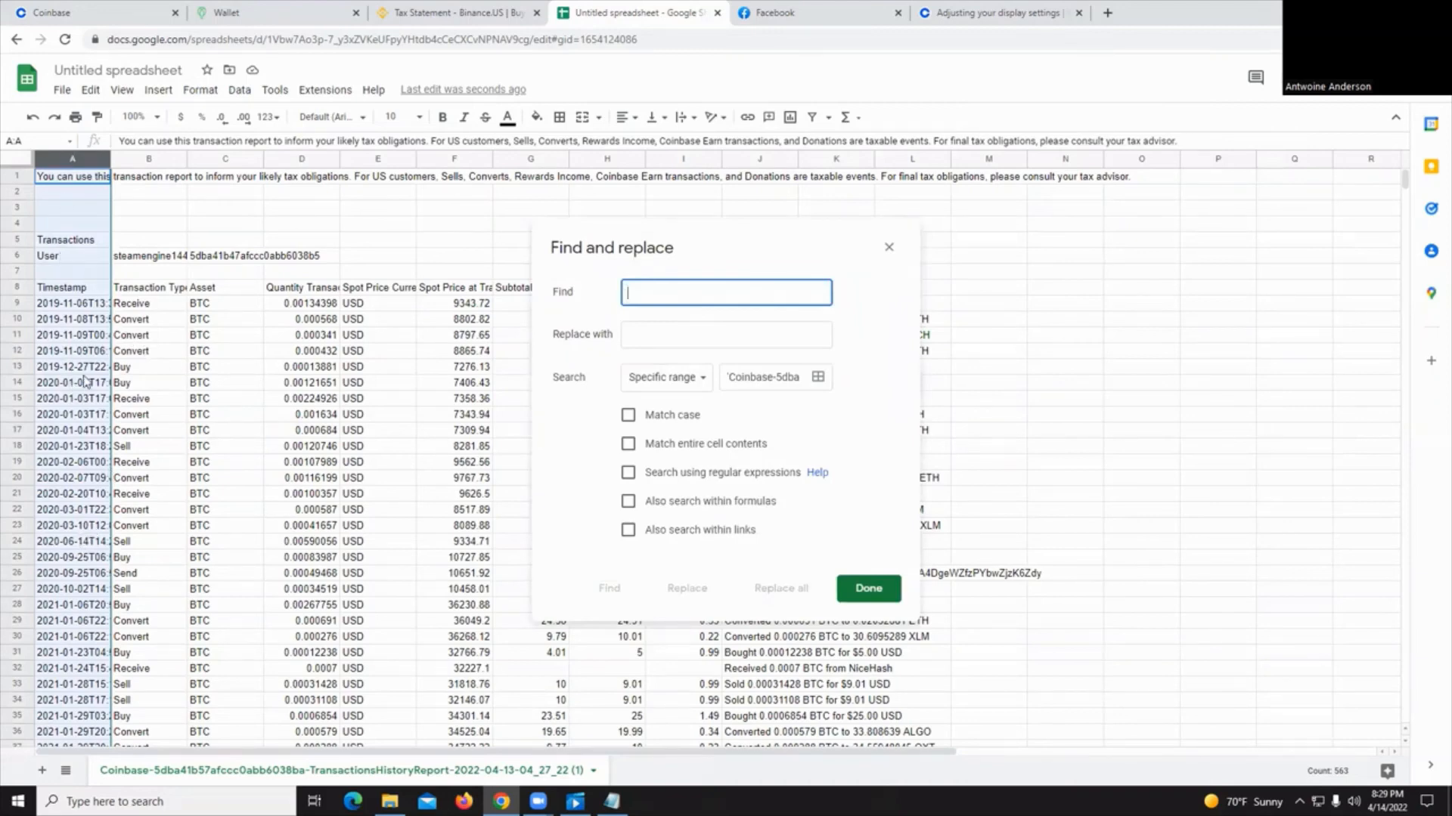
mouse_move(651, 294)
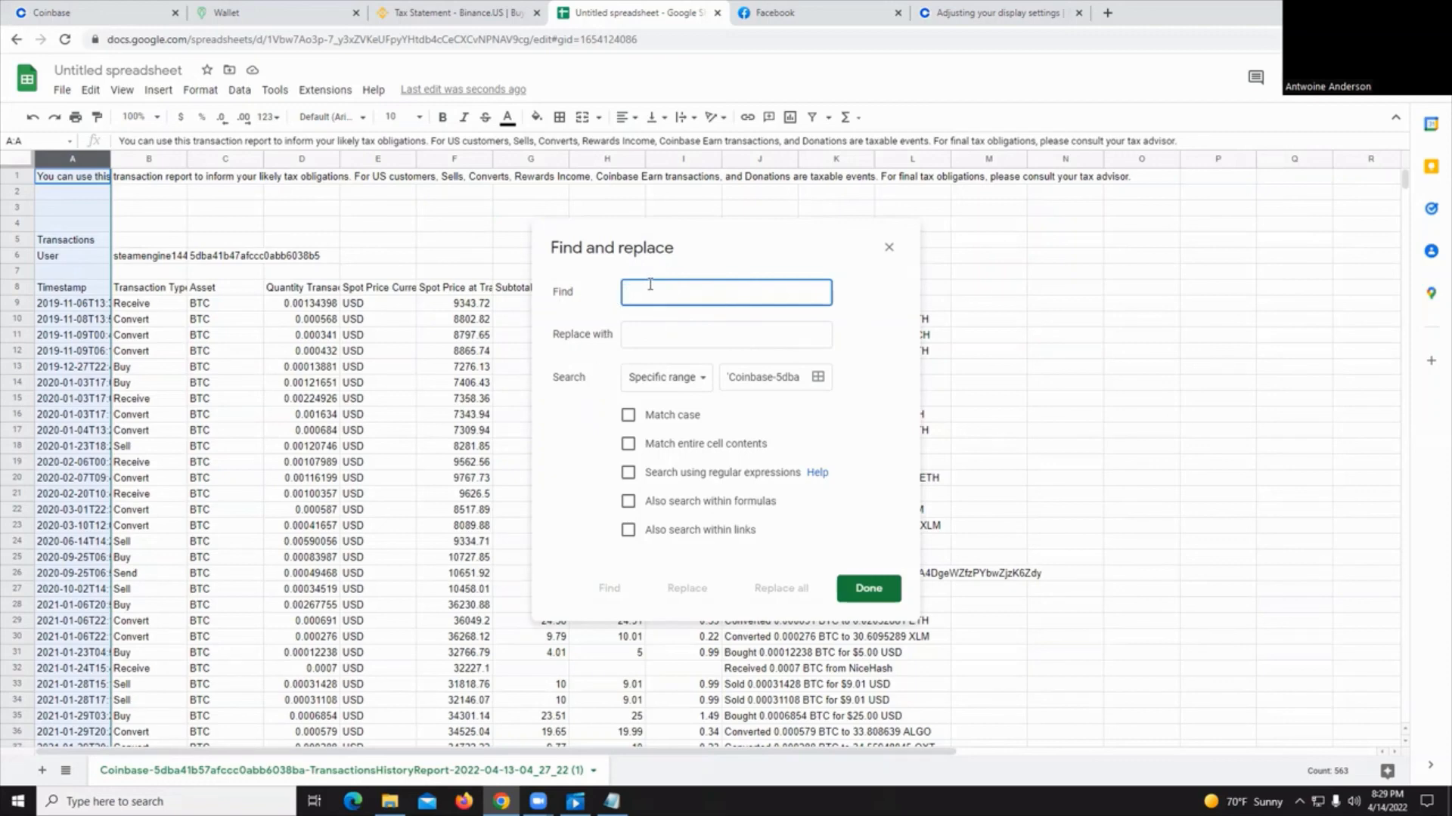
mouse_move(867, 589)
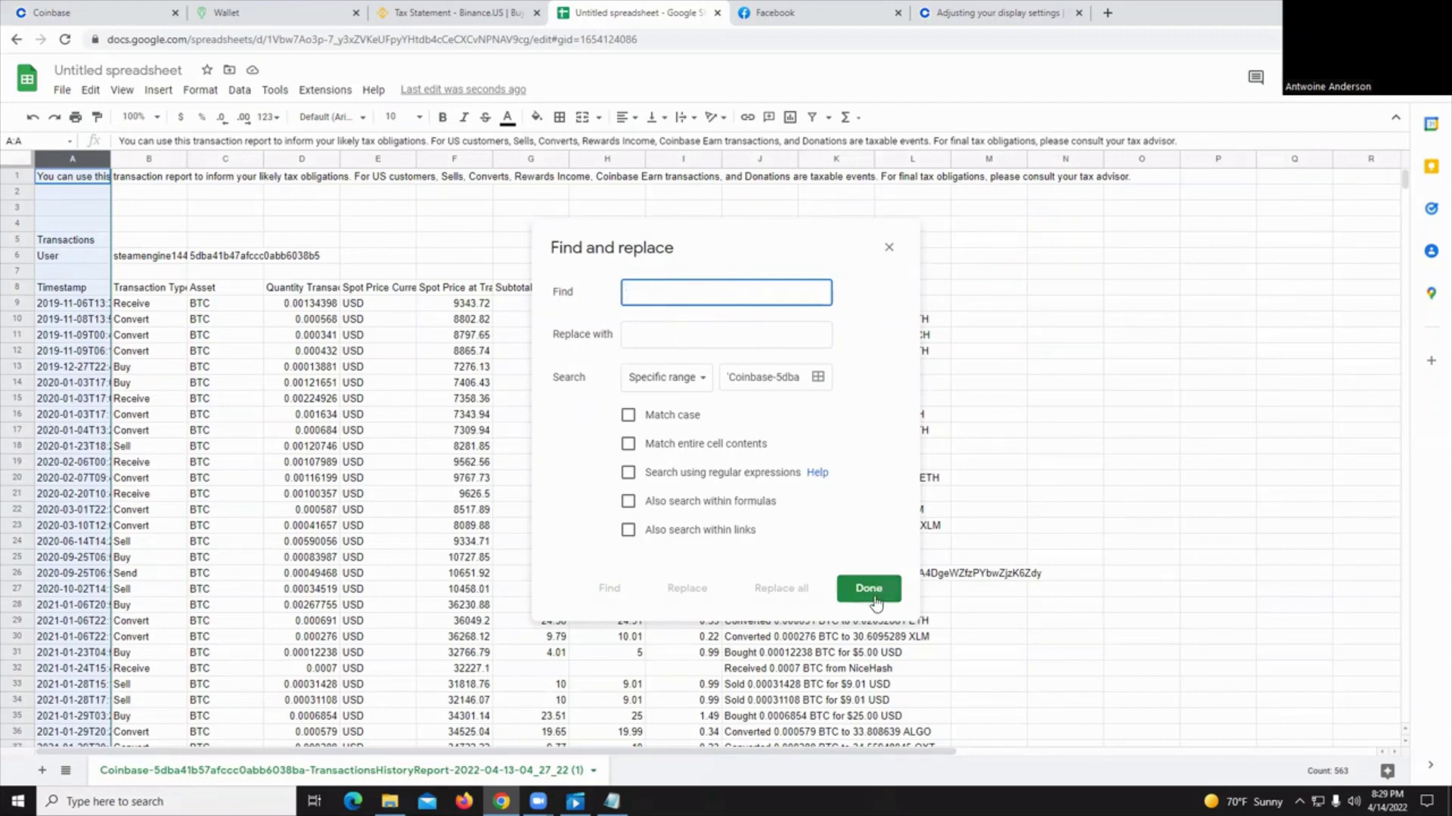
mouse_move(731, 345)
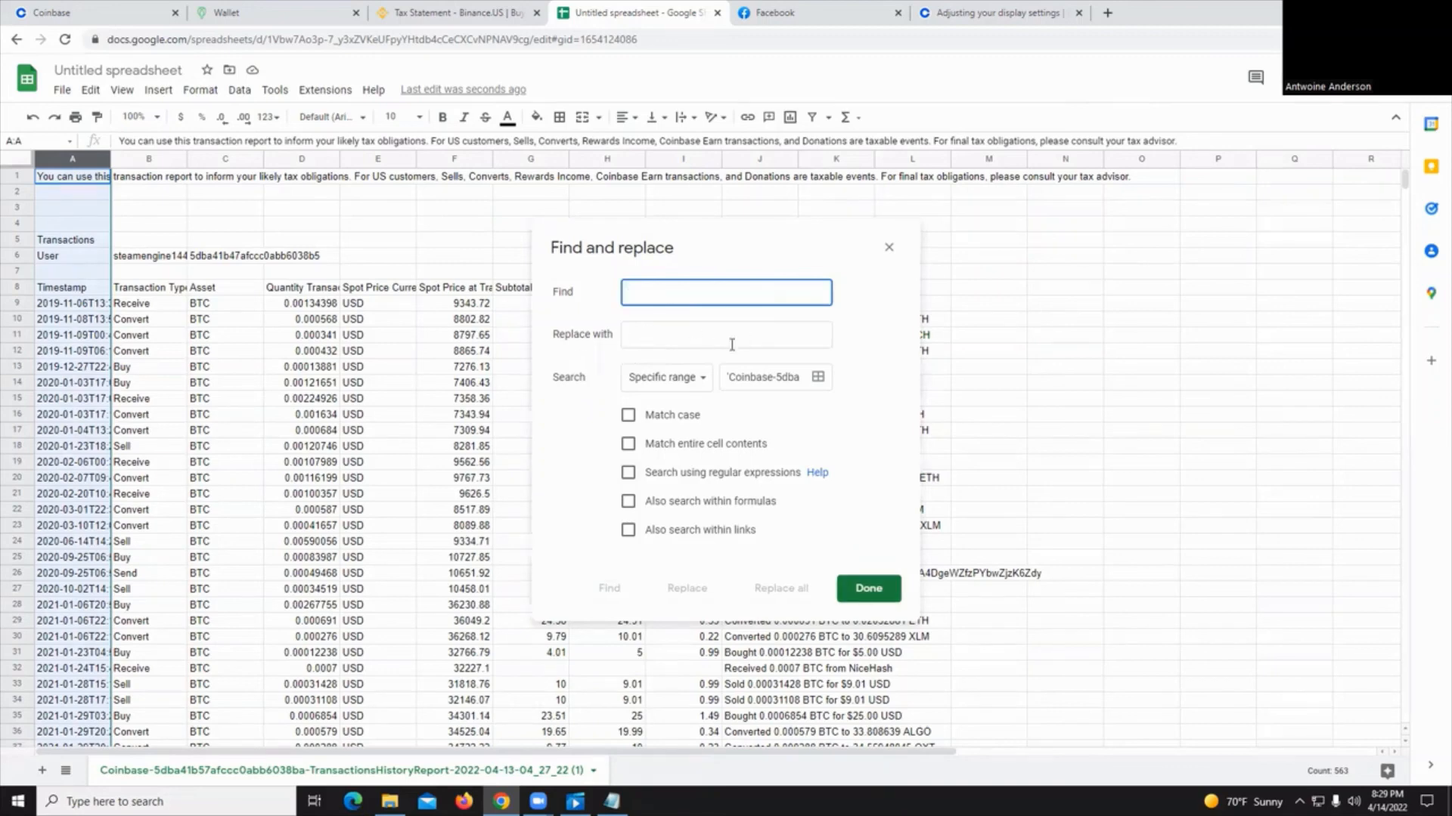